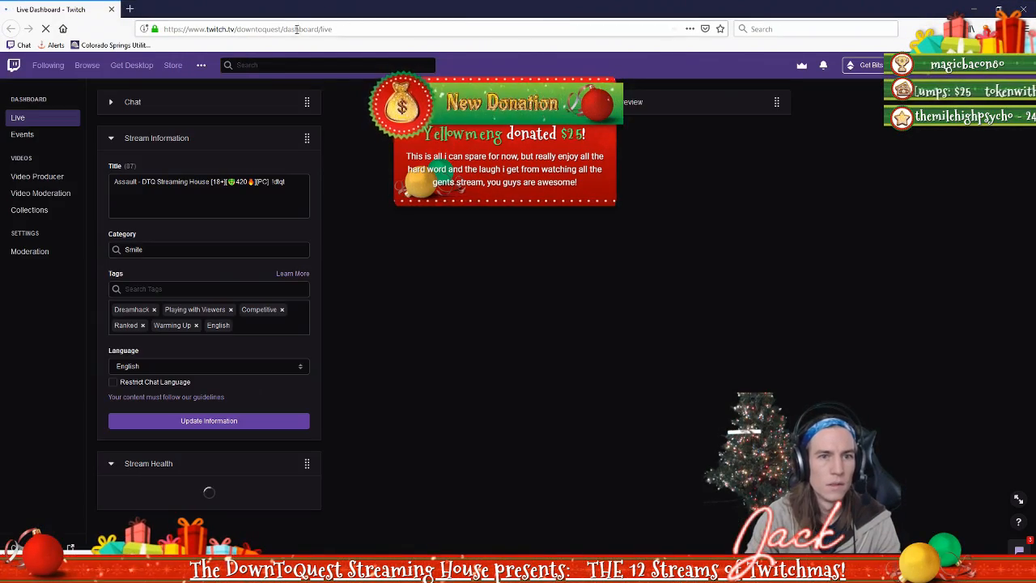
- Search 'stream deck' and land on Elgato's official Stream Deck product page, scrolling through it
text(stream deck)
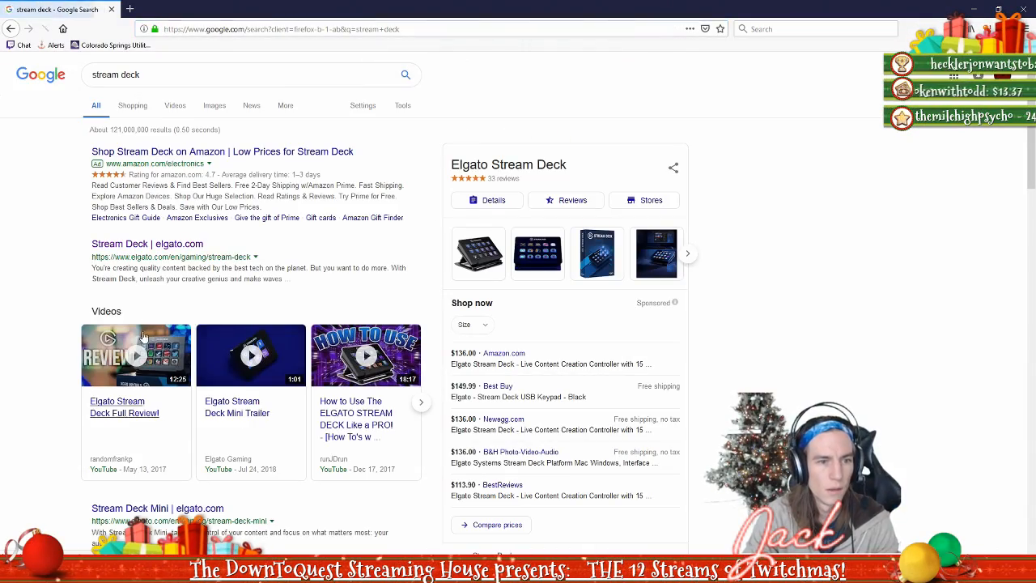
click(145, 243)
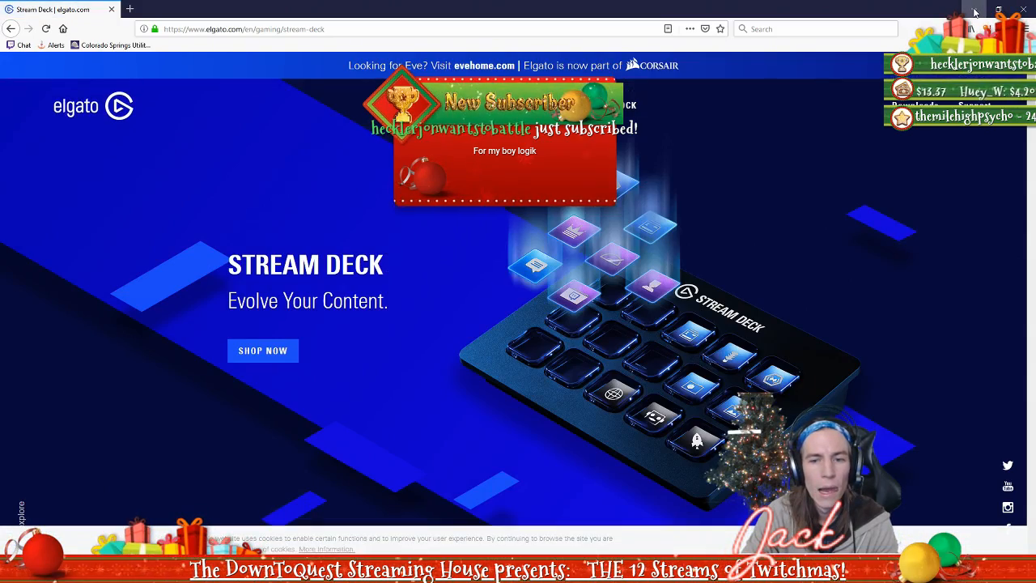
scroll(down, 3)
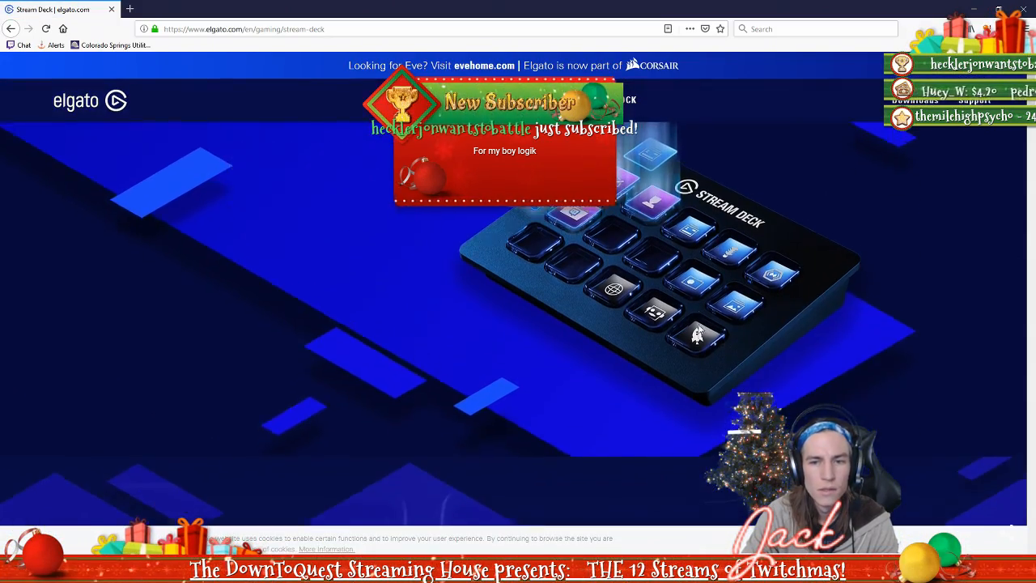
scroll(down, 3)
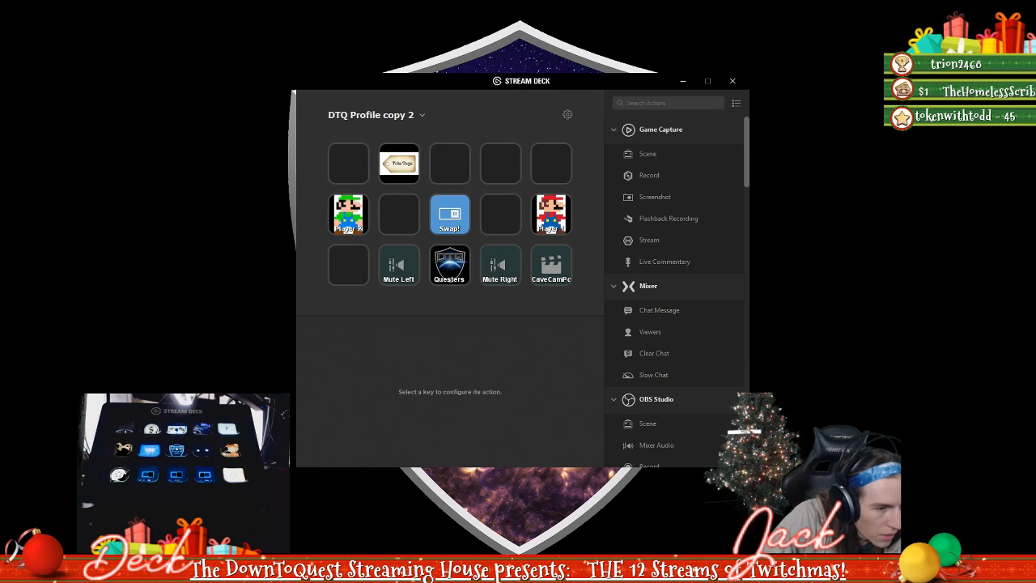
mouse_move(776, 120)
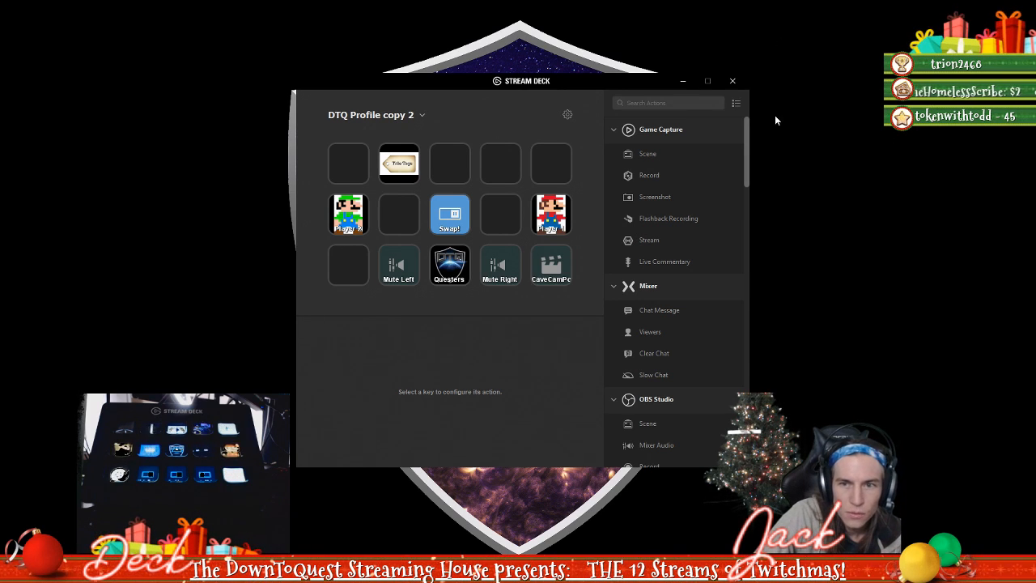
mouse_move(497, 97)
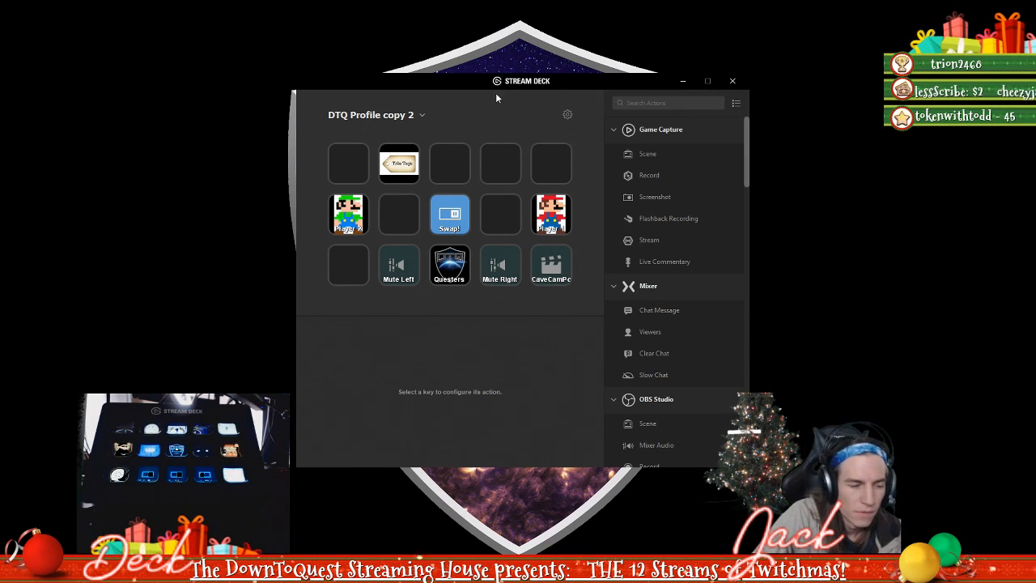
mouse_move(614, 56)
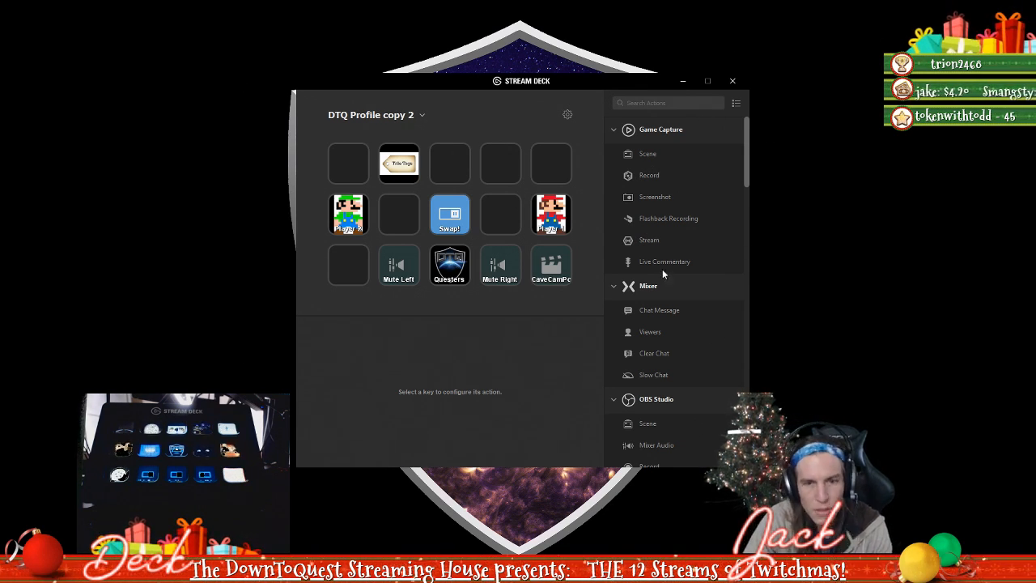
mouse_move(512, 145)
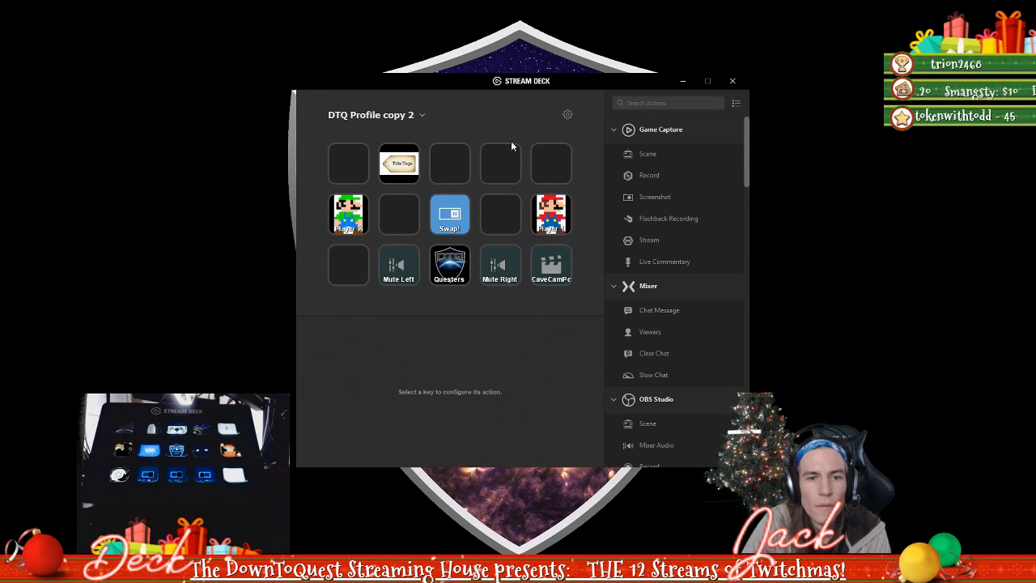
mouse_move(402, 225)
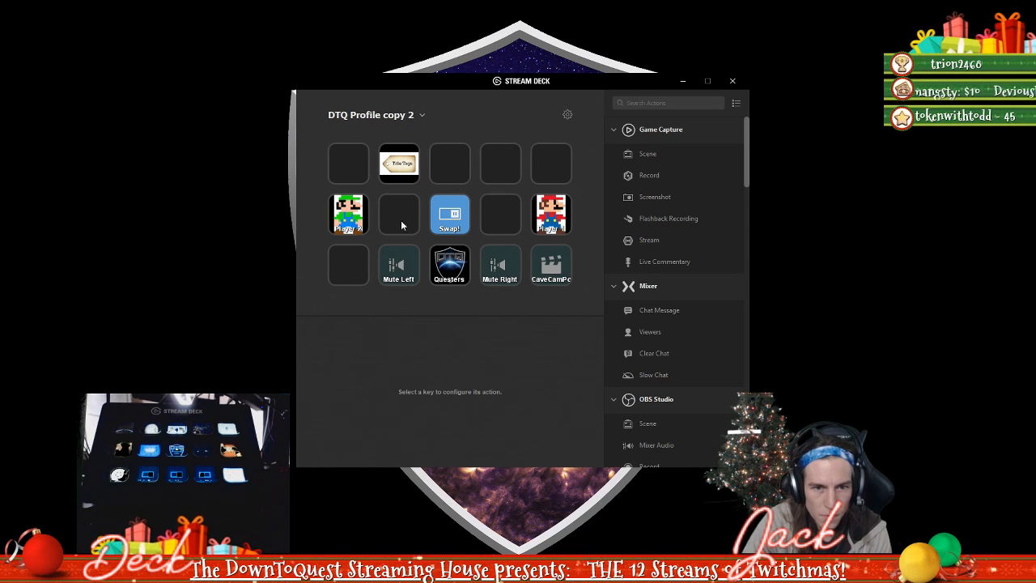
click(399, 265)
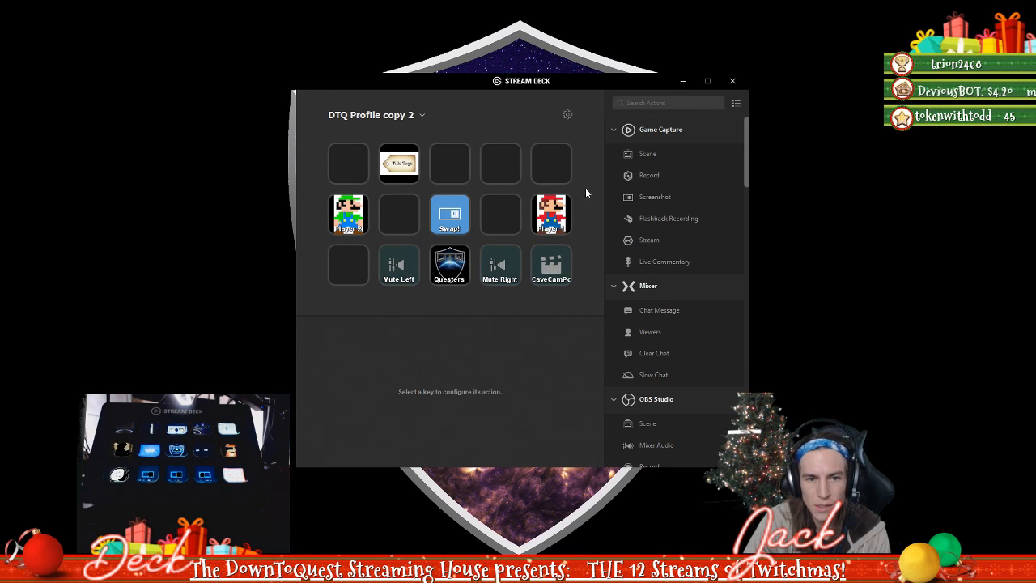
click(348, 214)
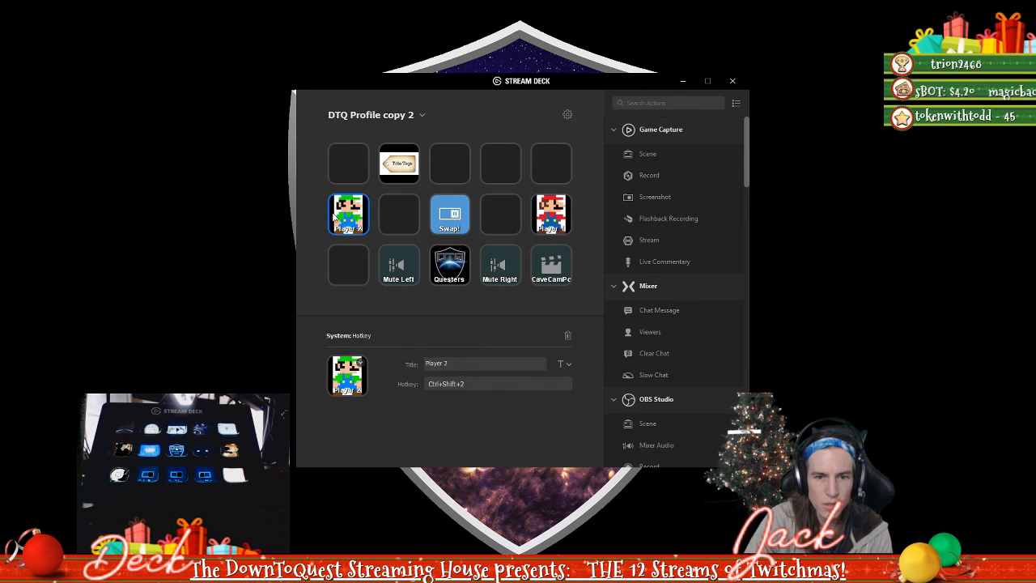
click(551, 213)
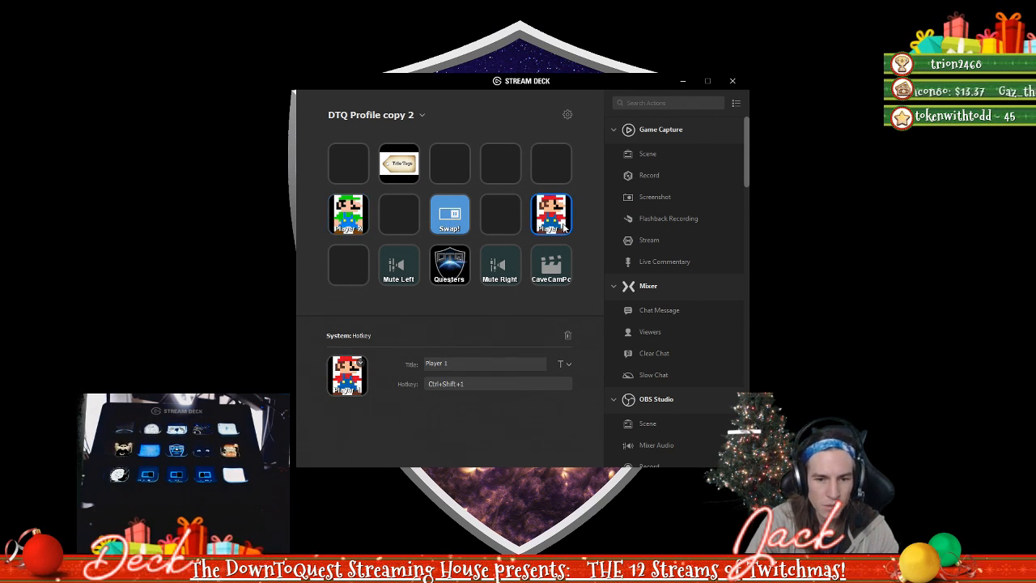
click(348, 214)
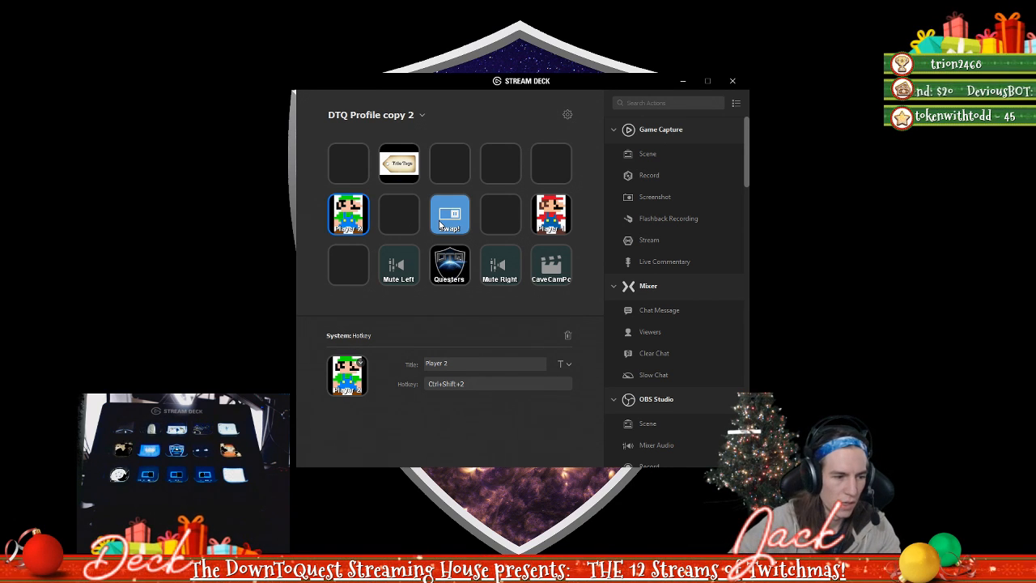
mouse_move(699, 259)
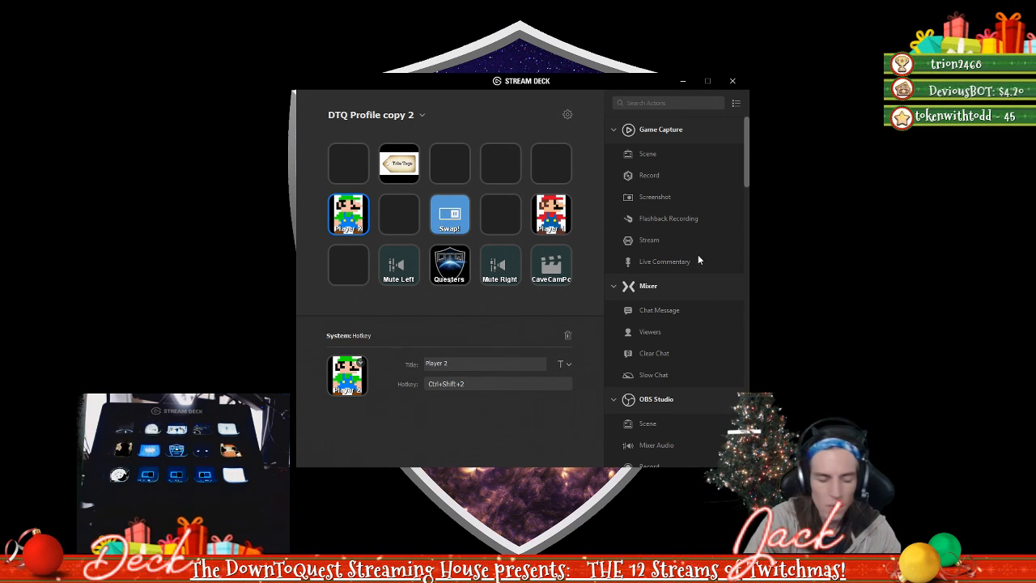
mouse_move(699, 243)
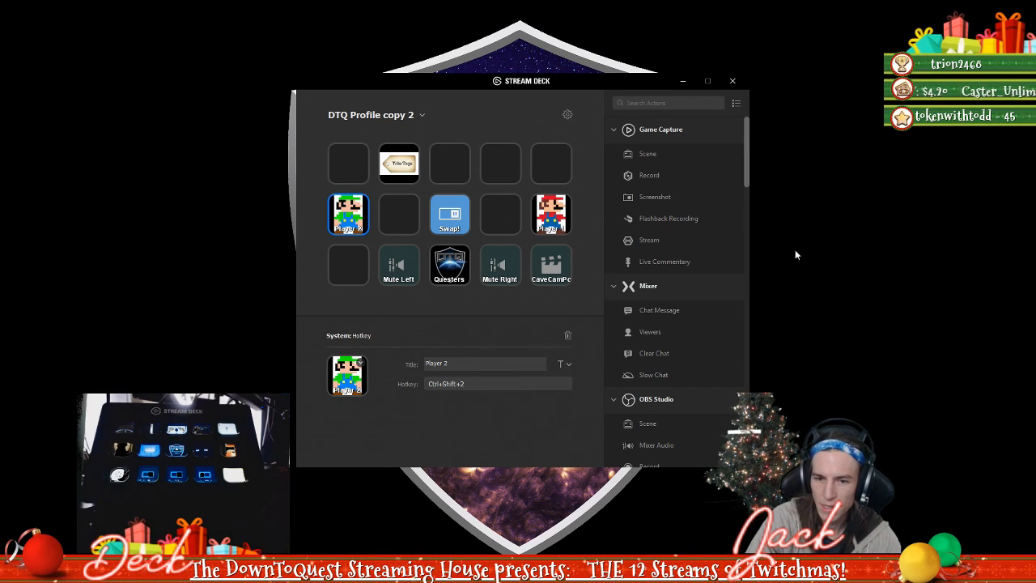
mouse_move(799, 200)
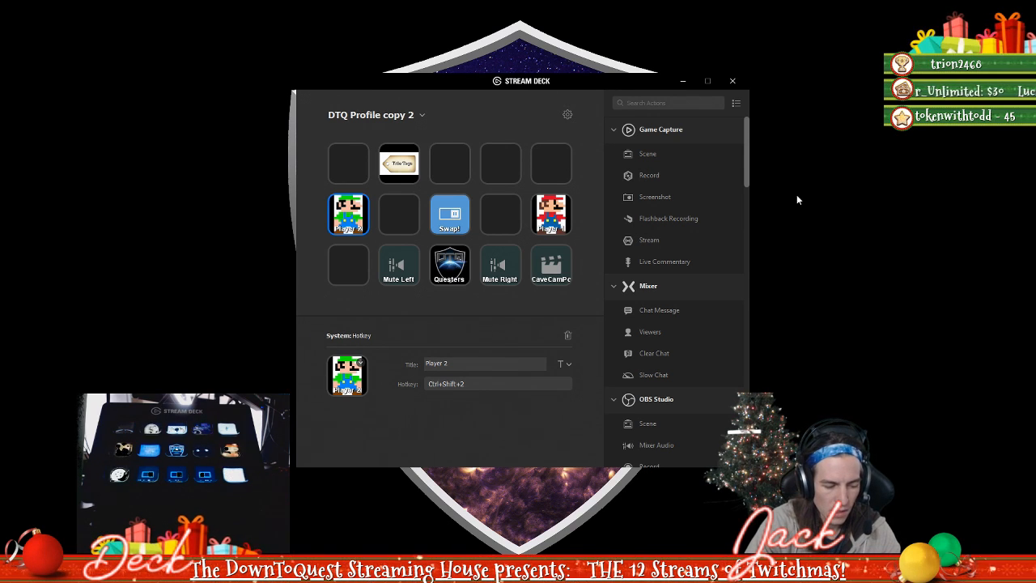
click(550, 214)
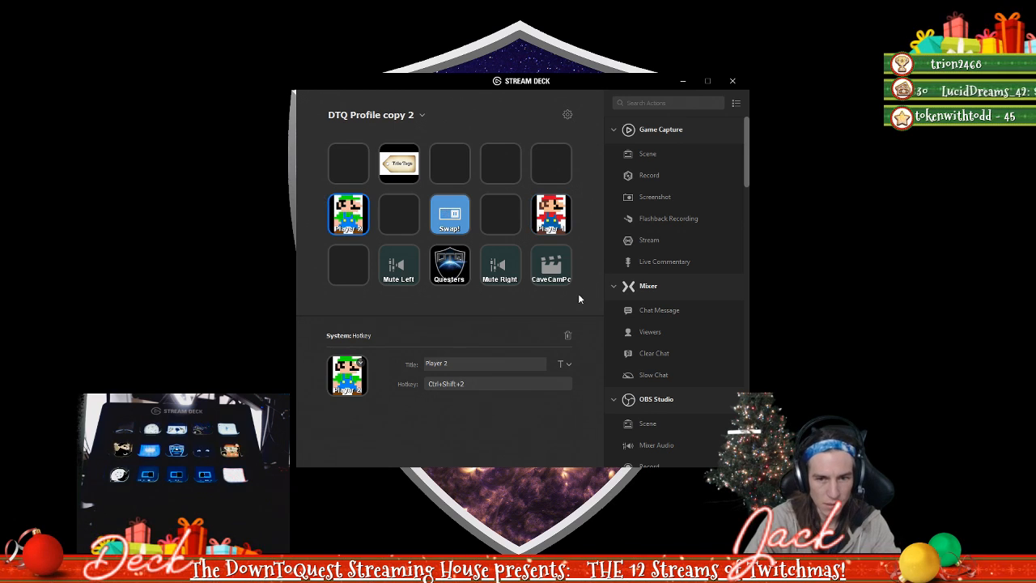
click(551, 266)
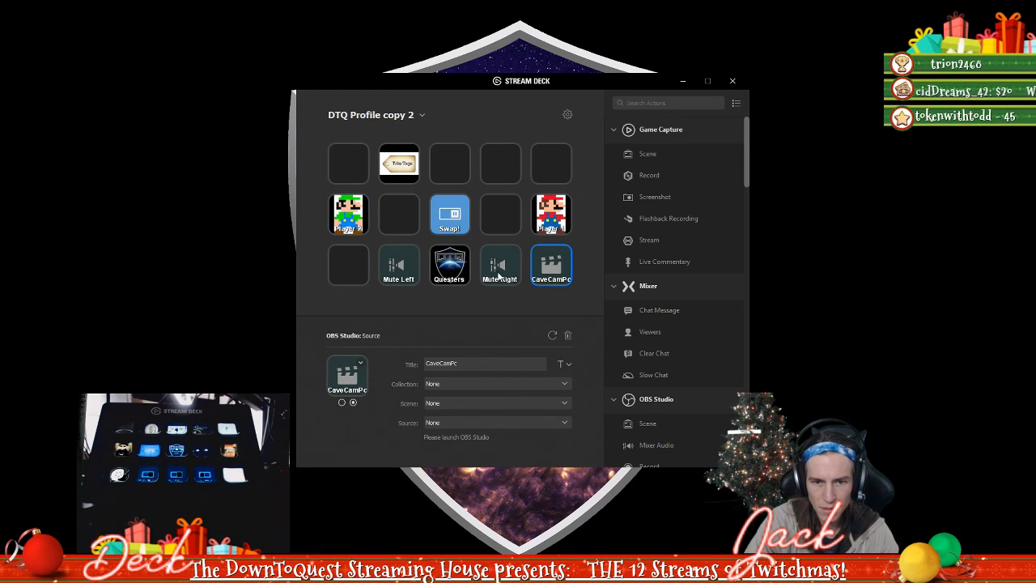
click(348, 213)
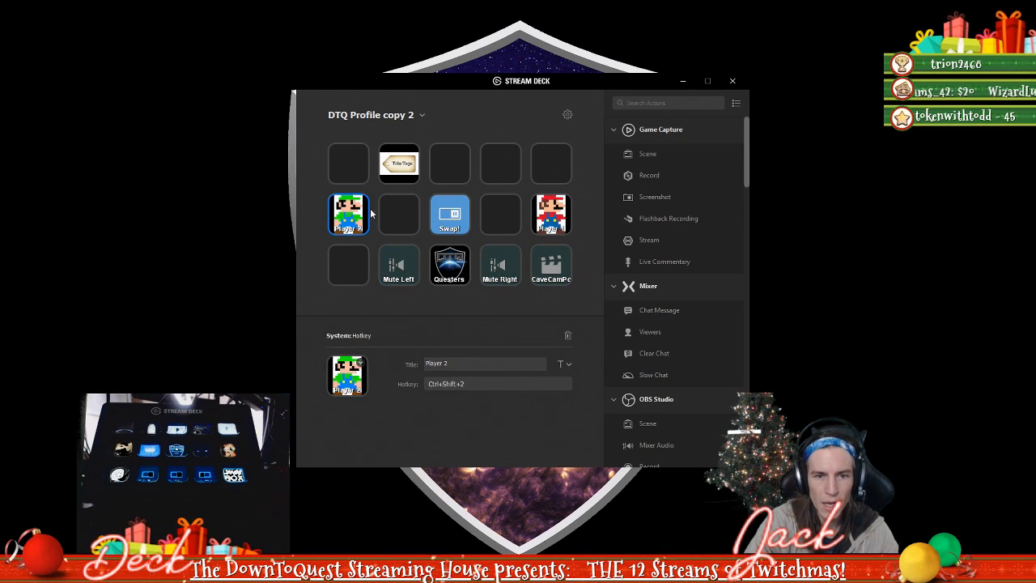
click(450, 213)
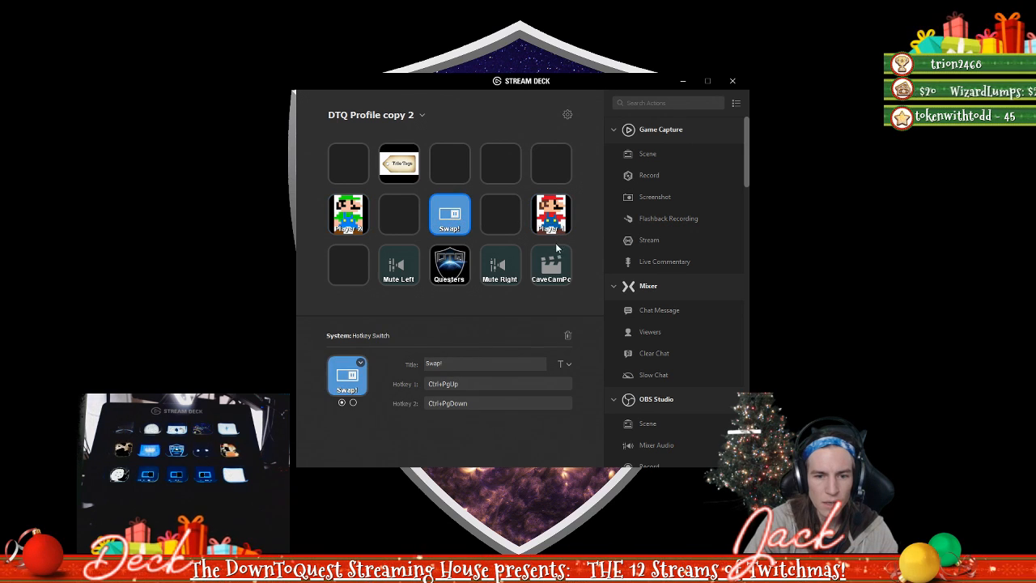
click(348, 214)
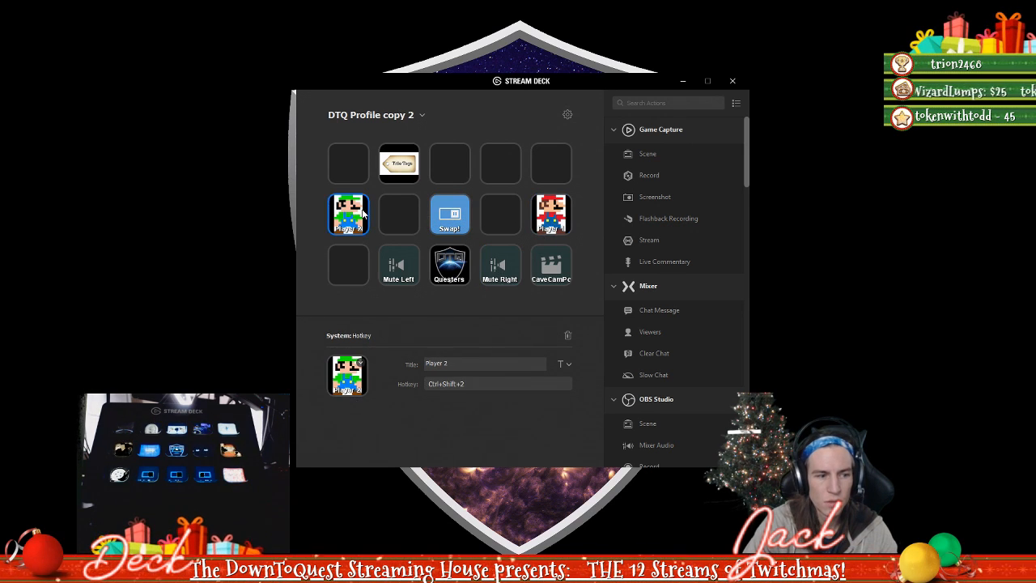
click(398, 162)
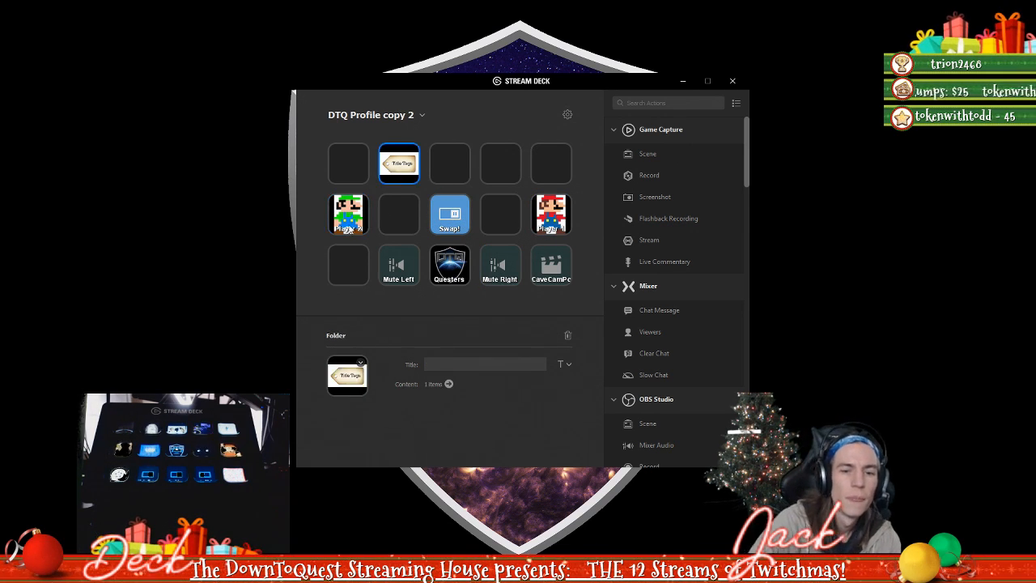
- Launch OBS Studio (64bit) from the Windows Start menu
click(348, 213)
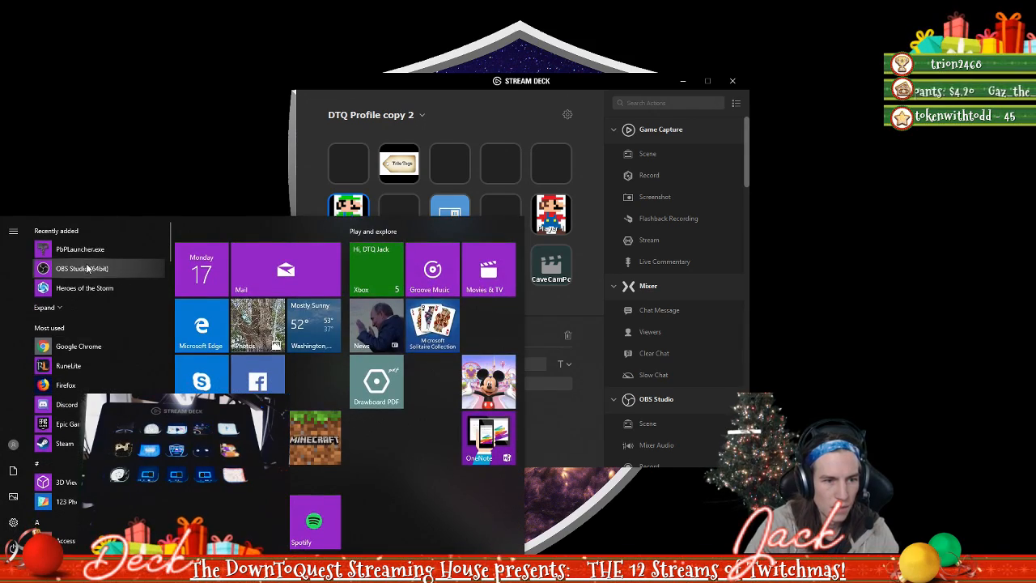
click(81, 269)
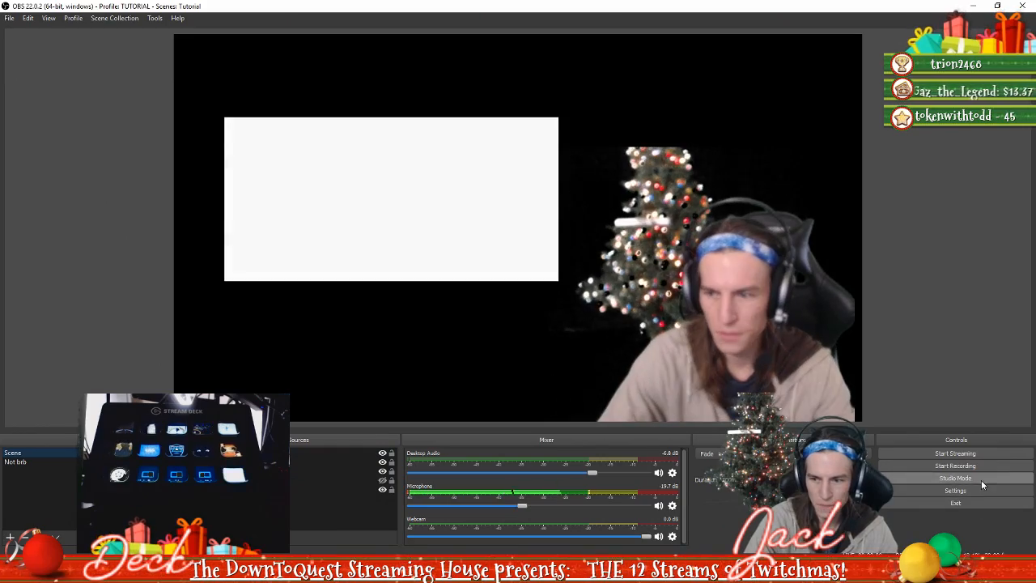
- Review the Hotkeys page of OBS Settings, scrolling through the scene and source hotkey fields
click(955, 490)
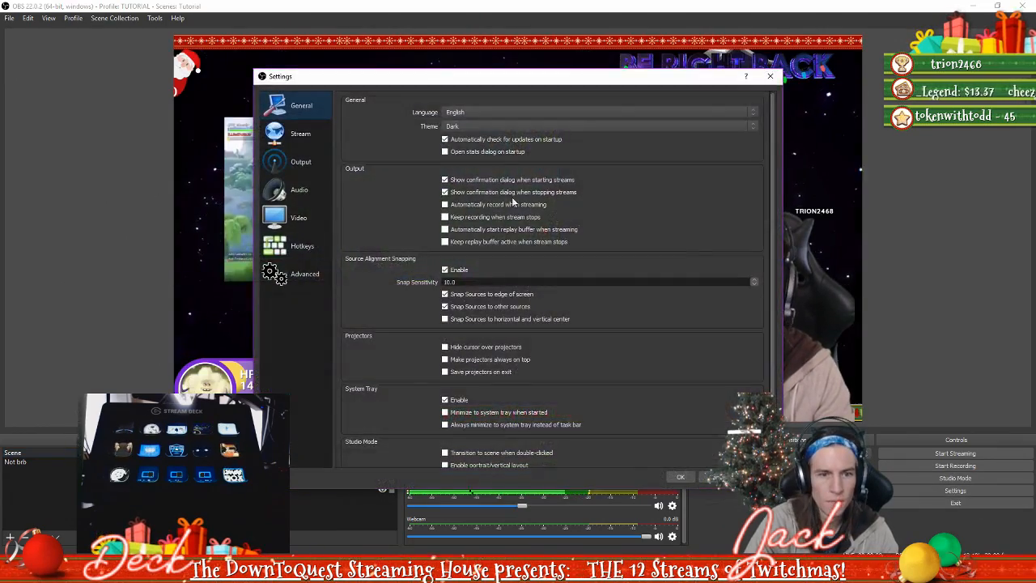
click(301, 246)
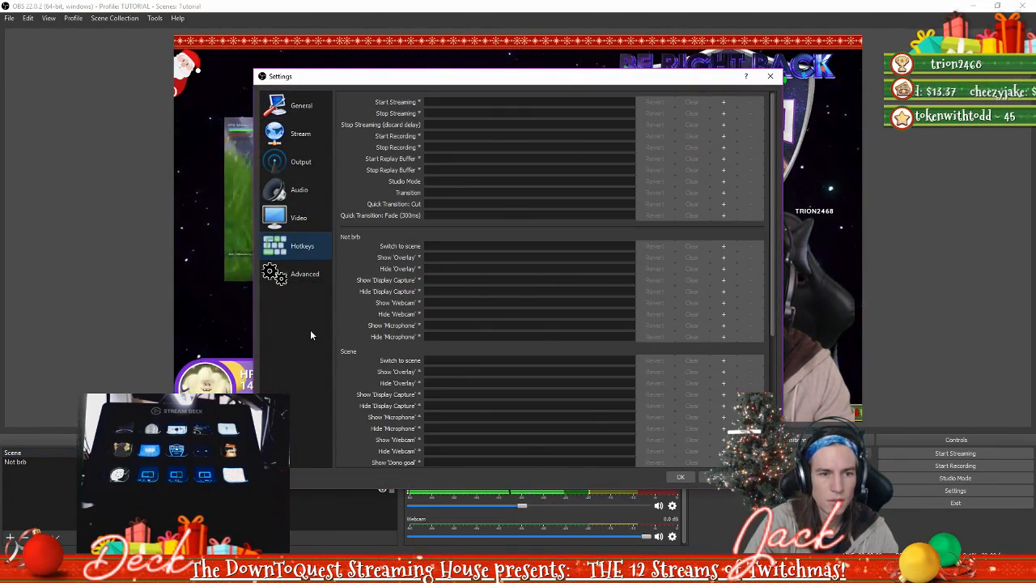
click(771, 76)
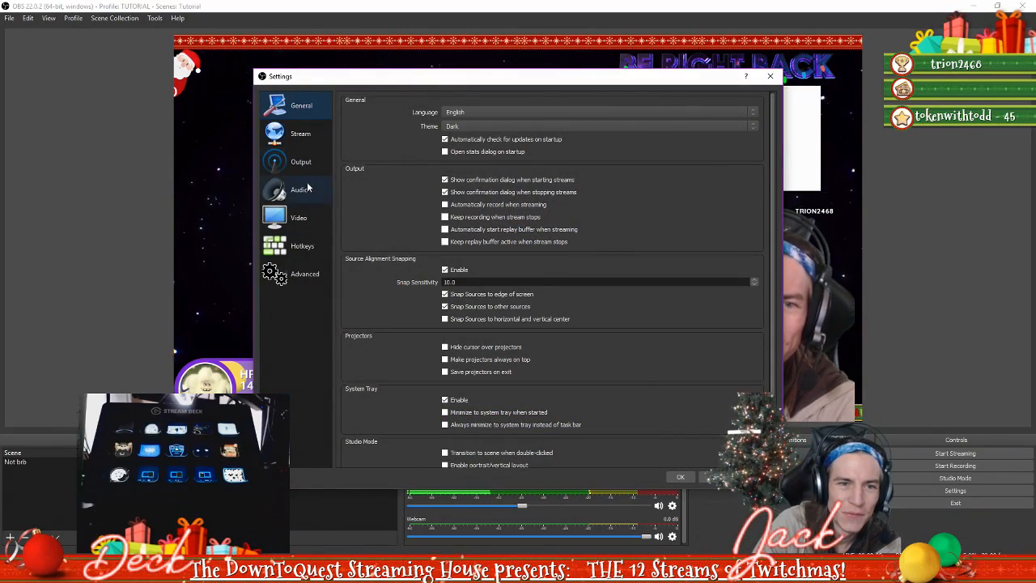
click(301, 246)
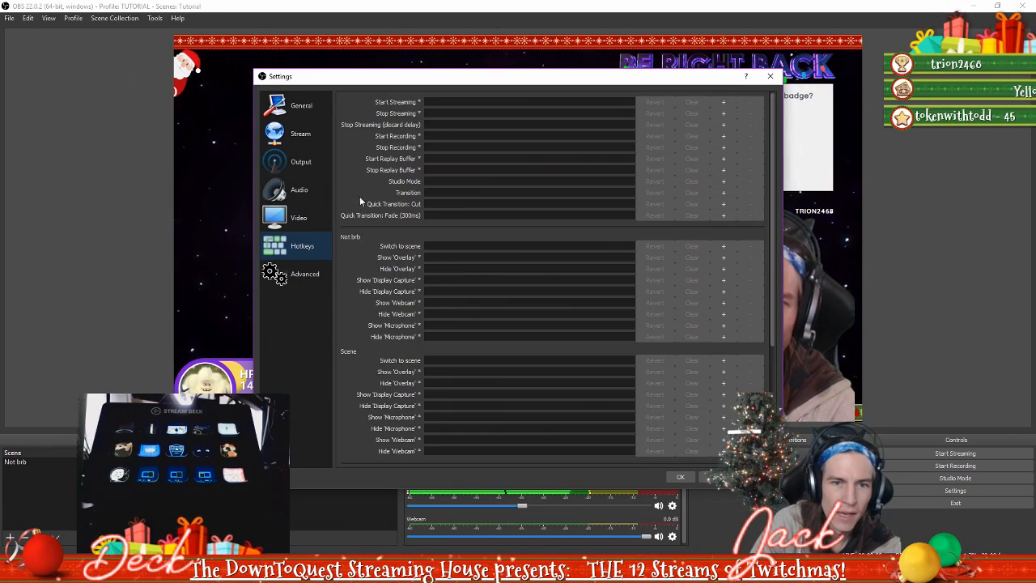
mouse_move(392, 159)
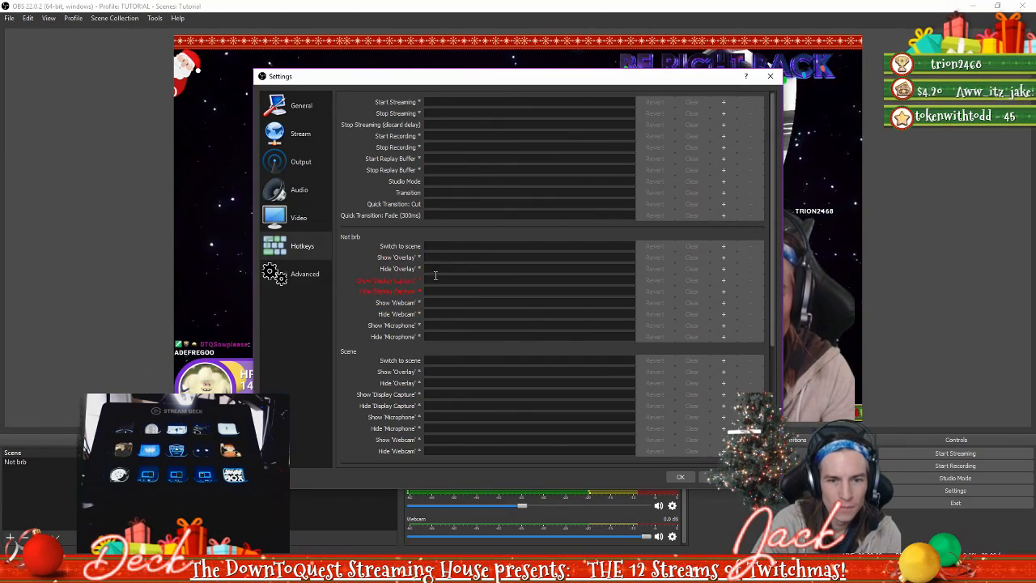
scroll(down, 3)
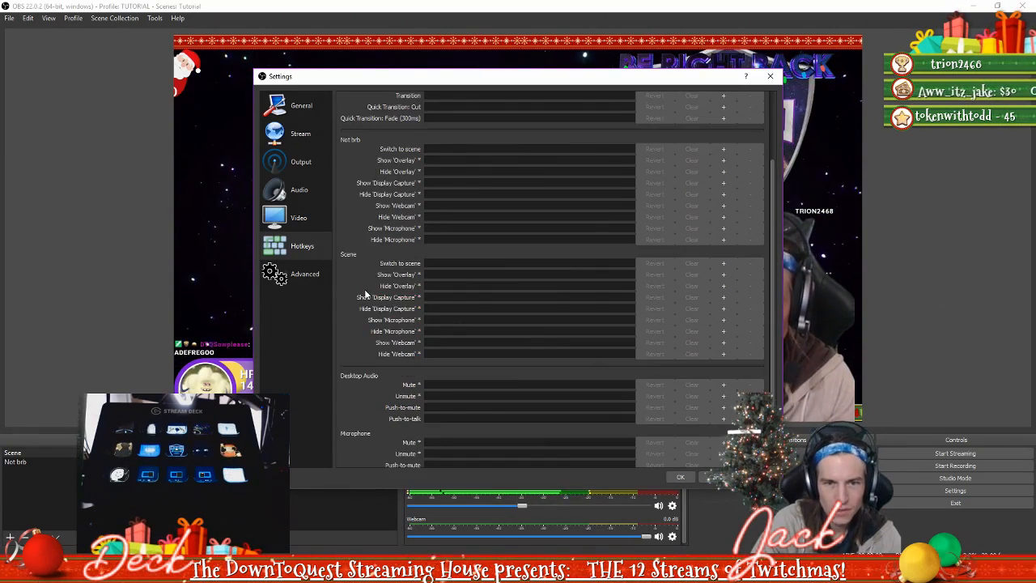
scroll(up, 3)
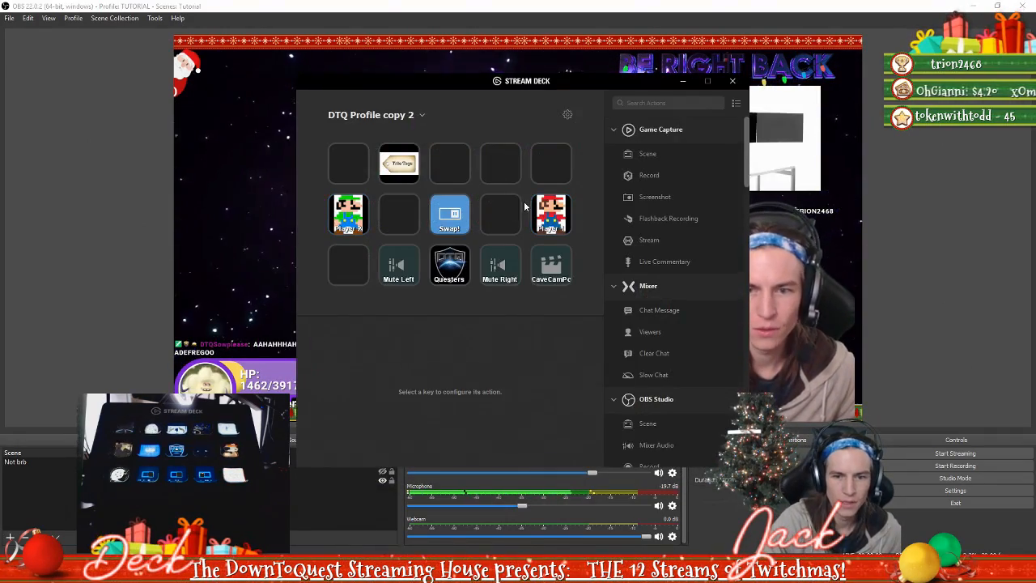
- Select the Swap key to show its System: Hotkey Switch settings with its two assigned hotkeys
click(500, 214)
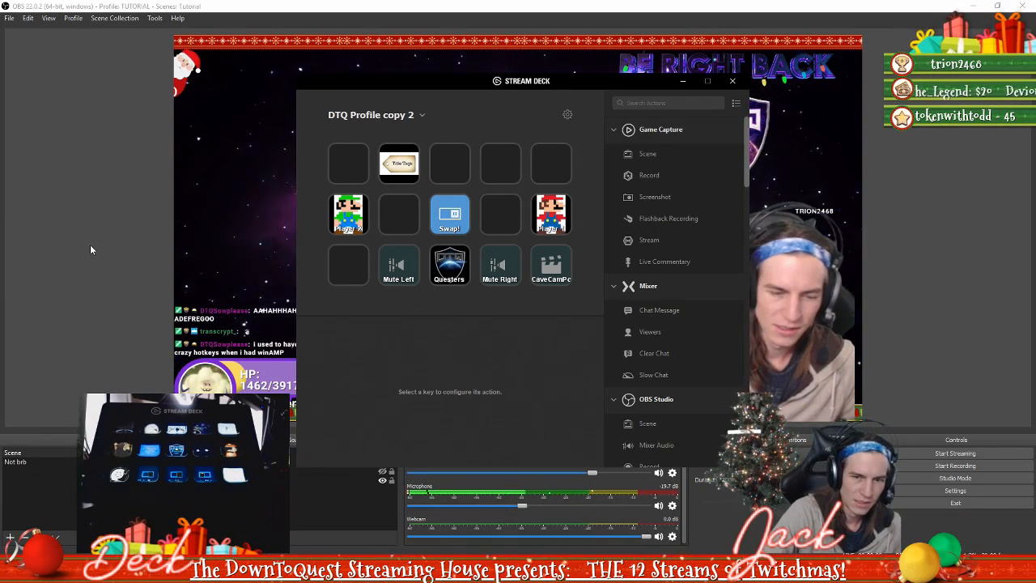
click(450, 213)
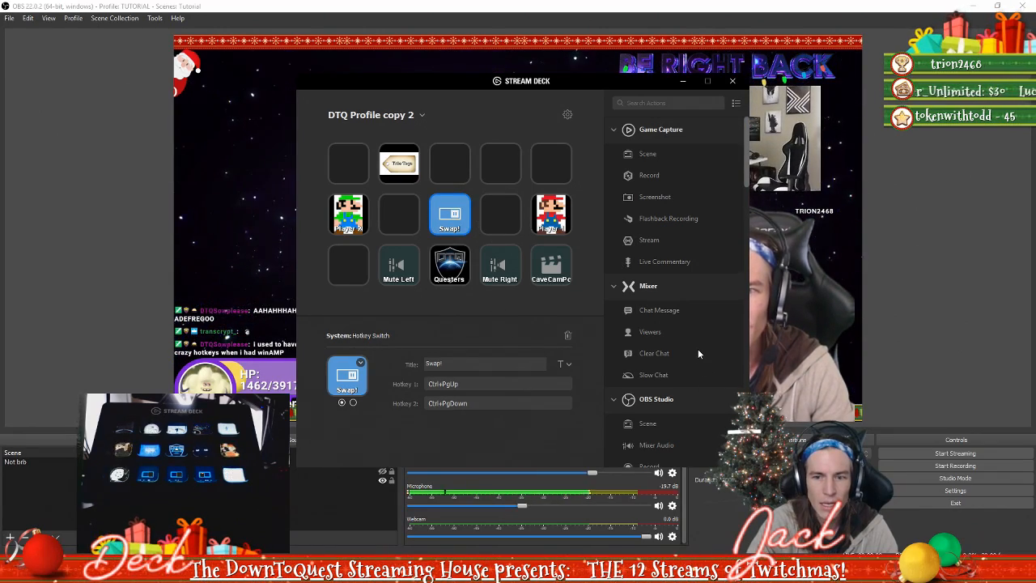
scroll(down, 3)
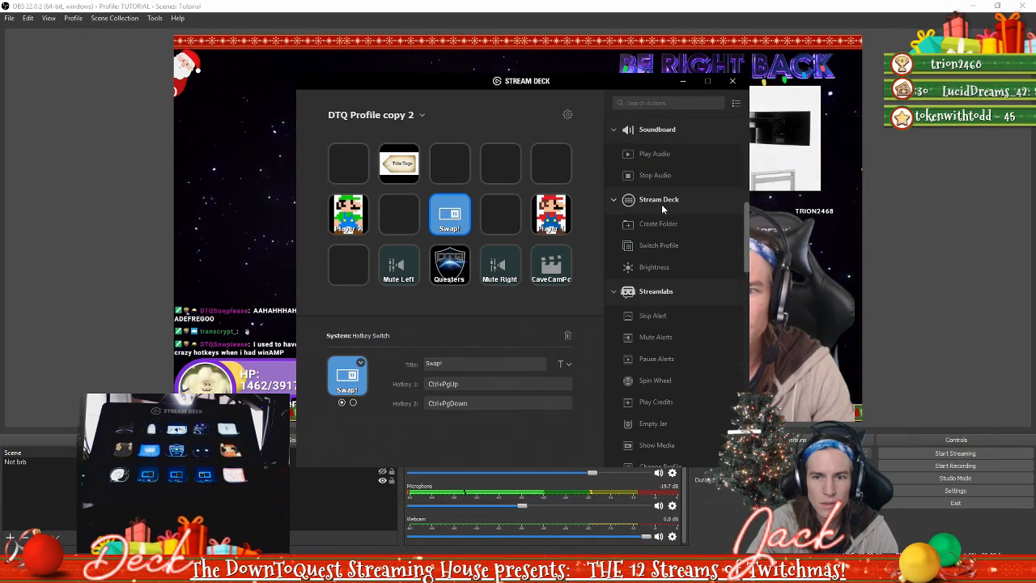
scroll(up, 3)
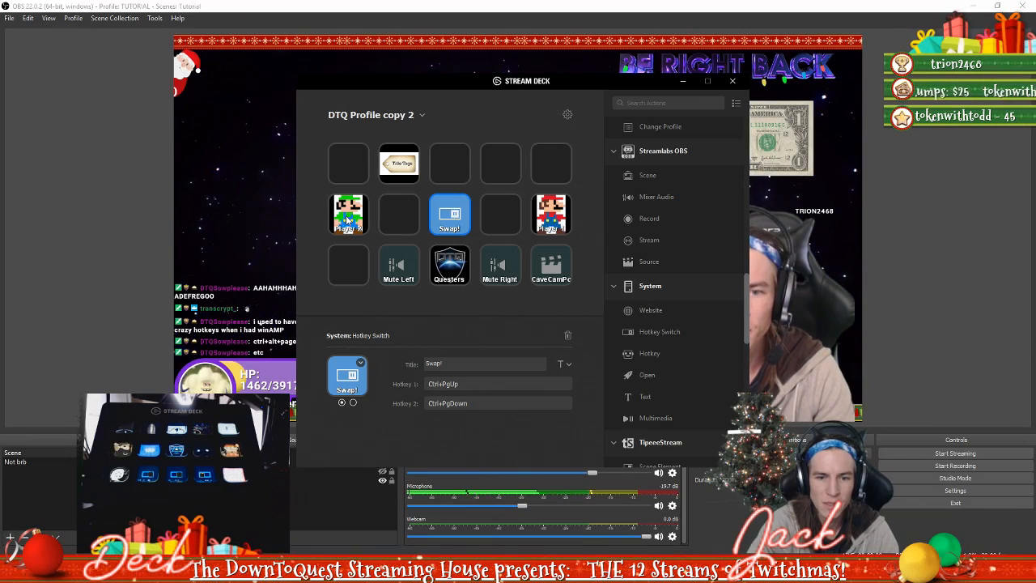
click(348, 213)
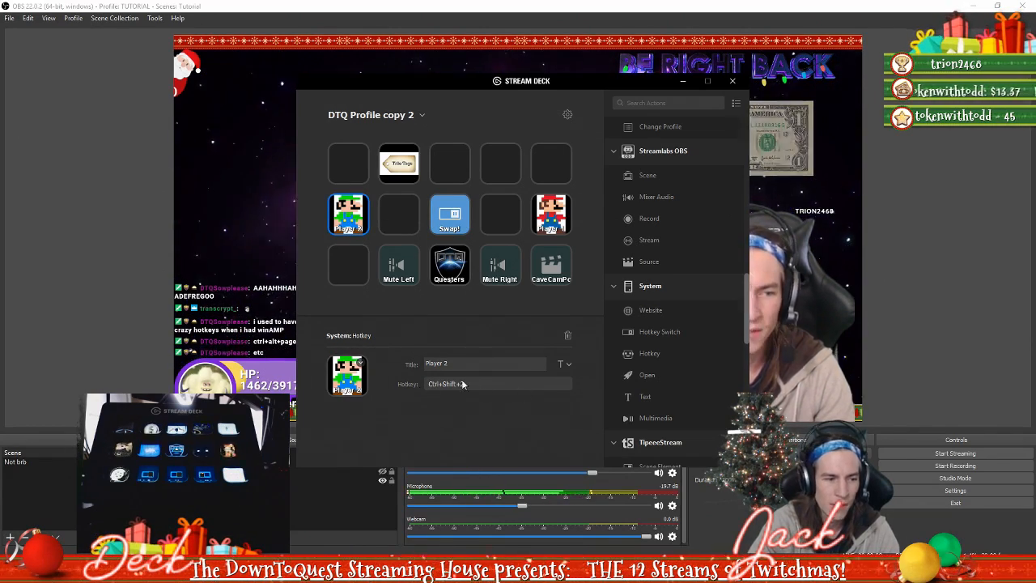
click(450, 214)
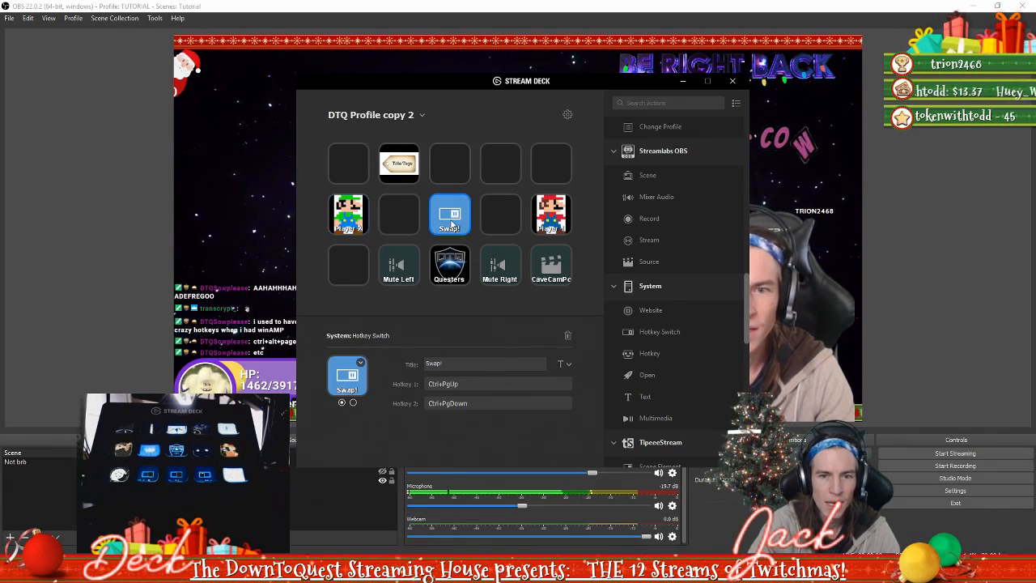
mouse_move(495, 338)
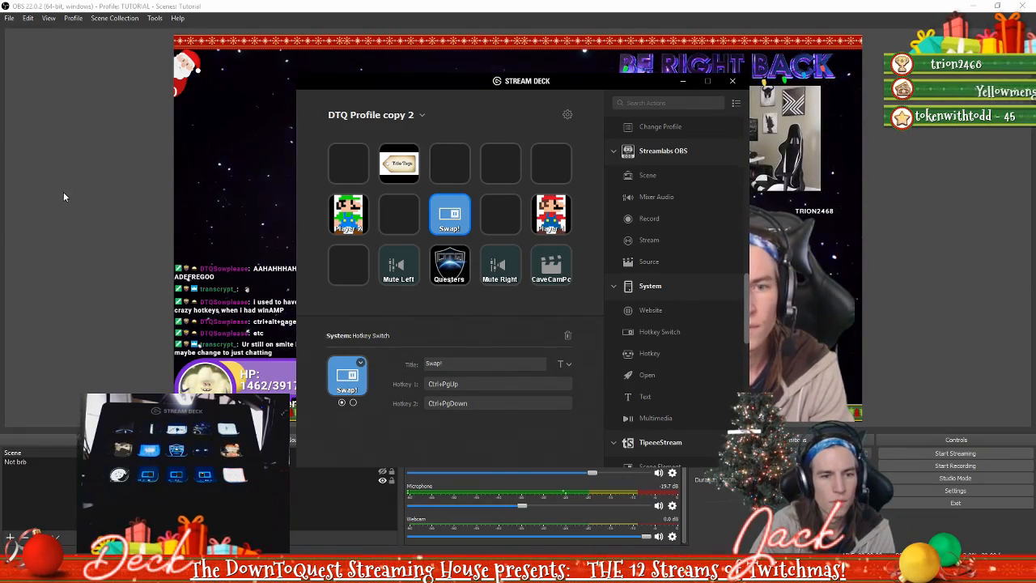
click(732, 81)
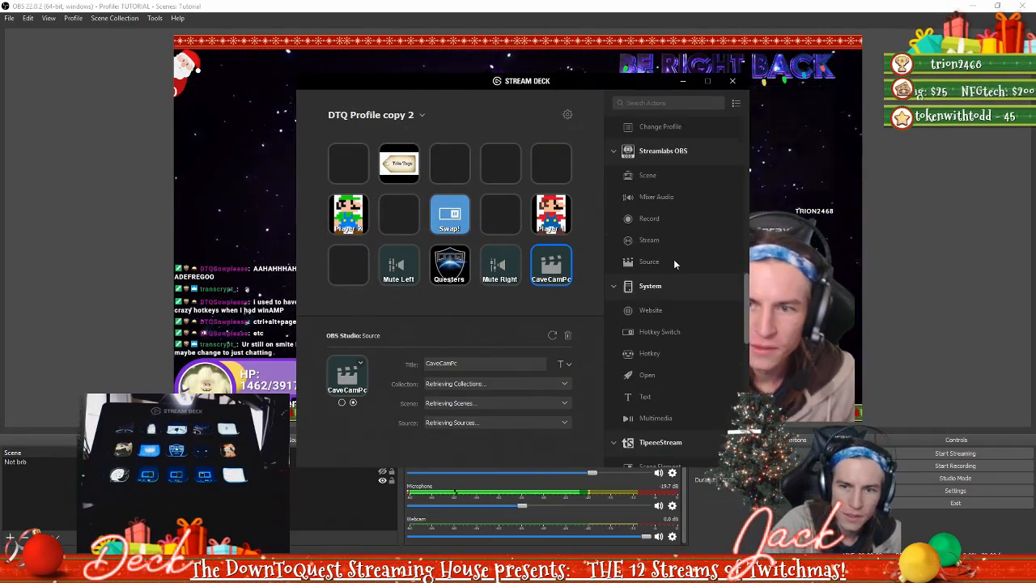
scroll(down, 3)
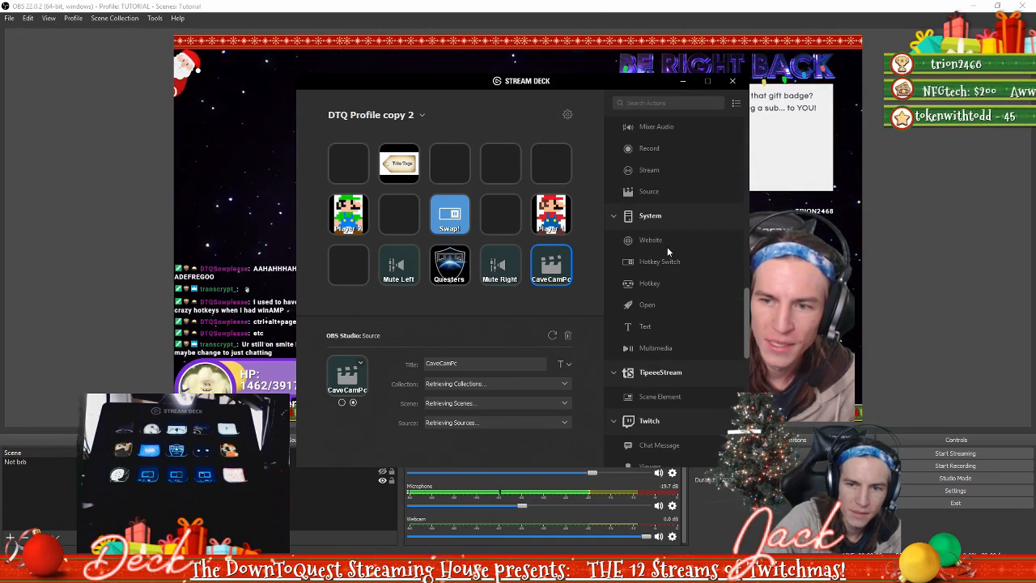
scroll(up, 3)
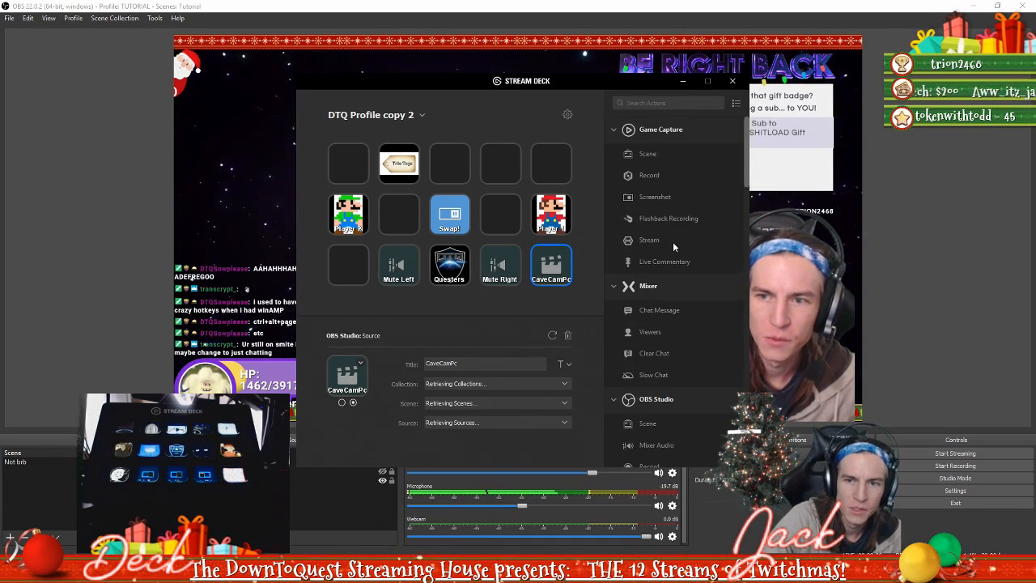
click(550, 214)
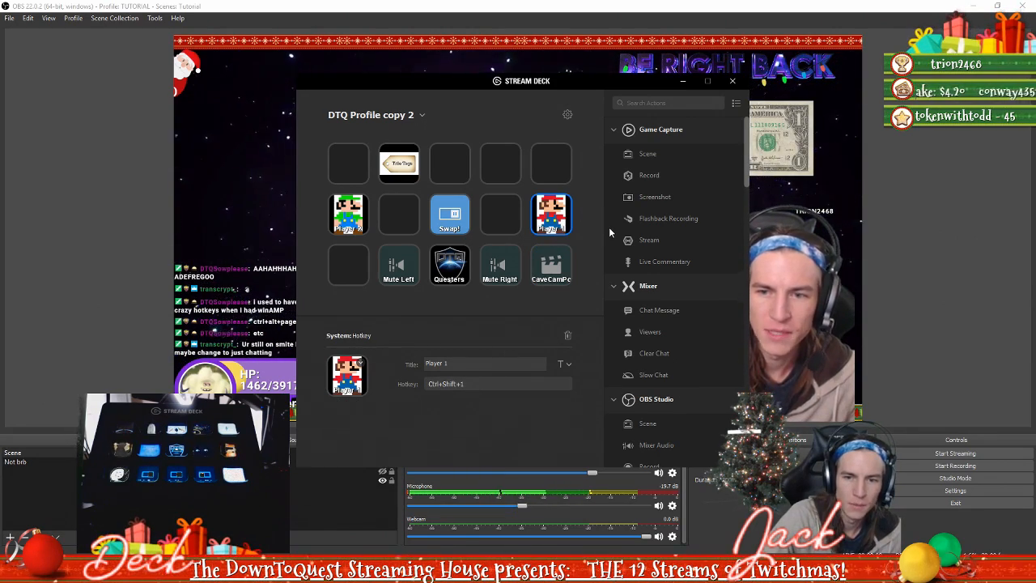
click(500, 266)
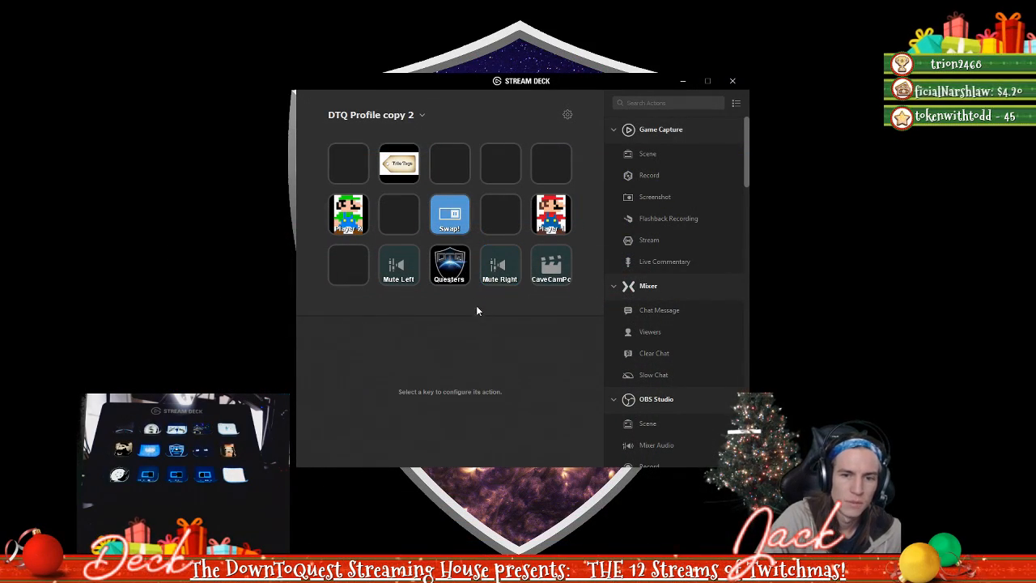
click(499, 266)
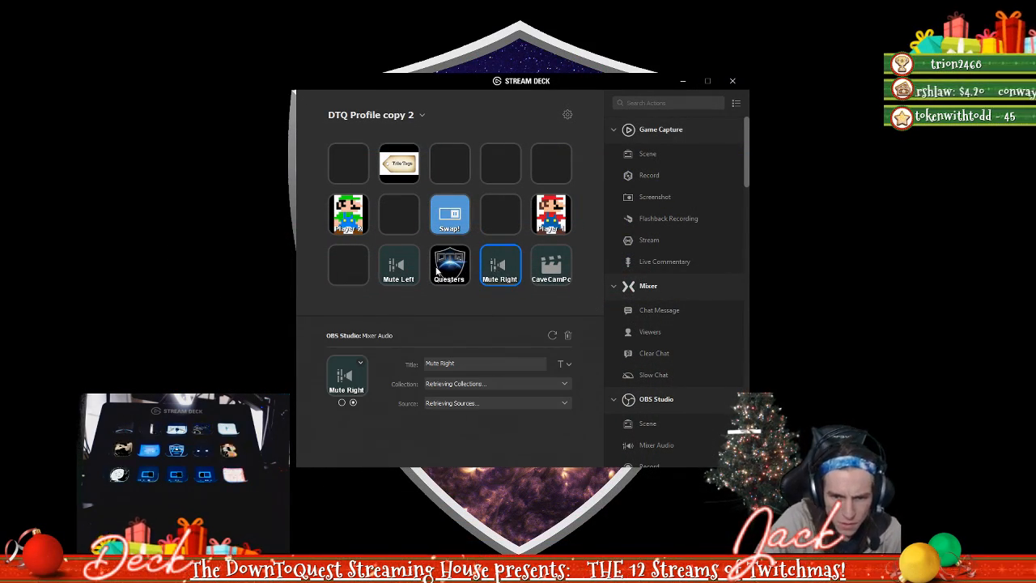
click(398, 265)
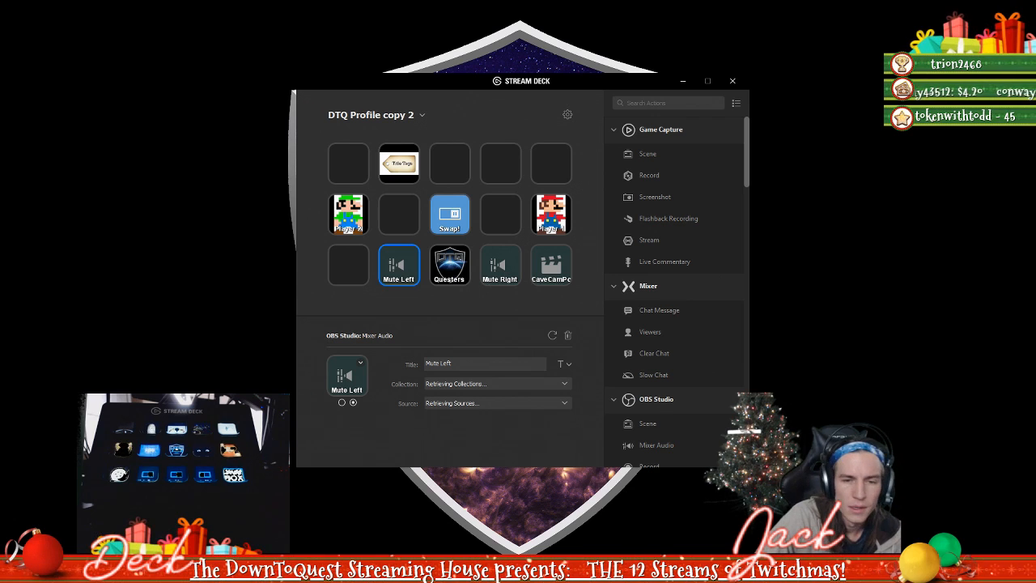
click(499, 214)
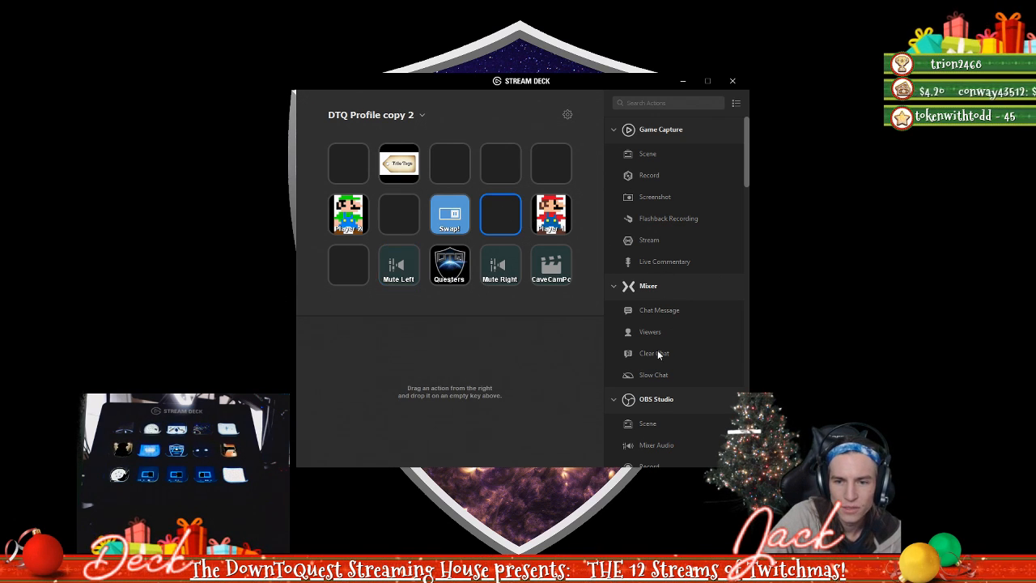
scroll(down, 3)
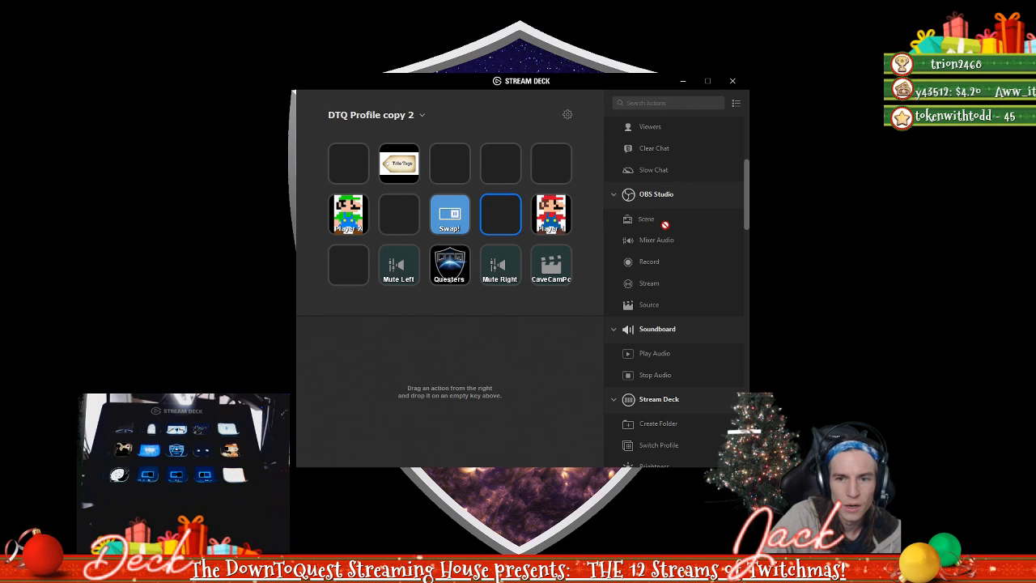
drag(646, 218, 501, 163)
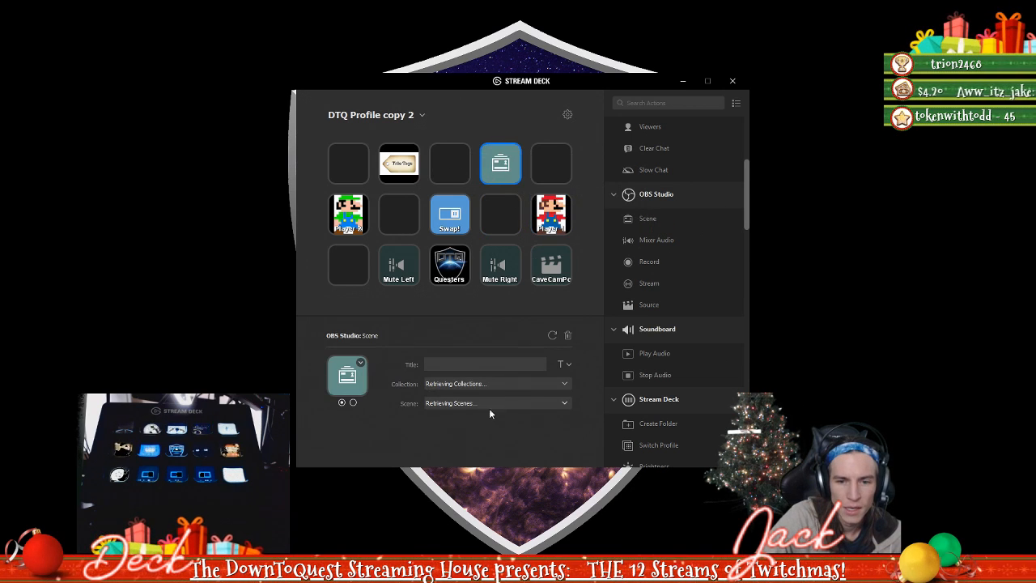
click(495, 384)
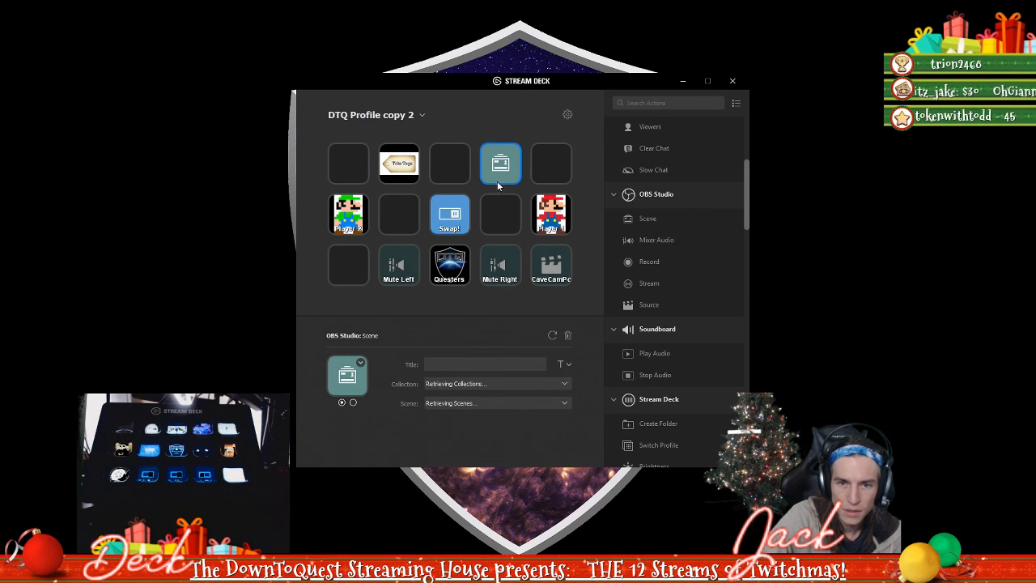
click(500, 162)
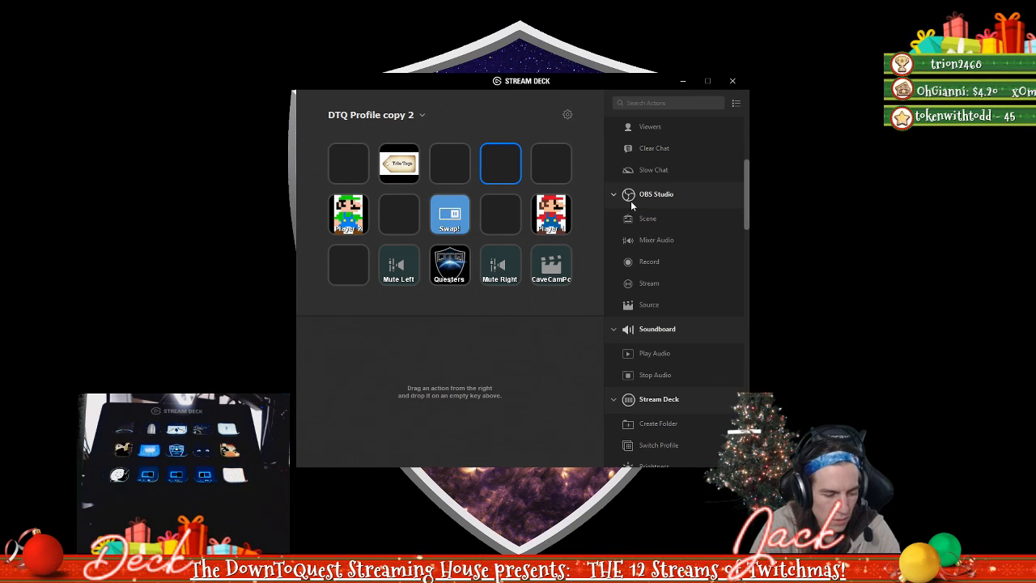
scroll(down, 3)
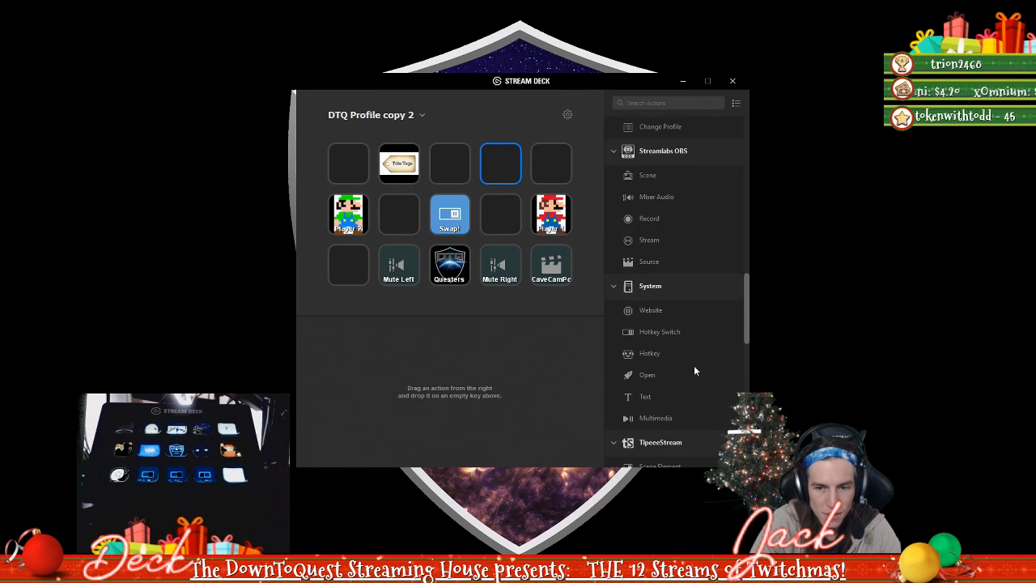
scroll(down, 3)
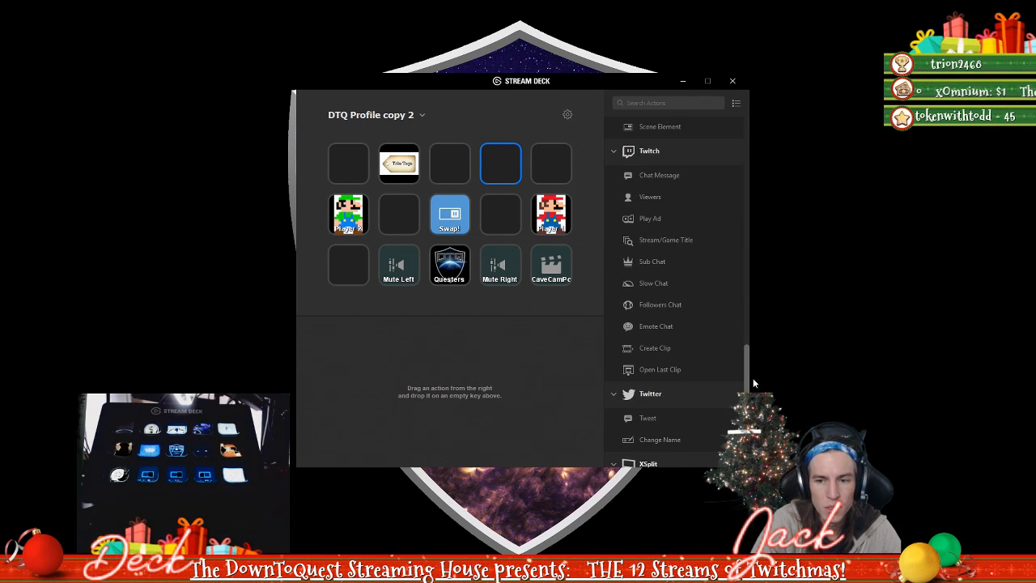
scroll(down, 3)
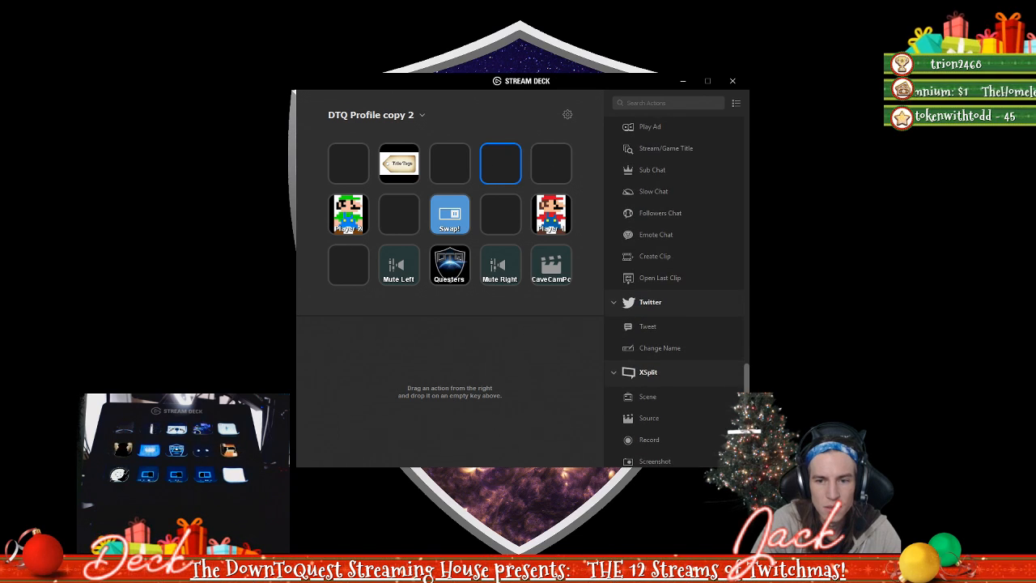
scroll(up, 3)
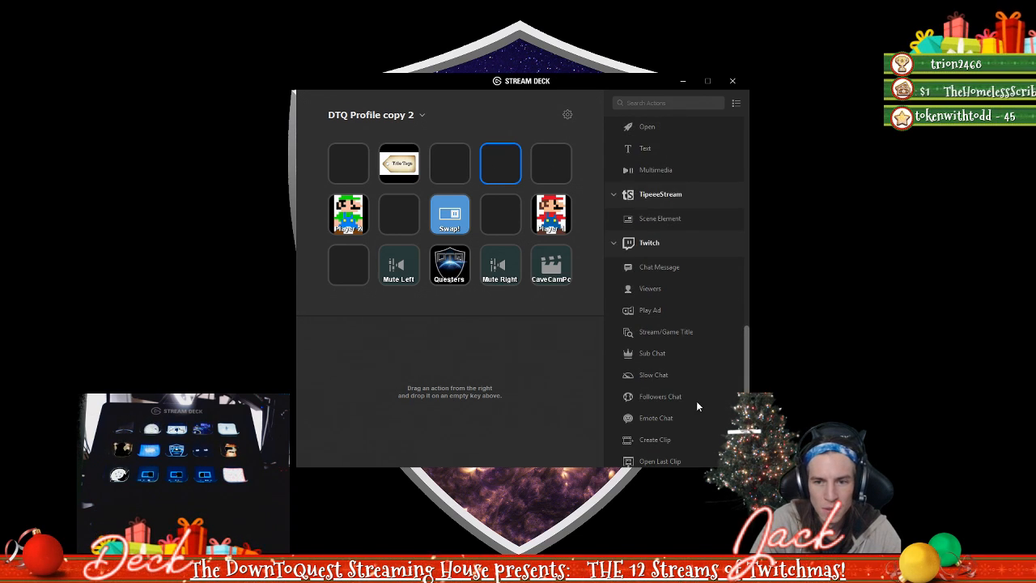
scroll(down, 3)
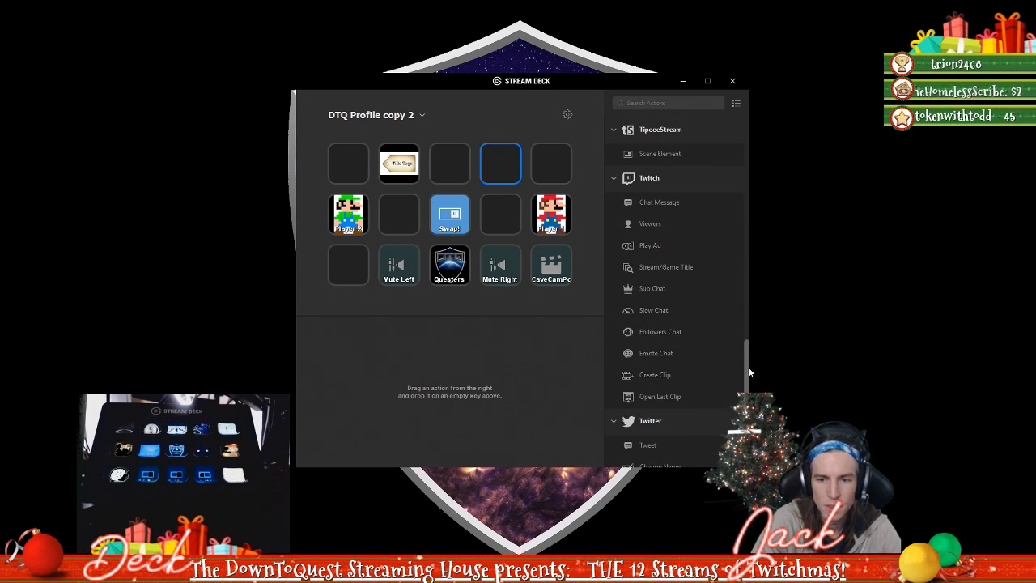
scroll(down, 3)
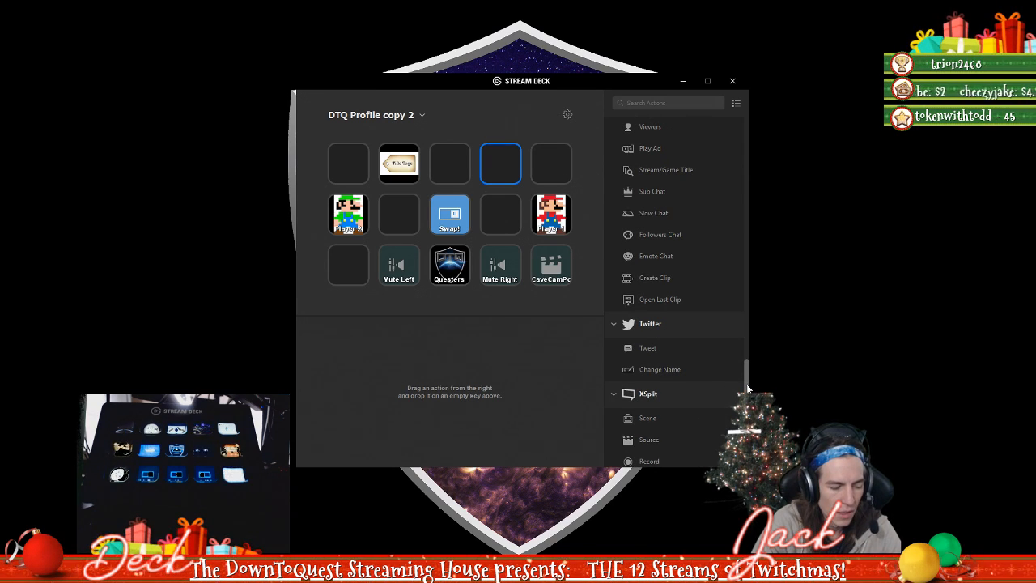
scroll(up, 3)
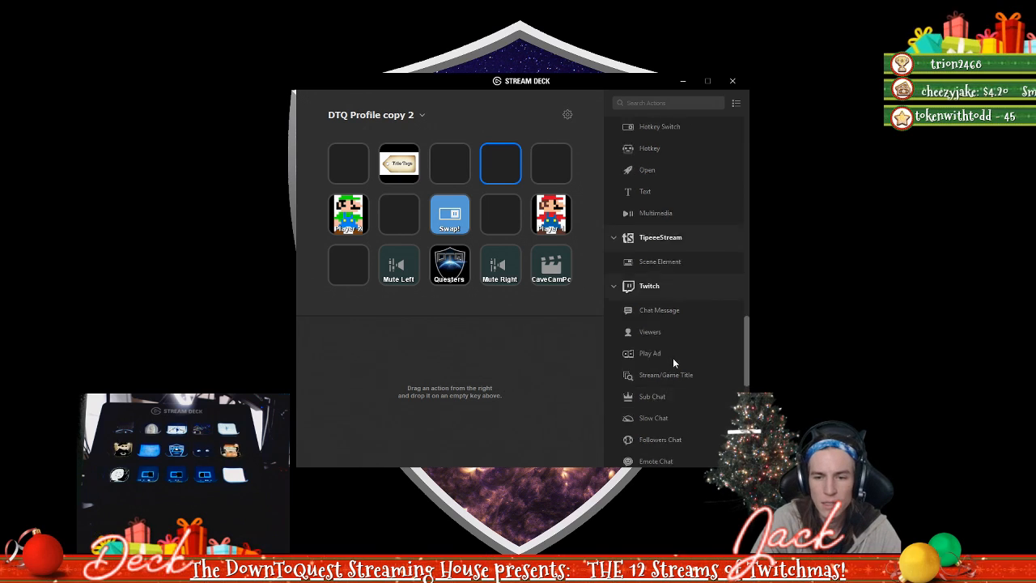
scroll(down, 3)
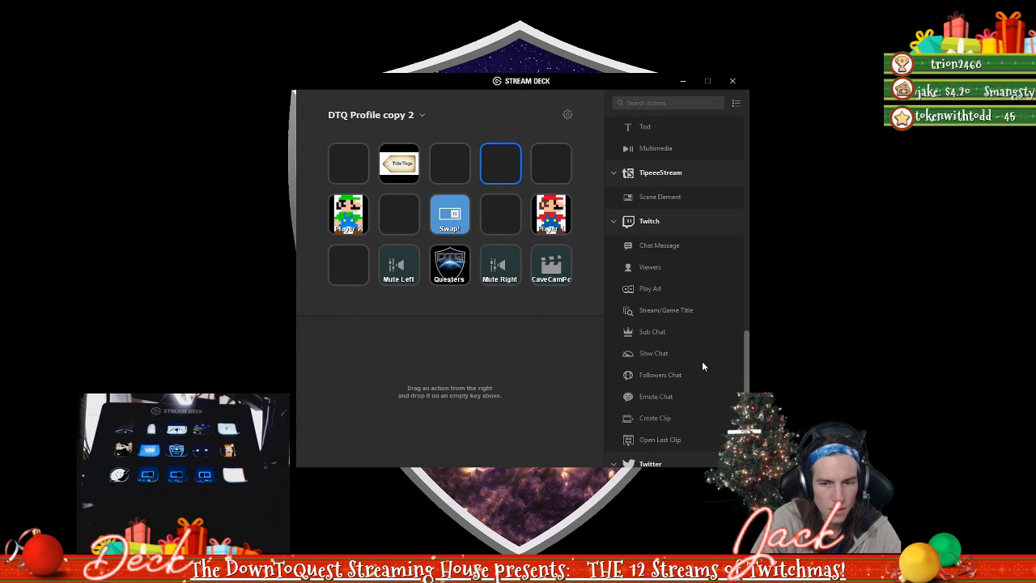
mouse_move(688, 366)
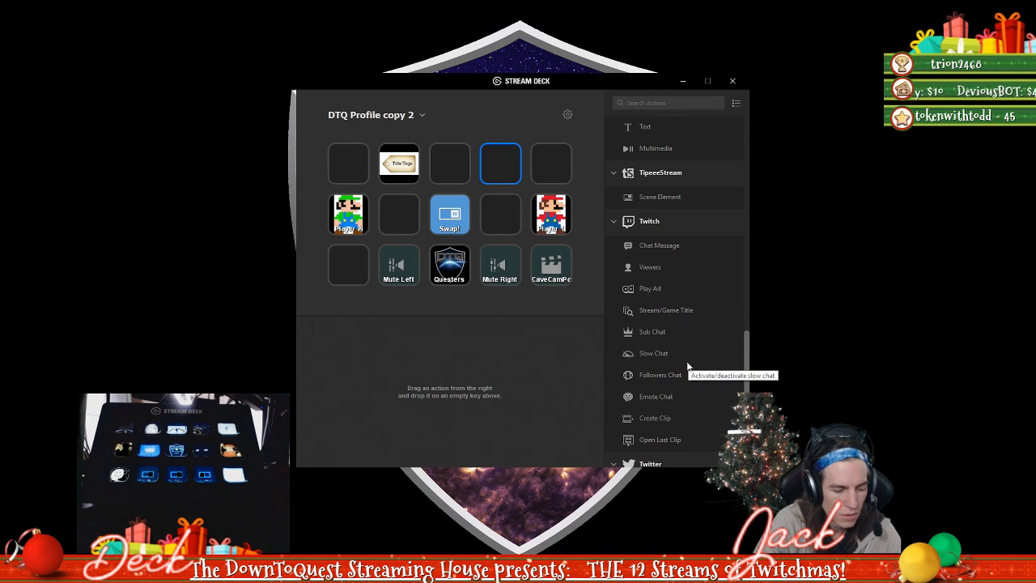
scroll(down, 3)
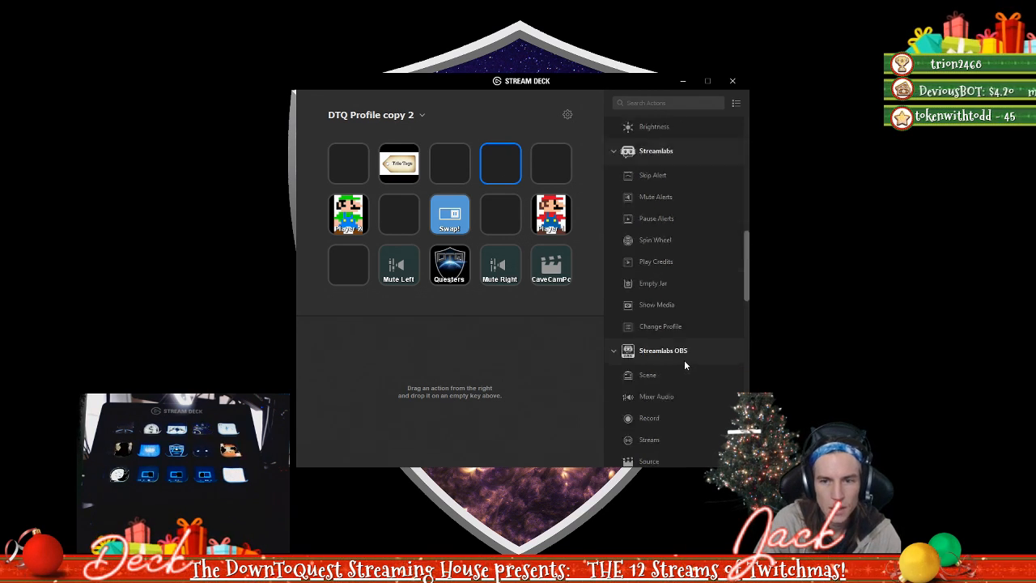
scroll(down, 3)
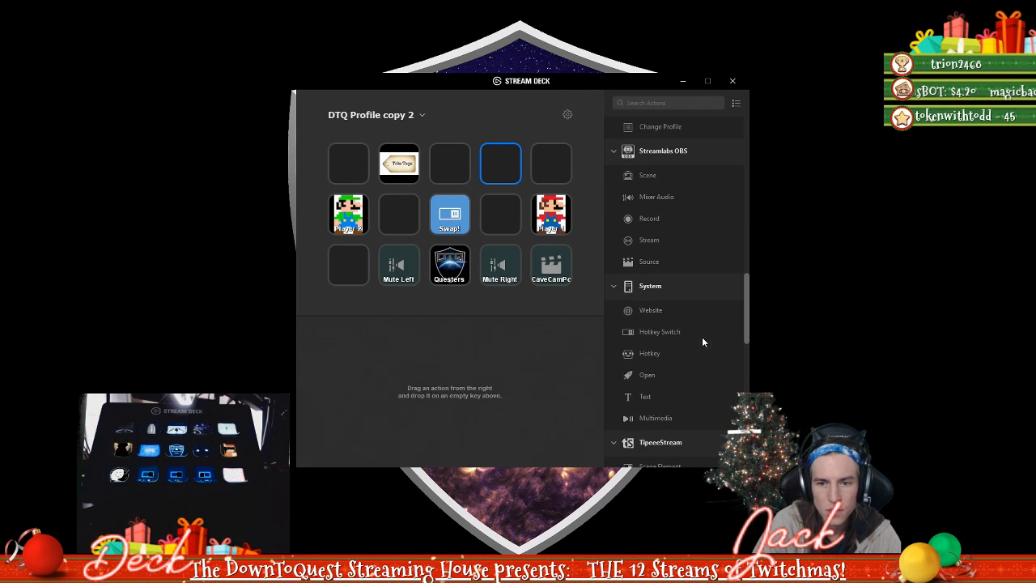
scroll(down, 3)
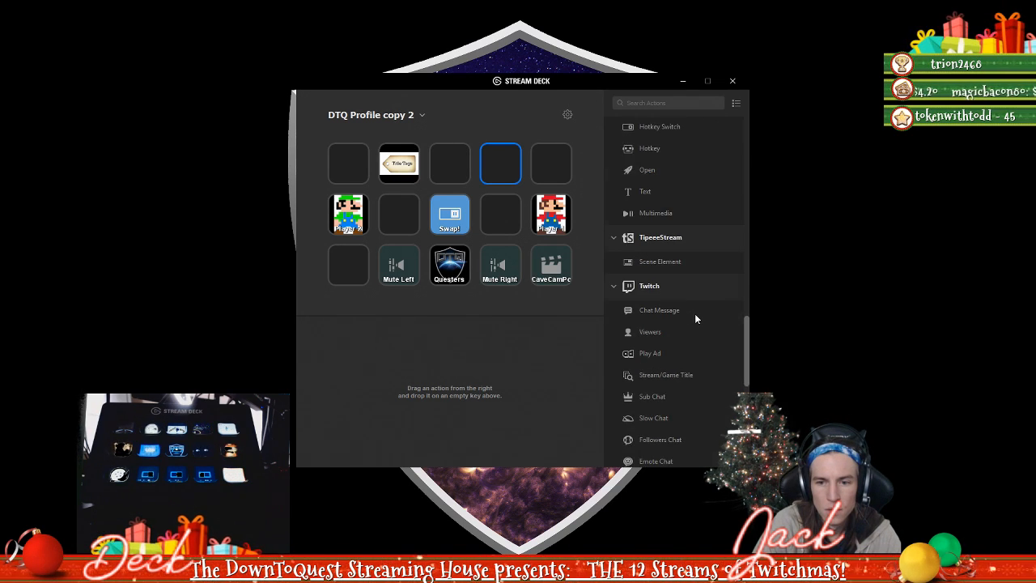
scroll(down, 3)
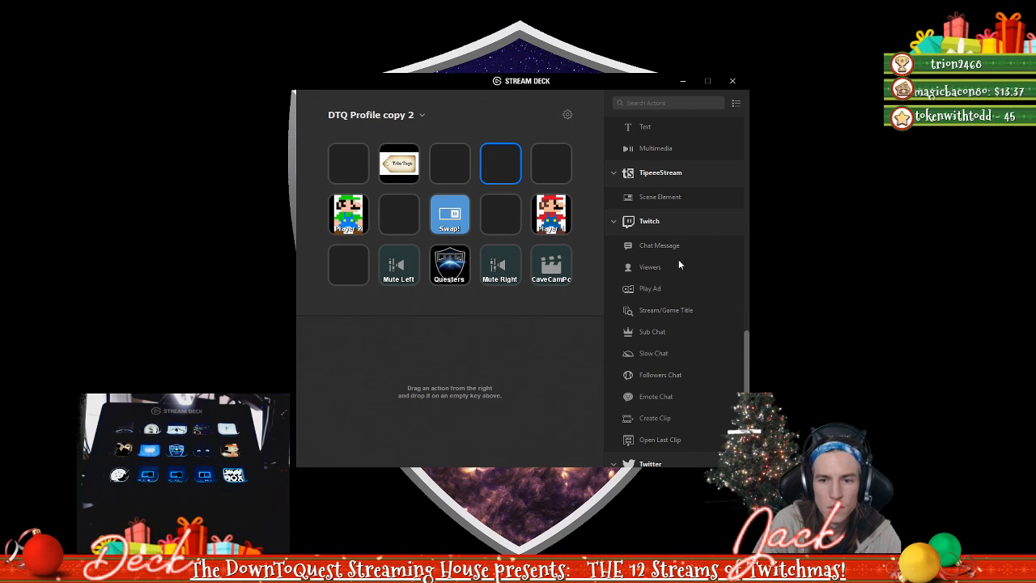
scroll(down, 3)
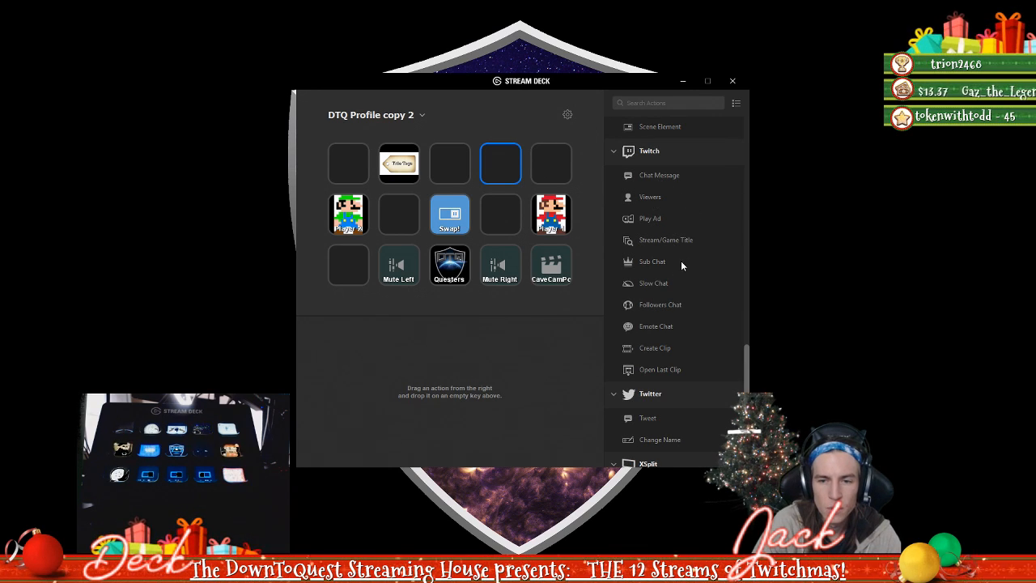
mouse_move(667, 266)
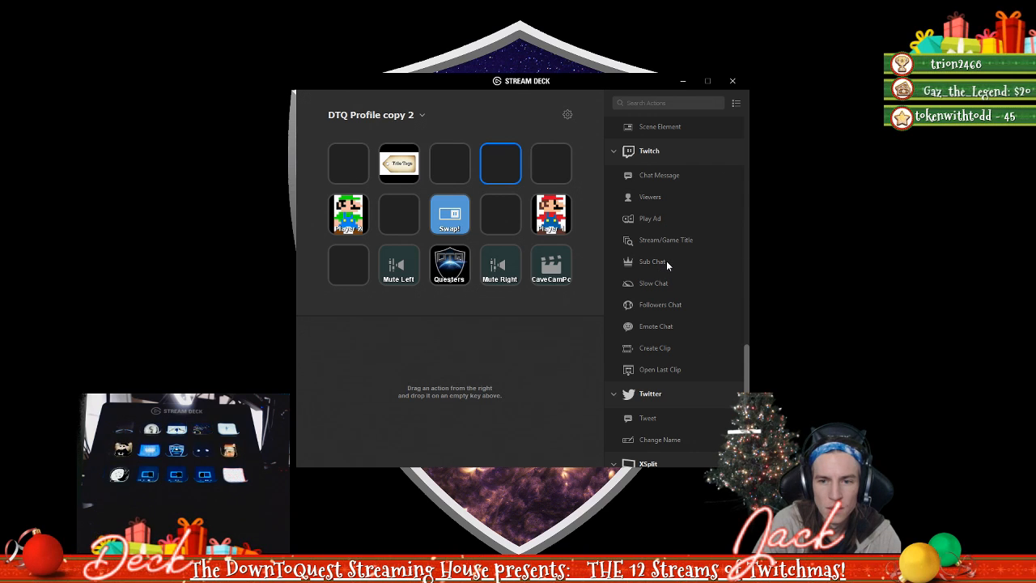
mouse_move(672, 293)
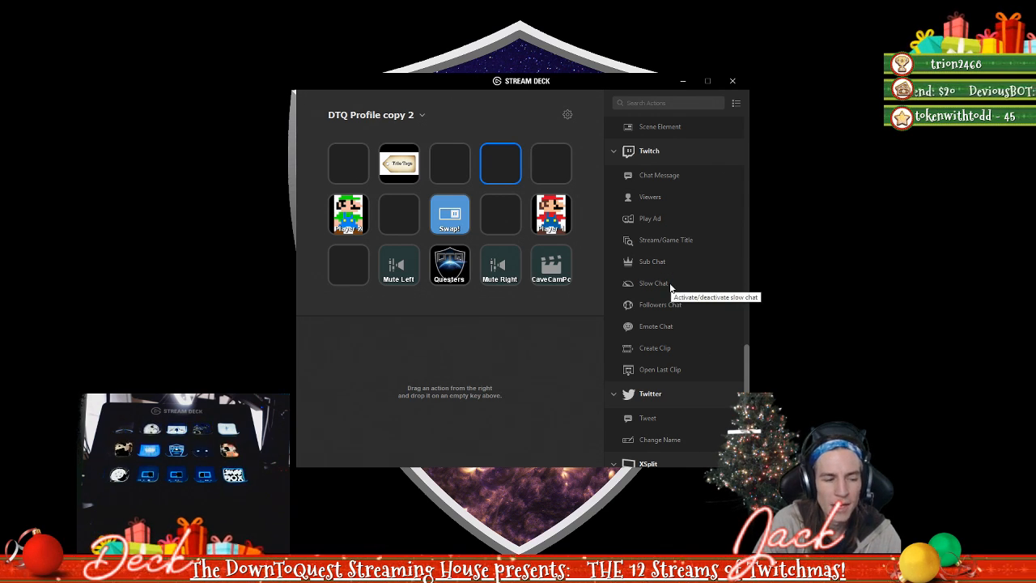
mouse_move(699, 322)
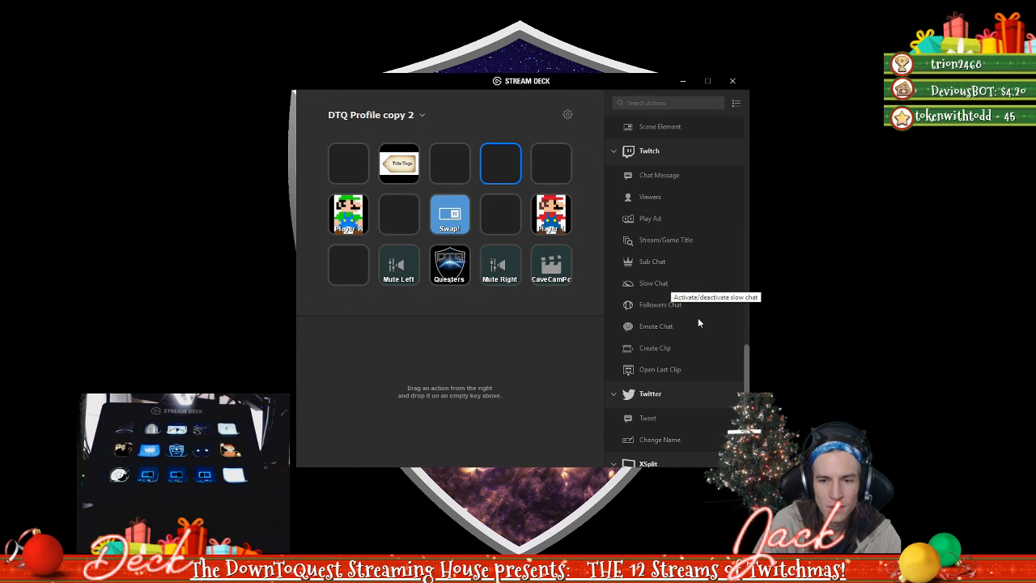
mouse_move(693, 327)
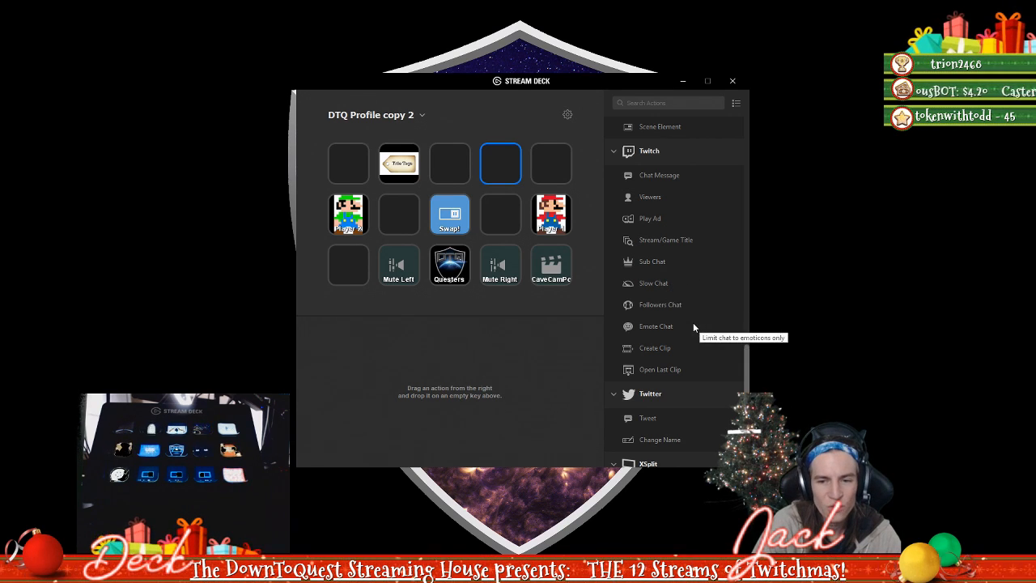
mouse_move(680, 308)
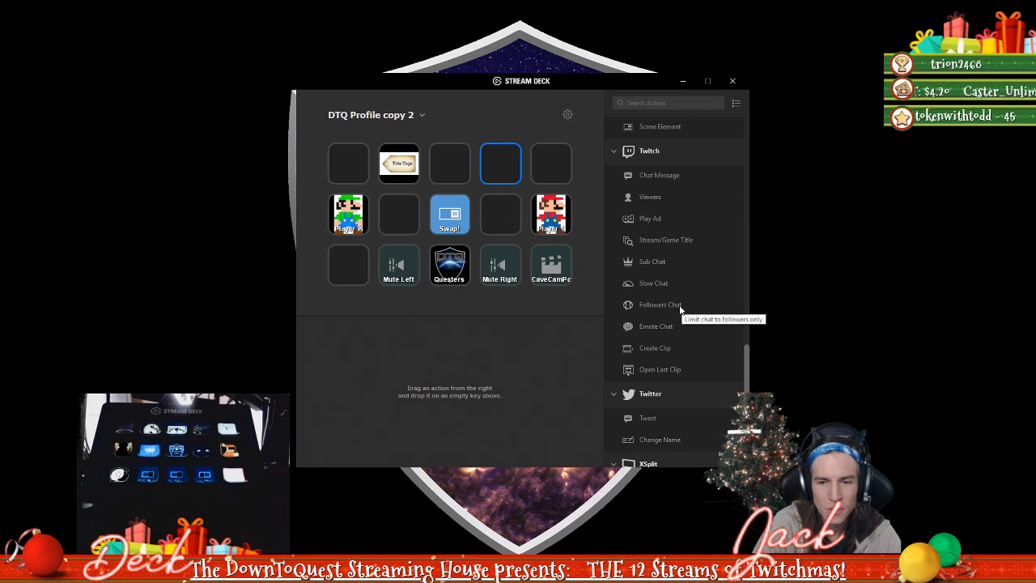
mouse_move(680, 327)
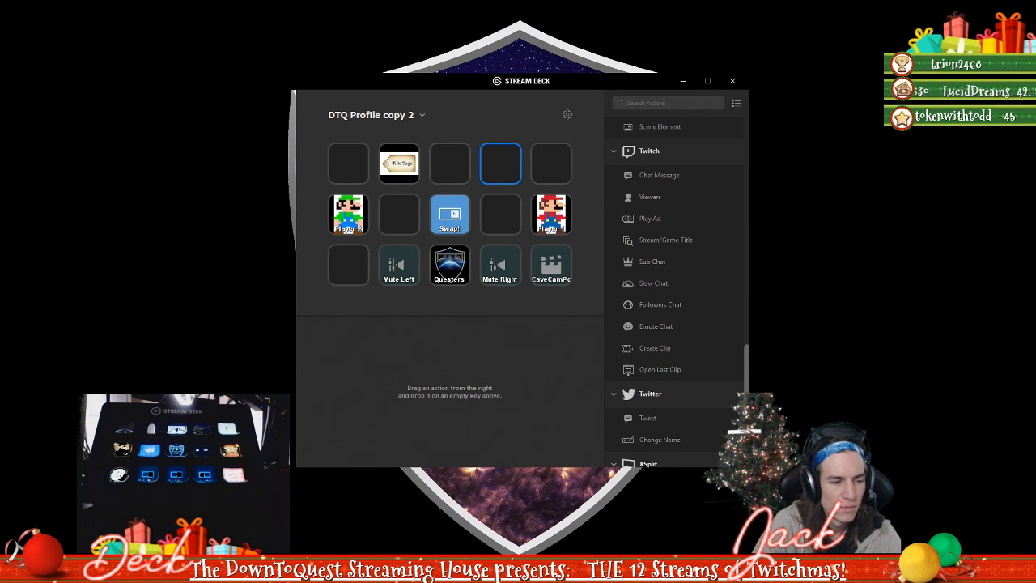
mouse_move(721, 354)
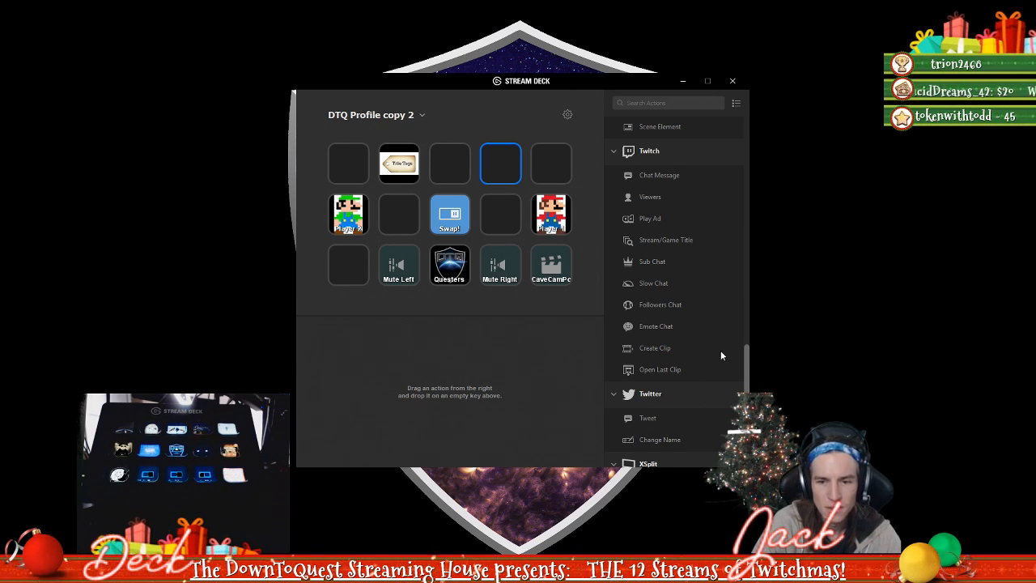
scroll(down, 3)
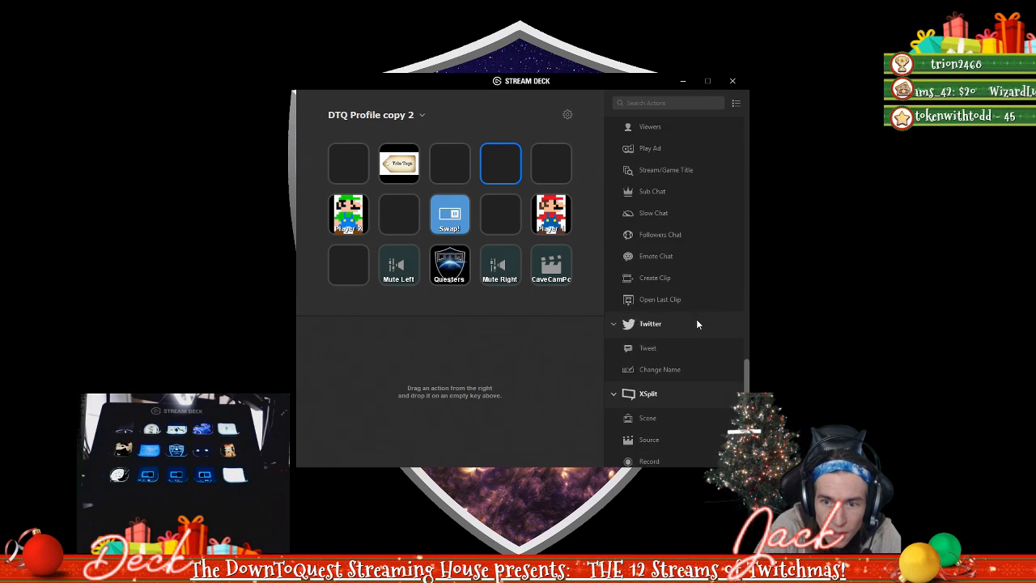
scroll(up, 3)
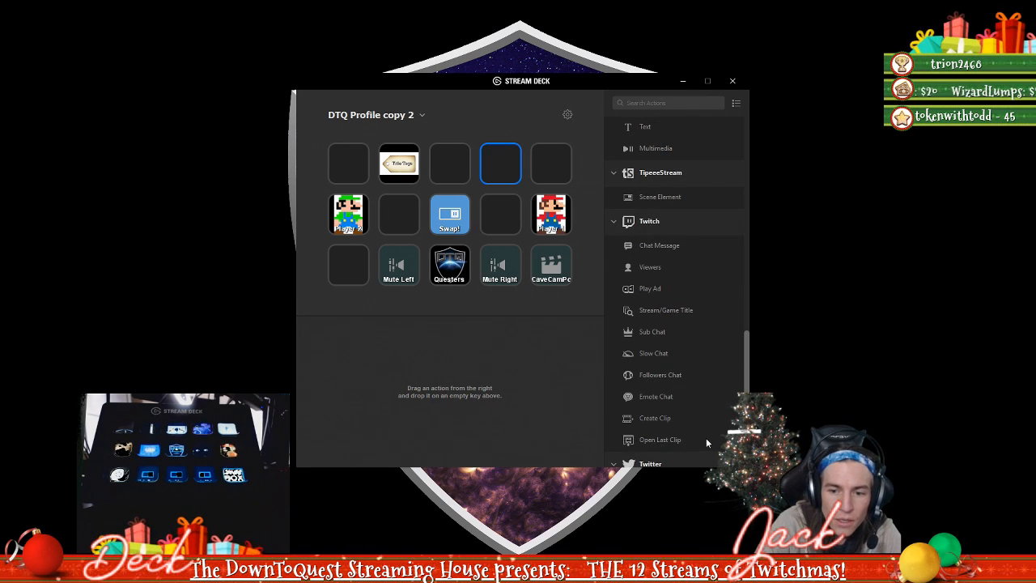
mouse_move(678, 431)
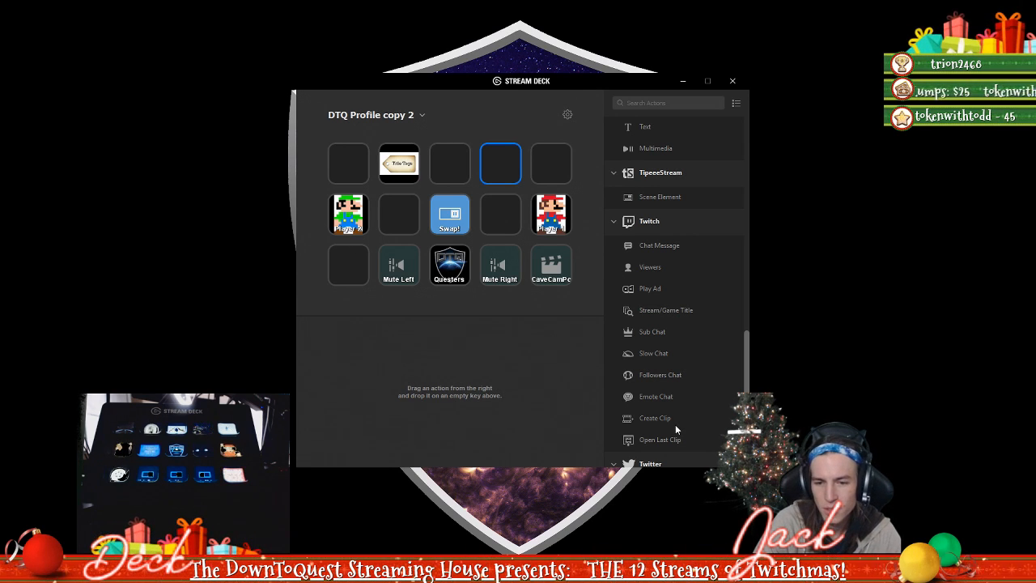
mouse_move(667, 431)
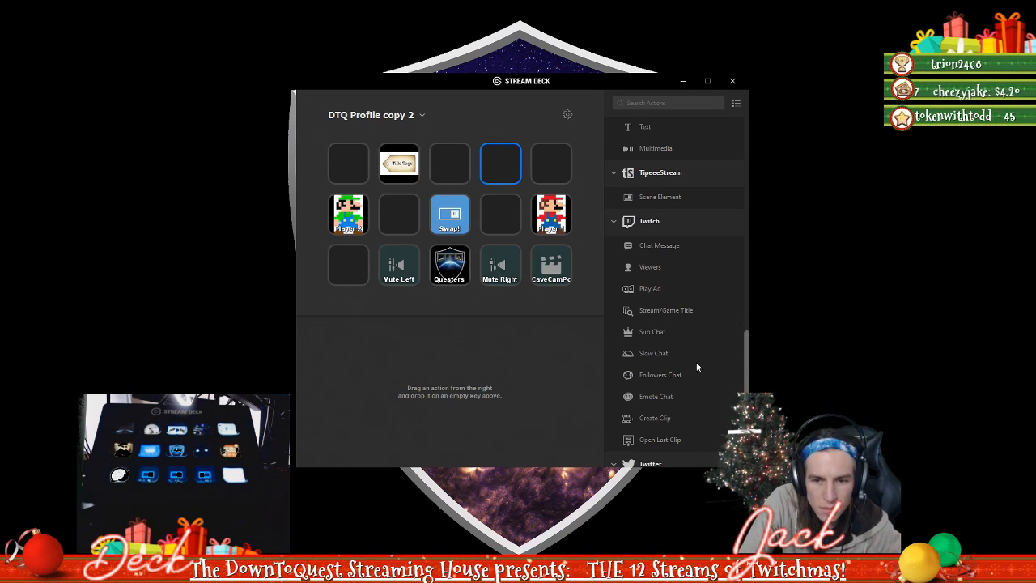
scroll(down, 3)
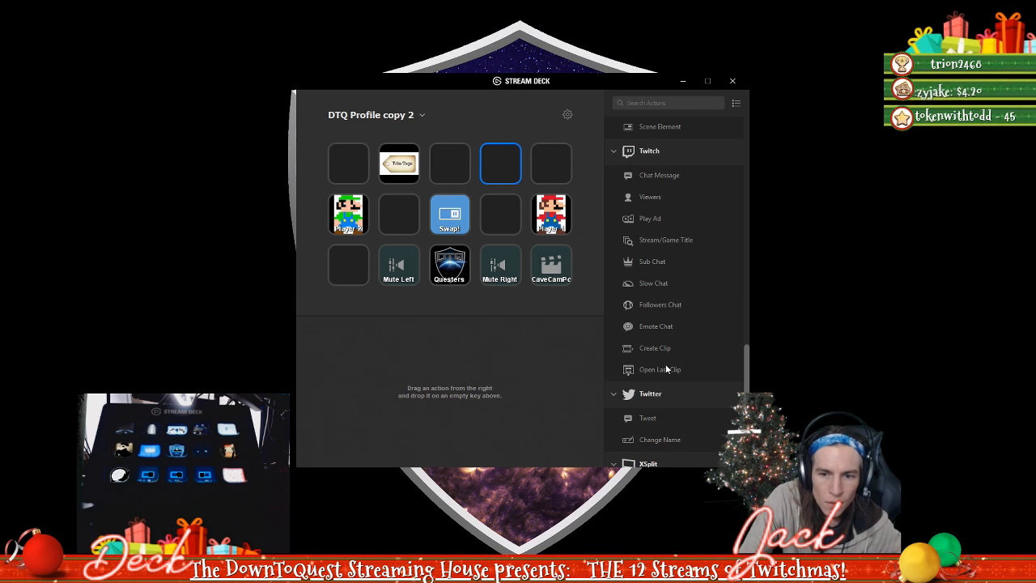
mouse_move(592, 376)
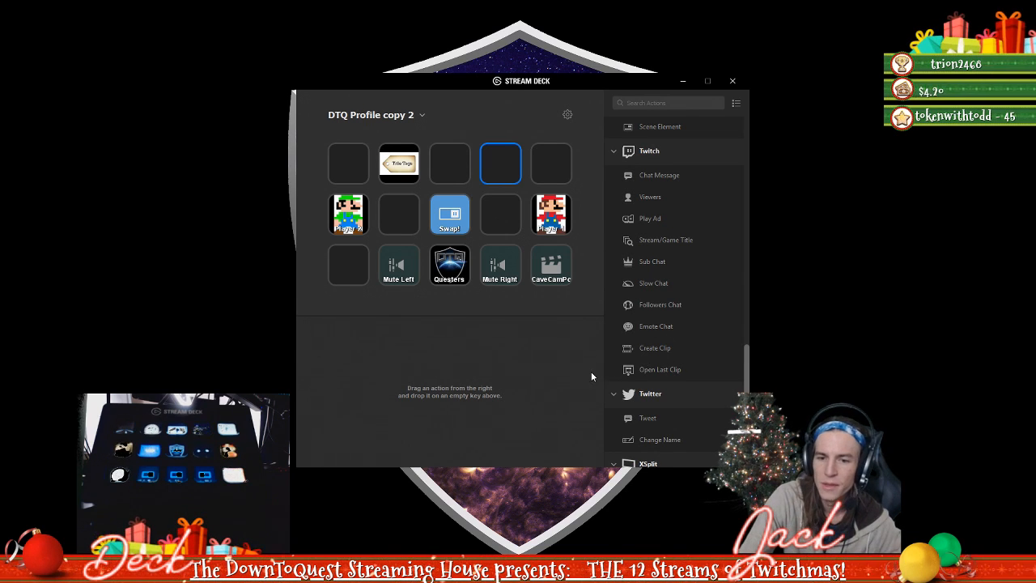
mouse_move(549, 366)
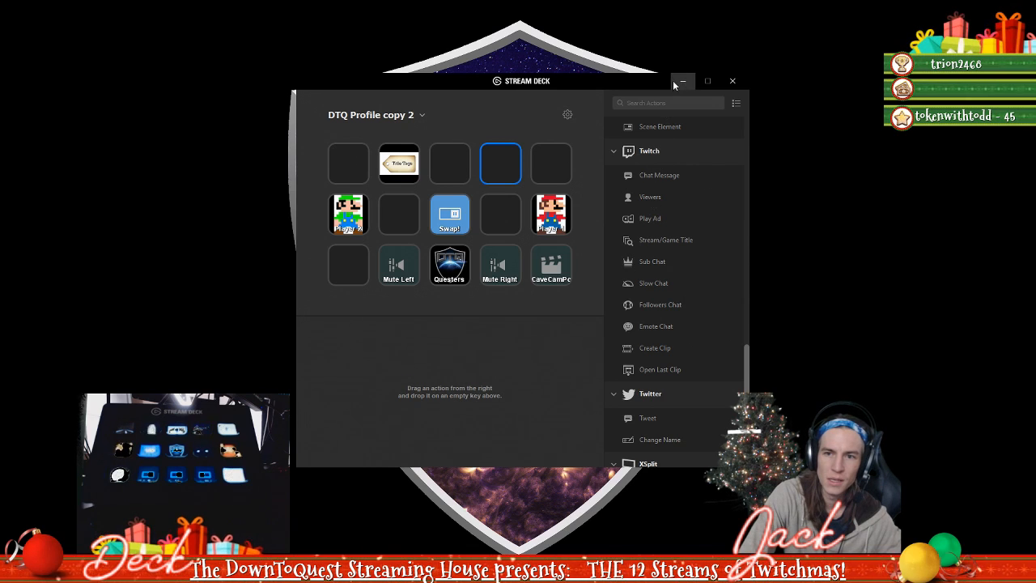
mouse_move(683, 81)
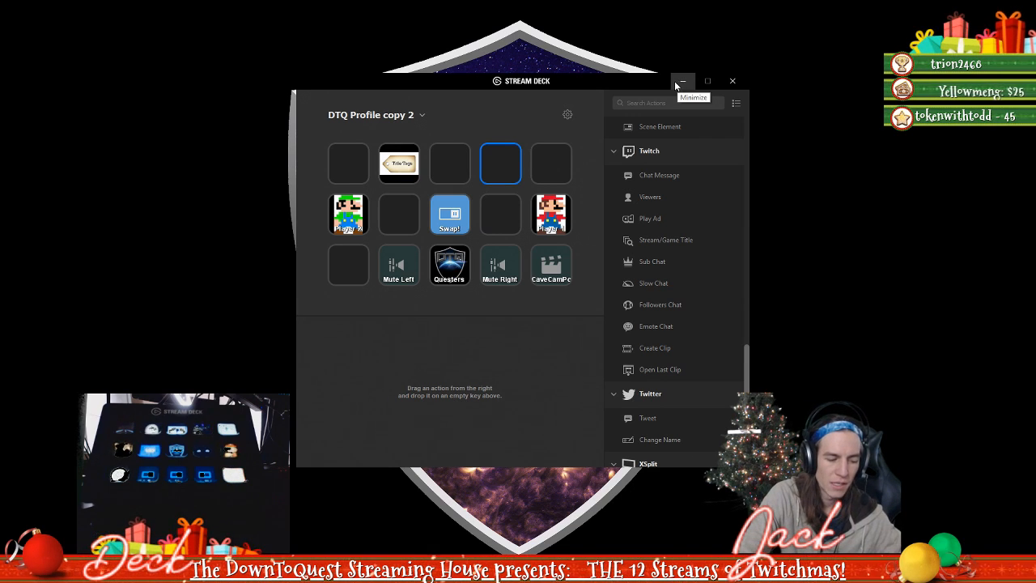
mouse_move(701, 79)
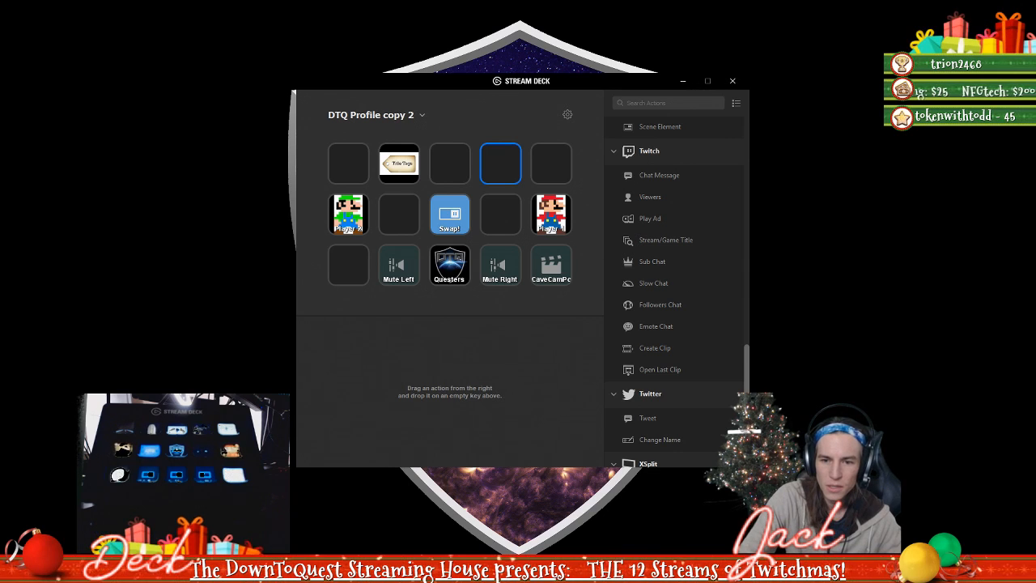
mouse_move(654, 375)
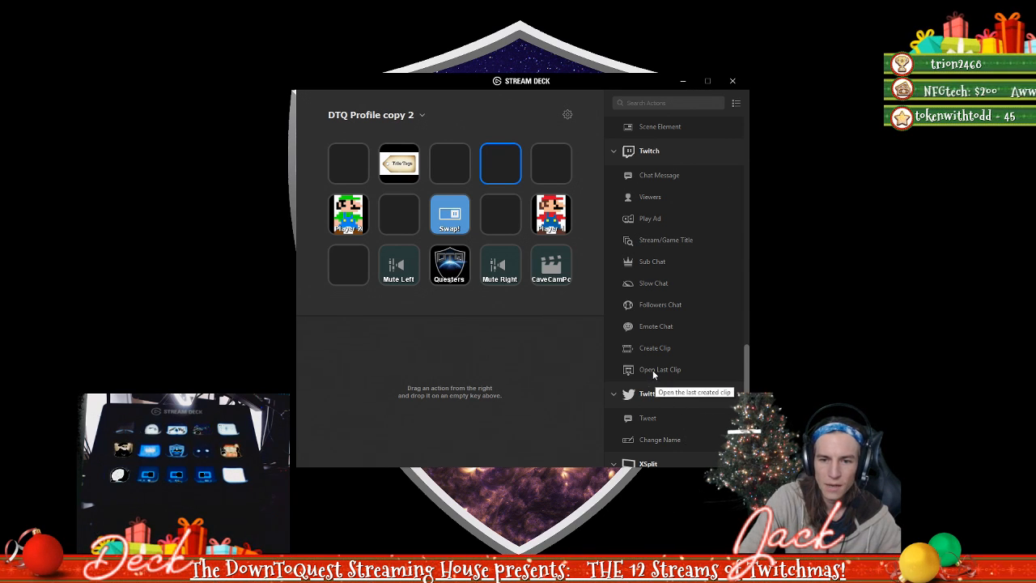
mouse_move(645, 348)
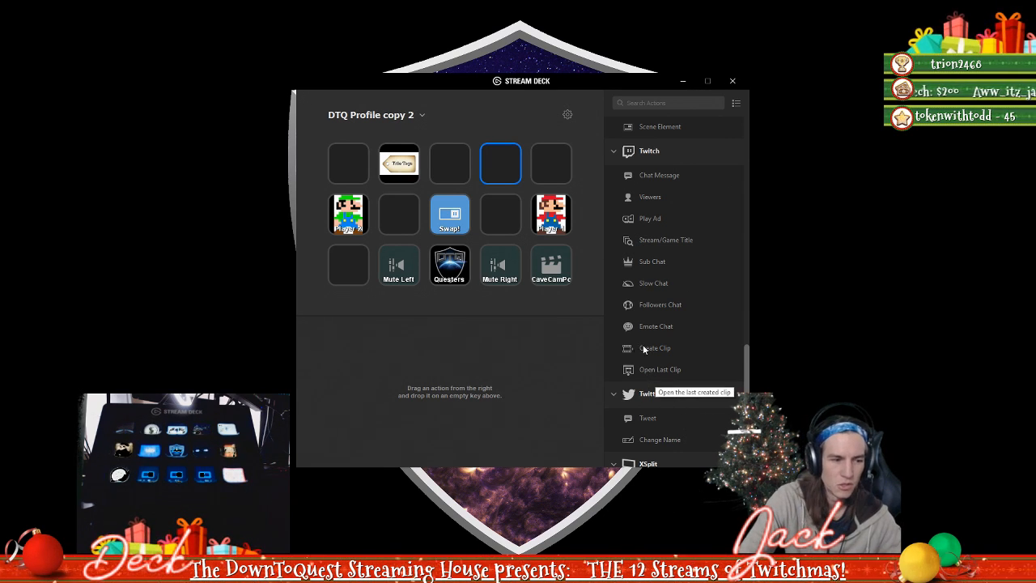
mouse_move(683, 81)
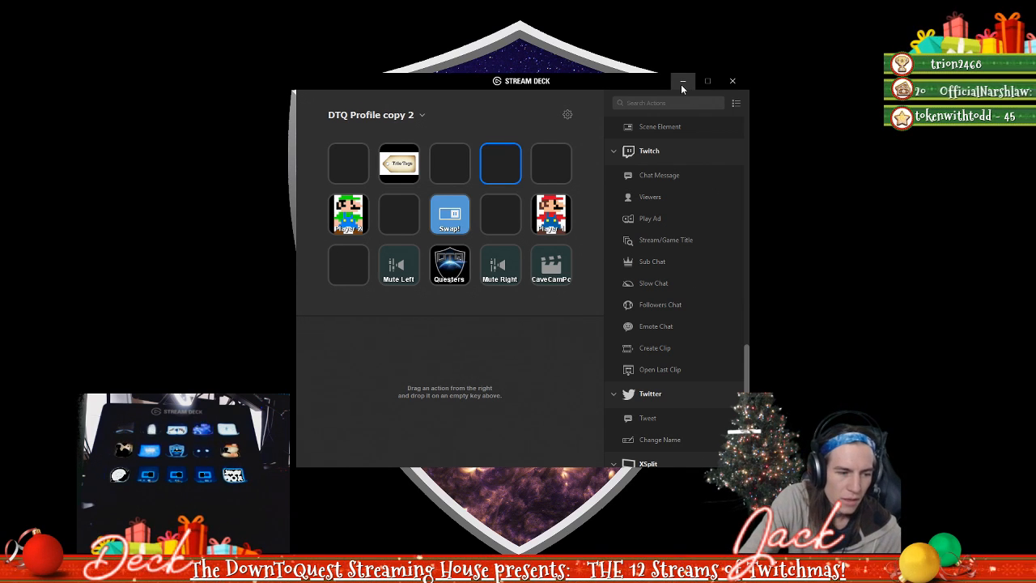
mouse_move(575, 238)
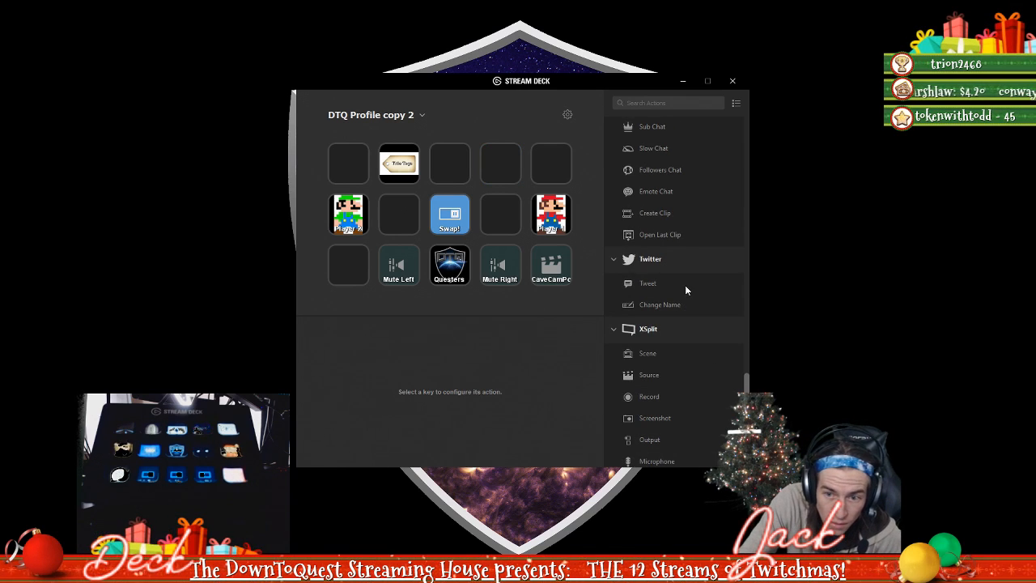
mouse_move(680, 285)
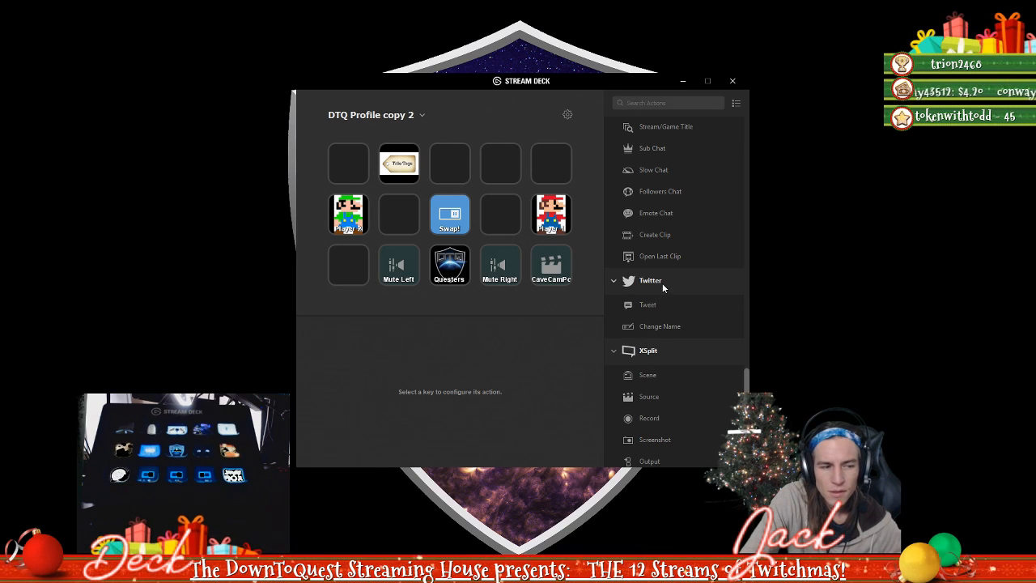
mouse_move(690, 334)
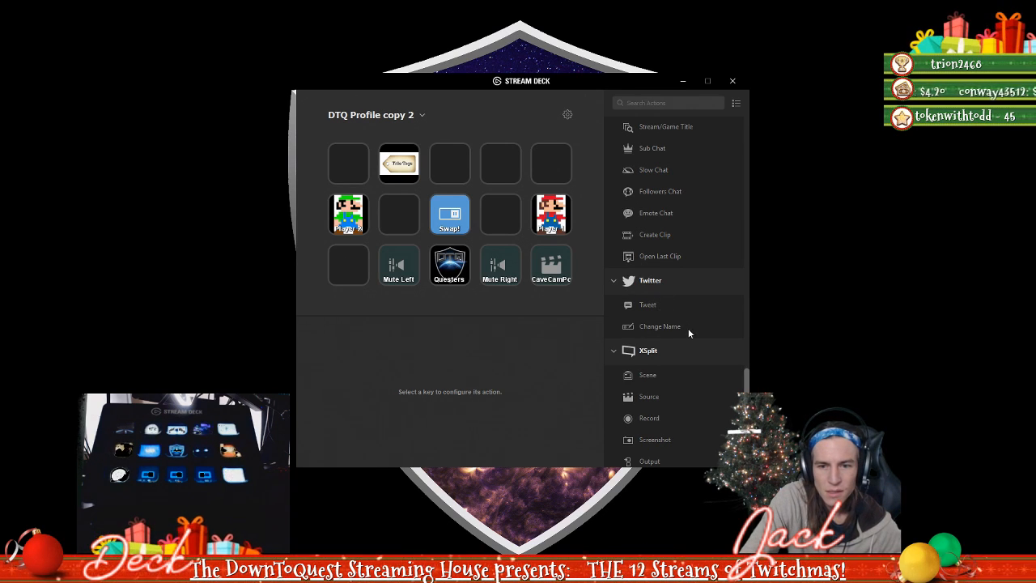
scroll(down, 3)
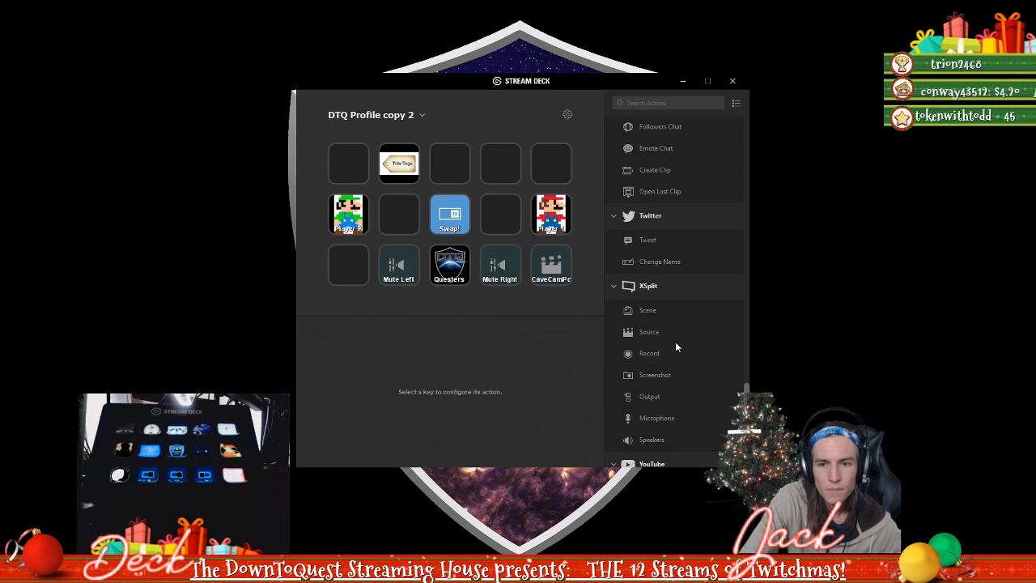
scroll(down, 3)
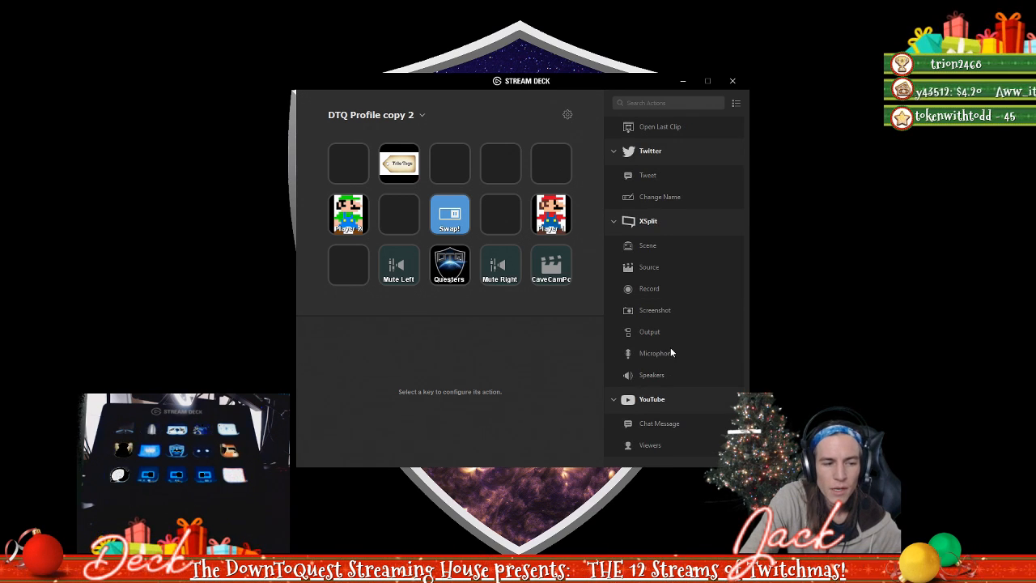
mouse_move(684, 400)
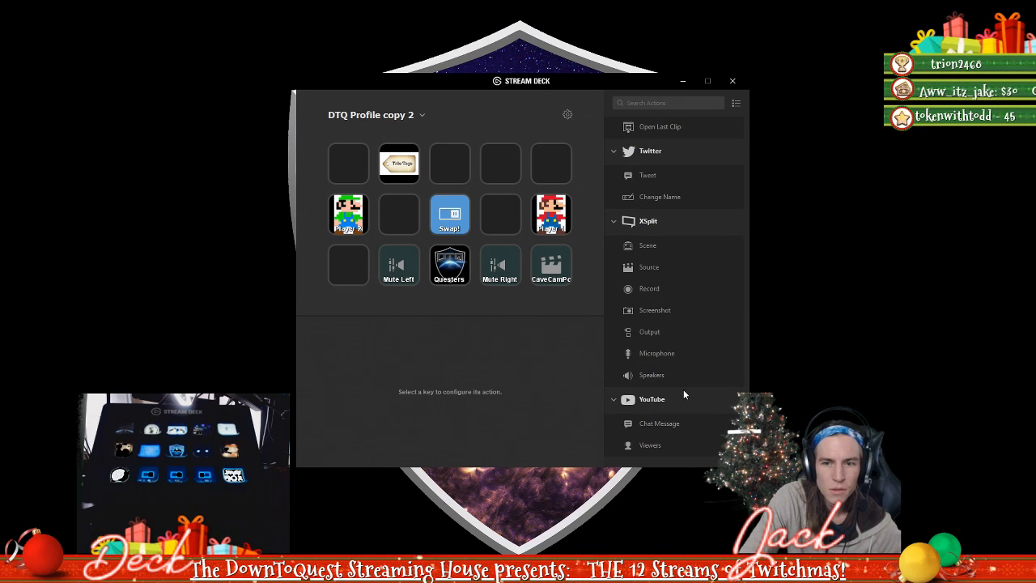
mouse_move(703, 382)
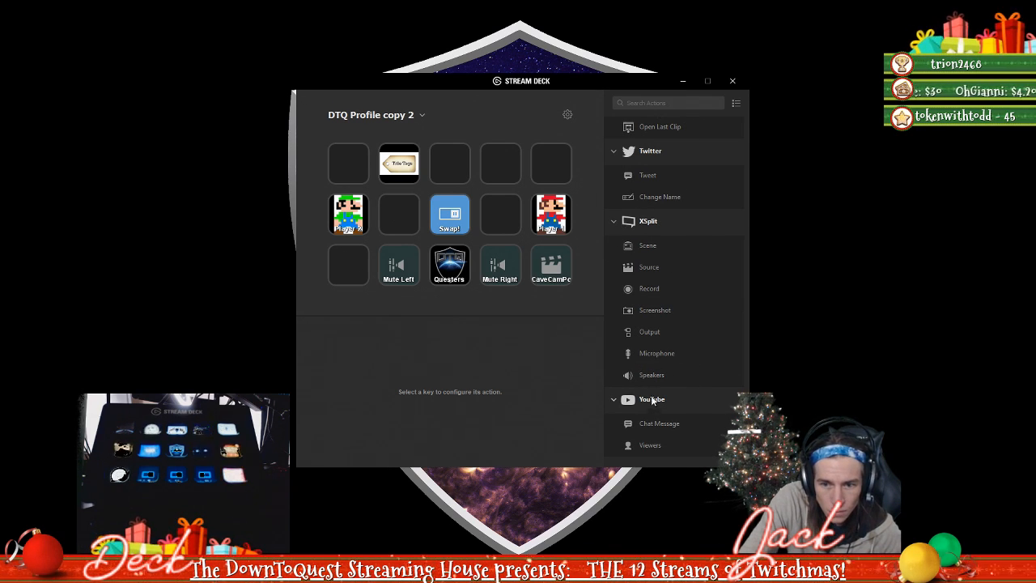
scroll(down, 3)
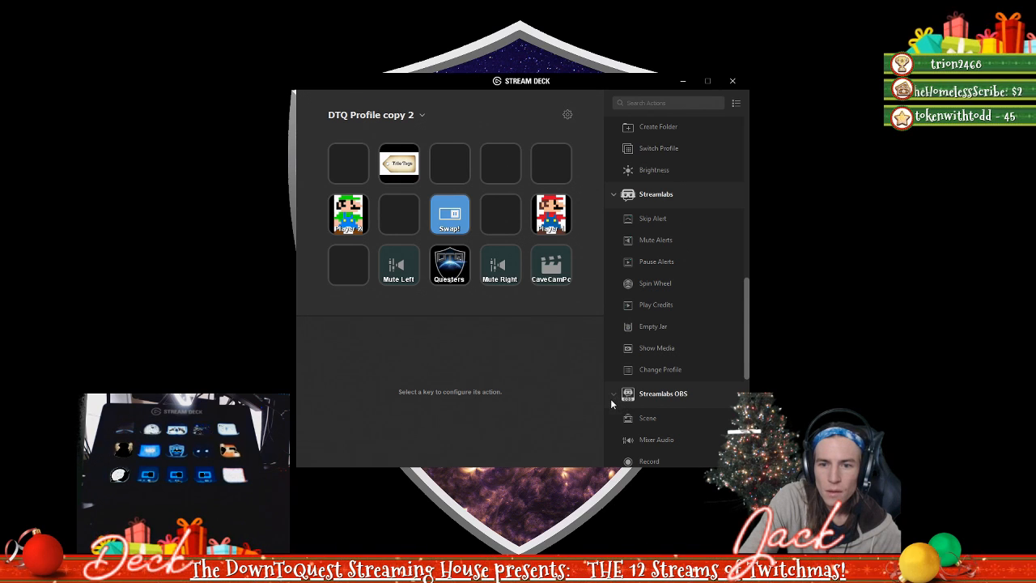
- Place a Create Folder key on an empty top-row slot, nest a folder inside it, and return to the main keys
click(614, 394)
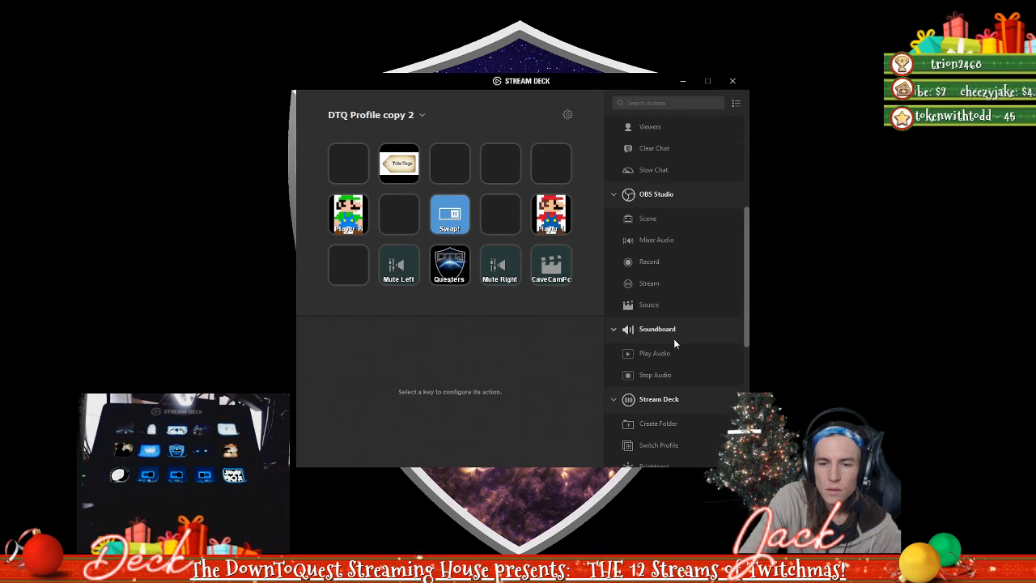
scroll(down, 3)
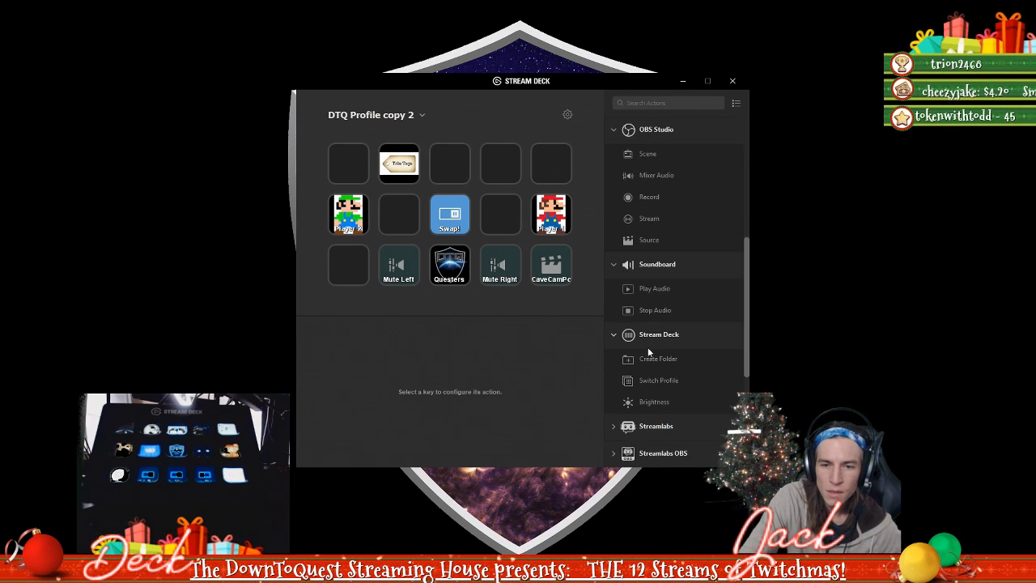
mouse_move(688, 366)
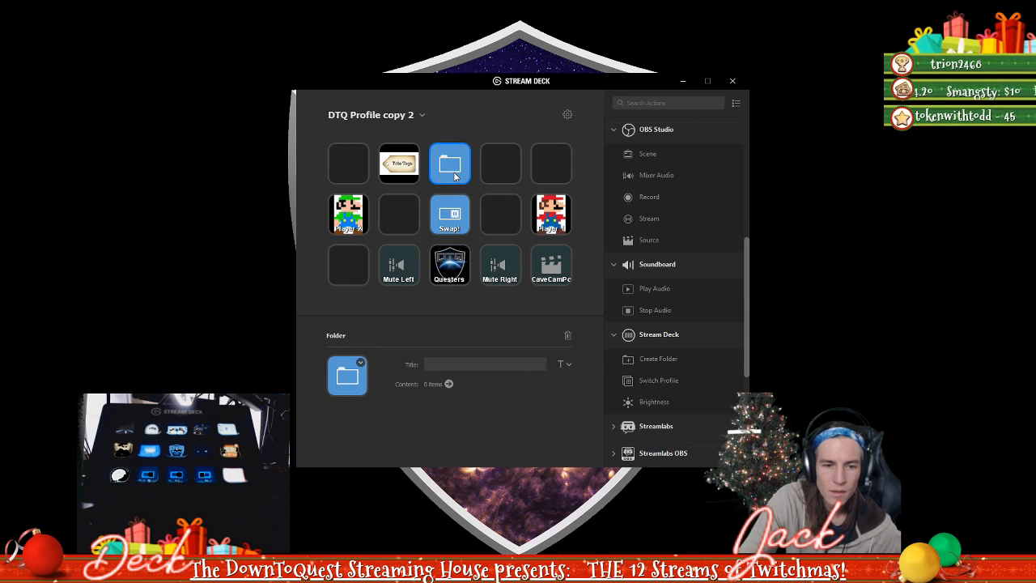
mouse_move(420, 159)
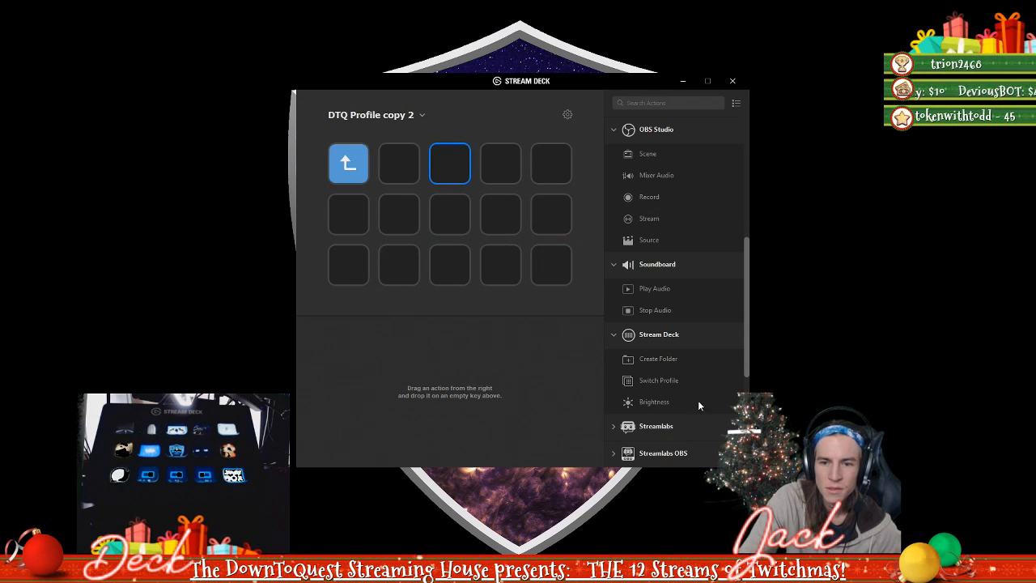
drag(657, 360, 450, 214)
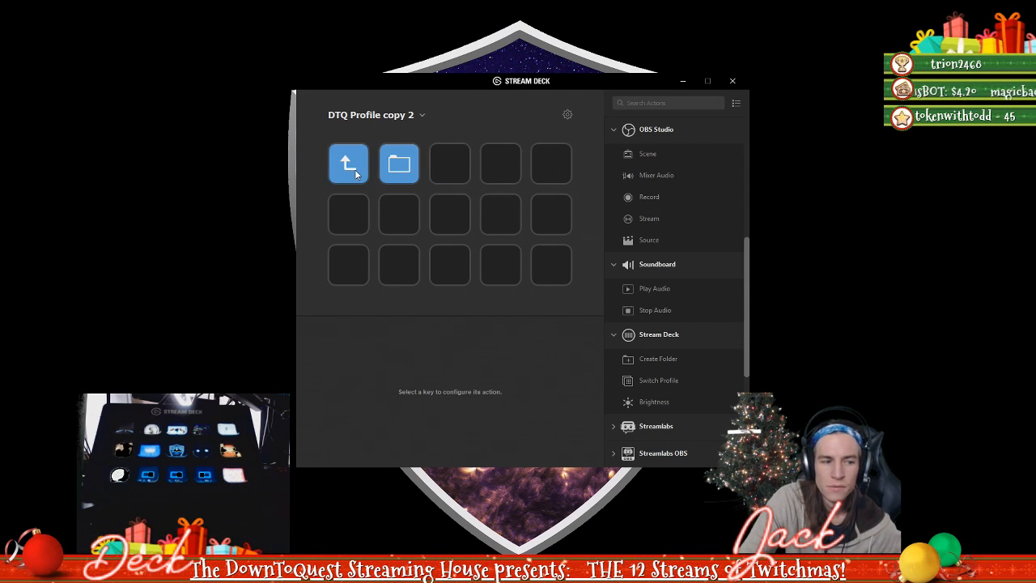
click(398, 162)
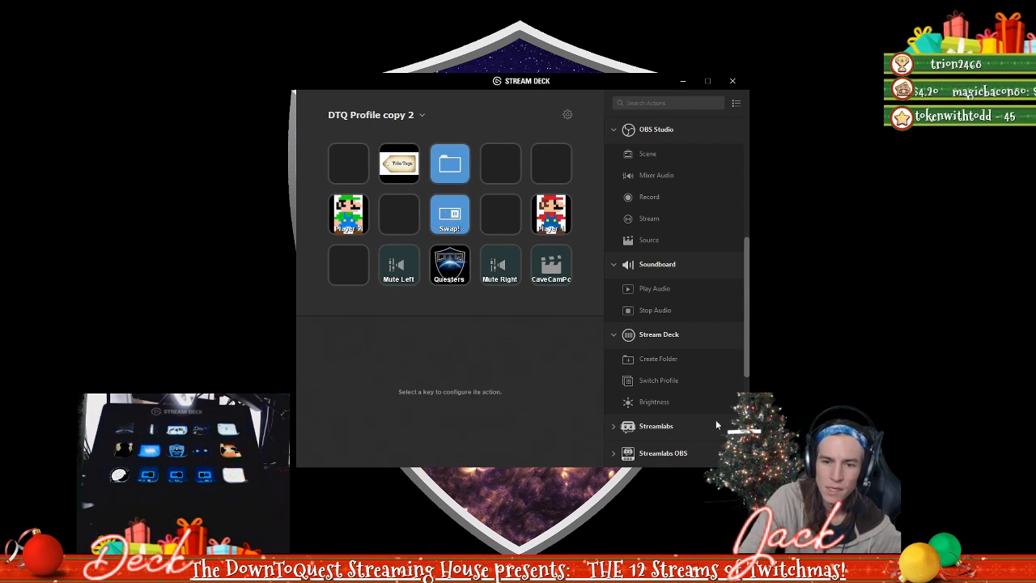
mouse_move(674, 387)
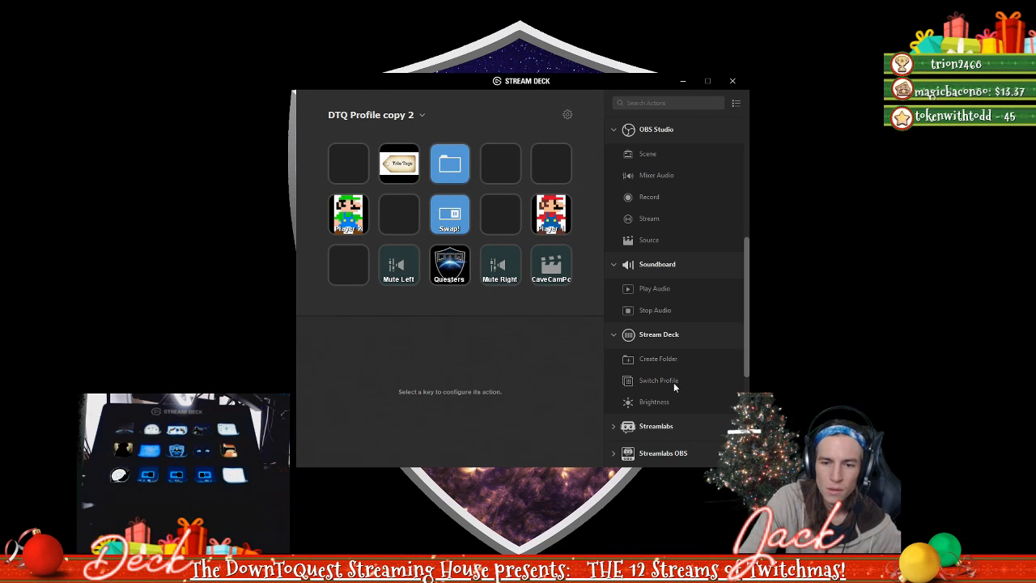
- Add a Switch Profile key set to Next Profile in the slot right of the new folder
click(500, 162)
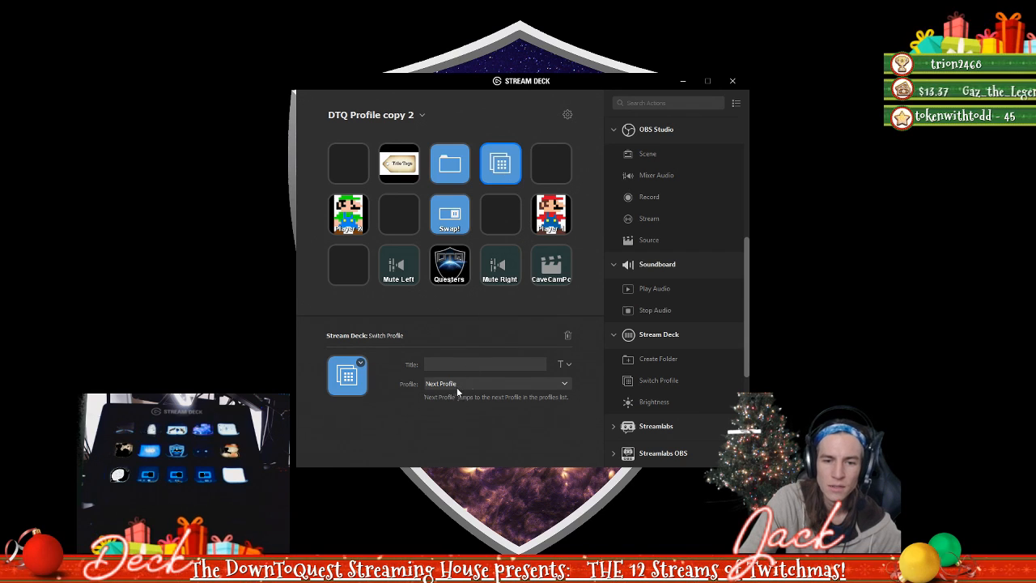
mouse_move(499, 214)
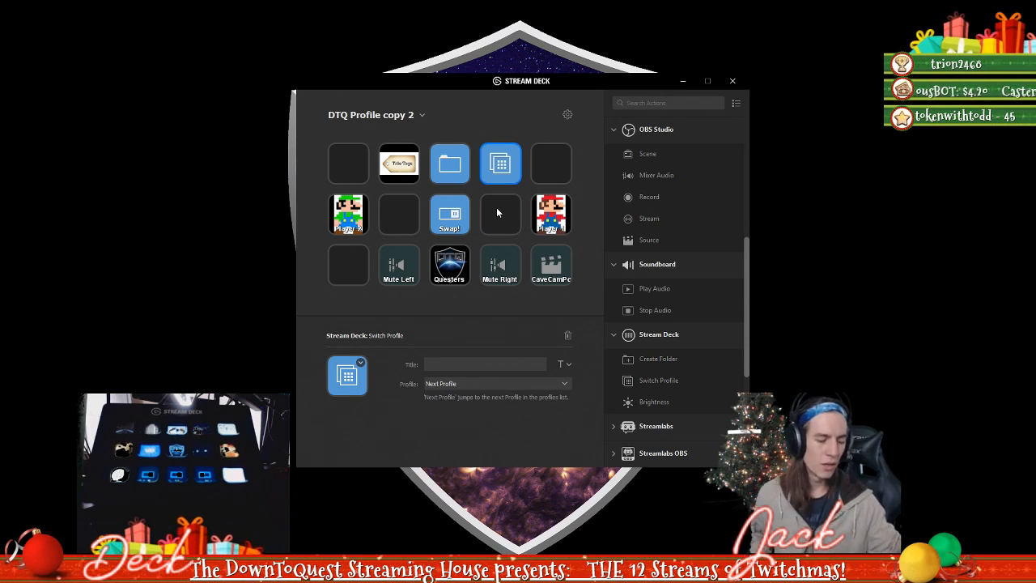
mouse_move(421, 167)
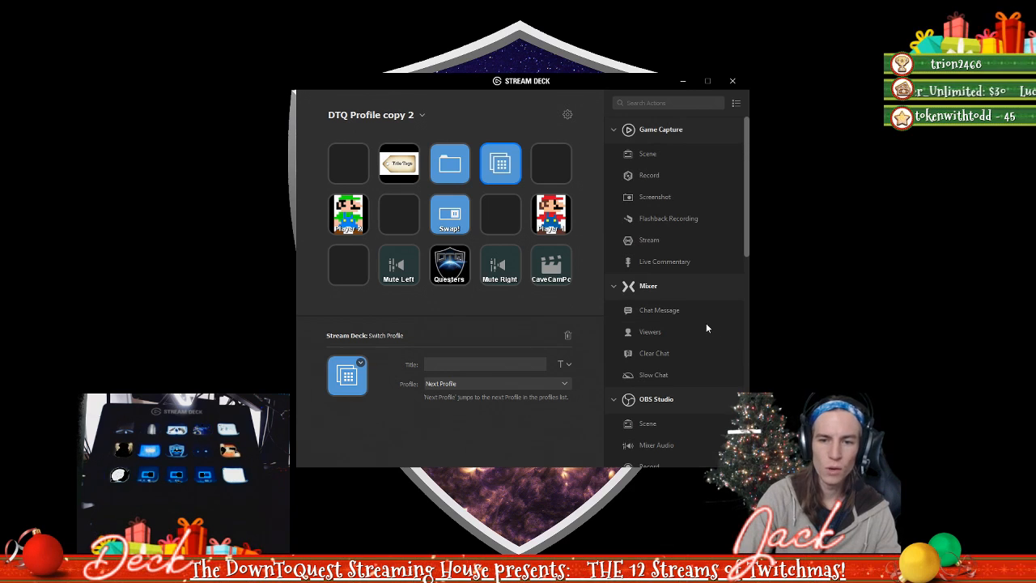
mouse_move(703, 275)
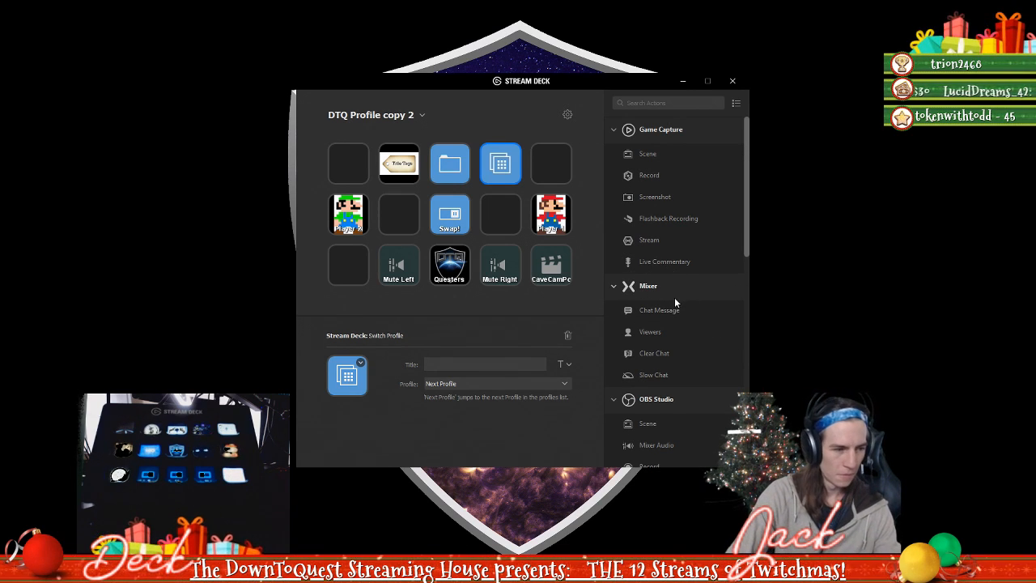
- Drag the Twitch Viewers key from the bottom row onto the second slot of the middle row, beside Player 1
scroll(down, 3)
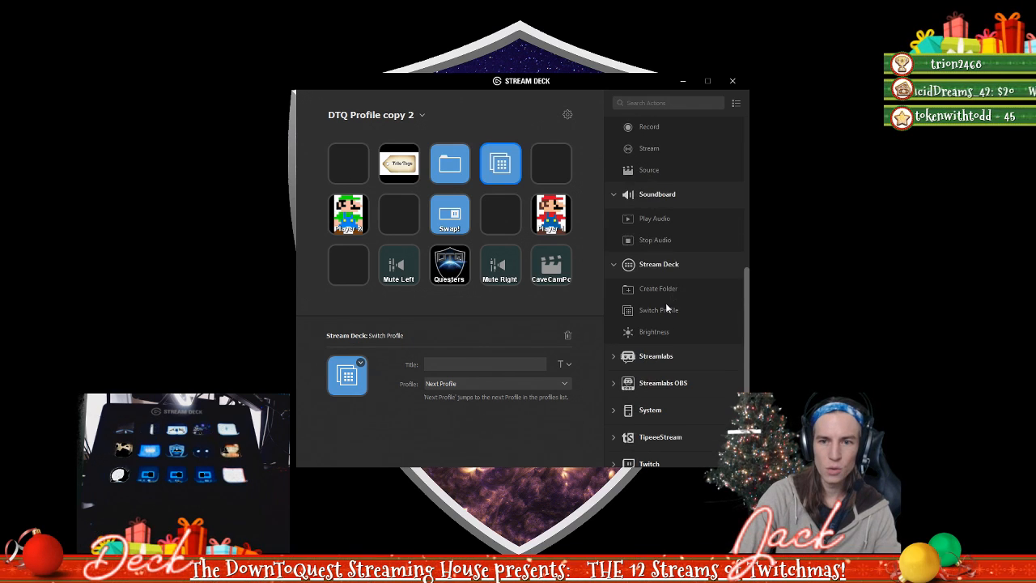
scroll(down, 3)
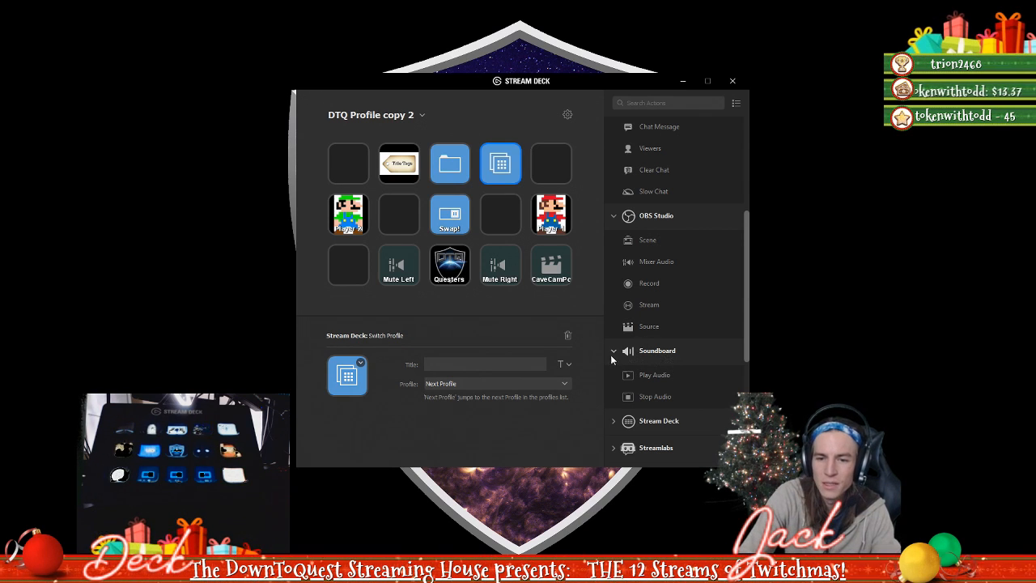
mouse_move(612, 359)
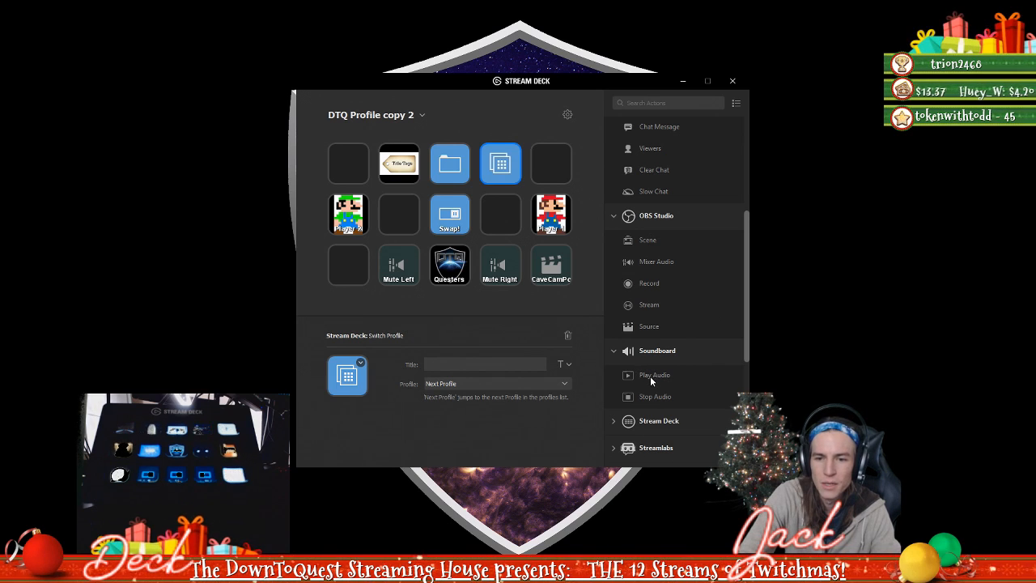
mouse_move(680, 385)
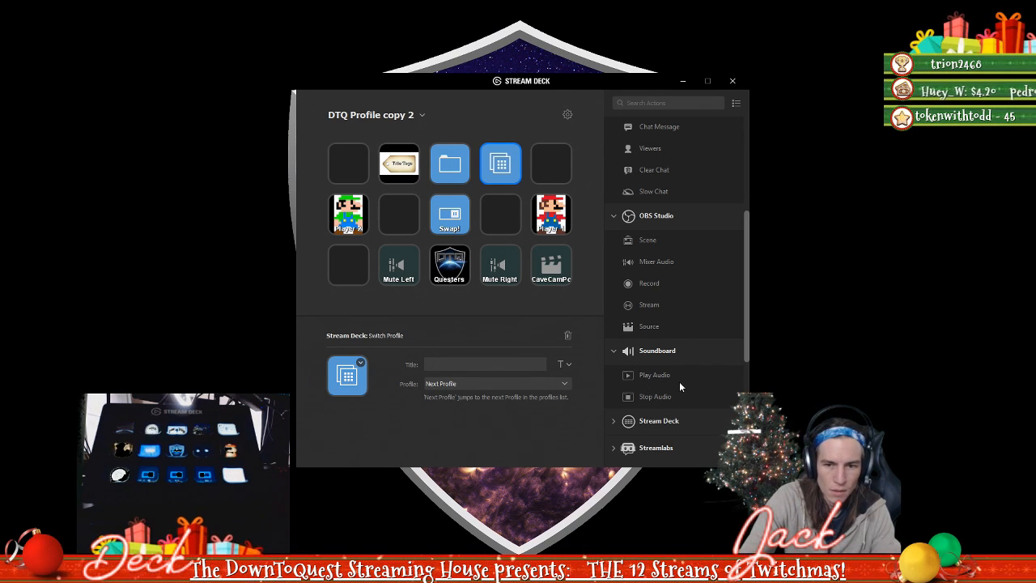
mouse_move(655, 317)
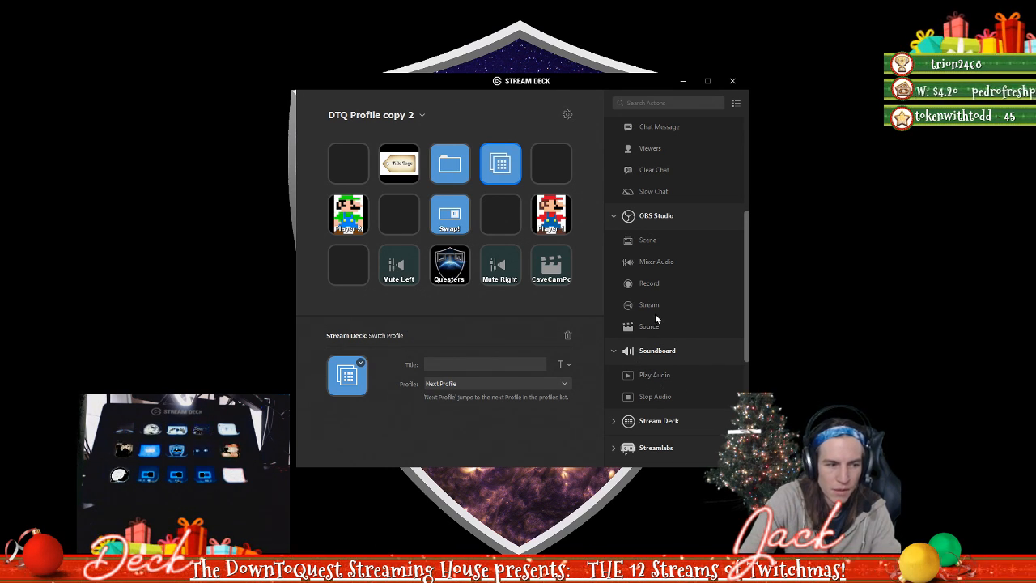
mouse_move(680, 314)
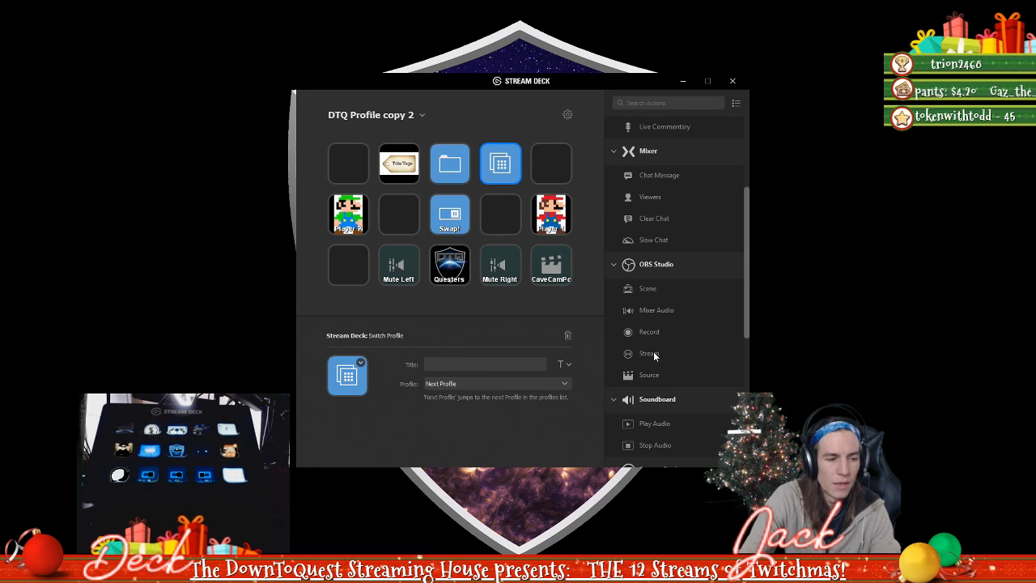
mouse_move(678, 317)
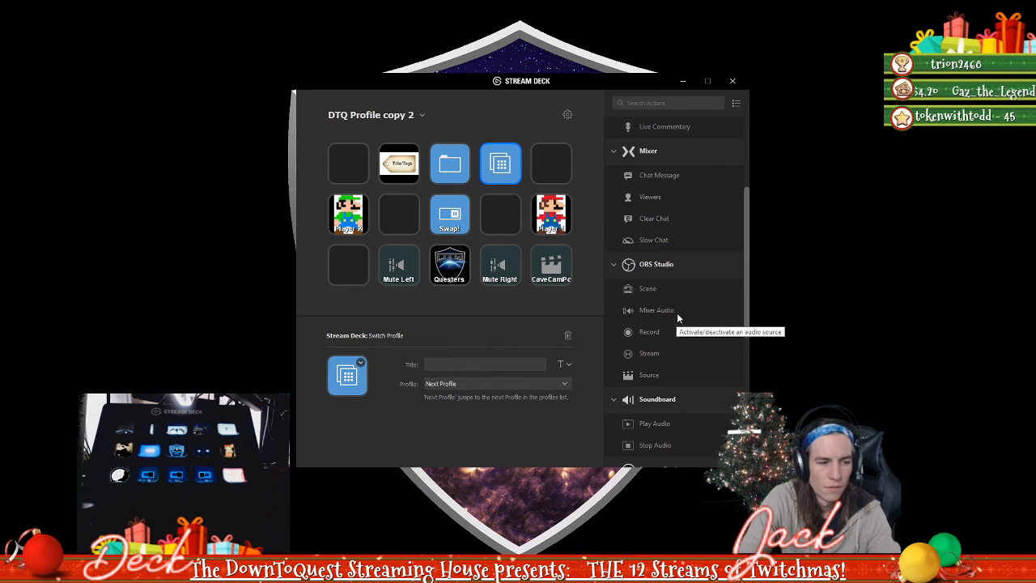
mouse_move(693, 340)
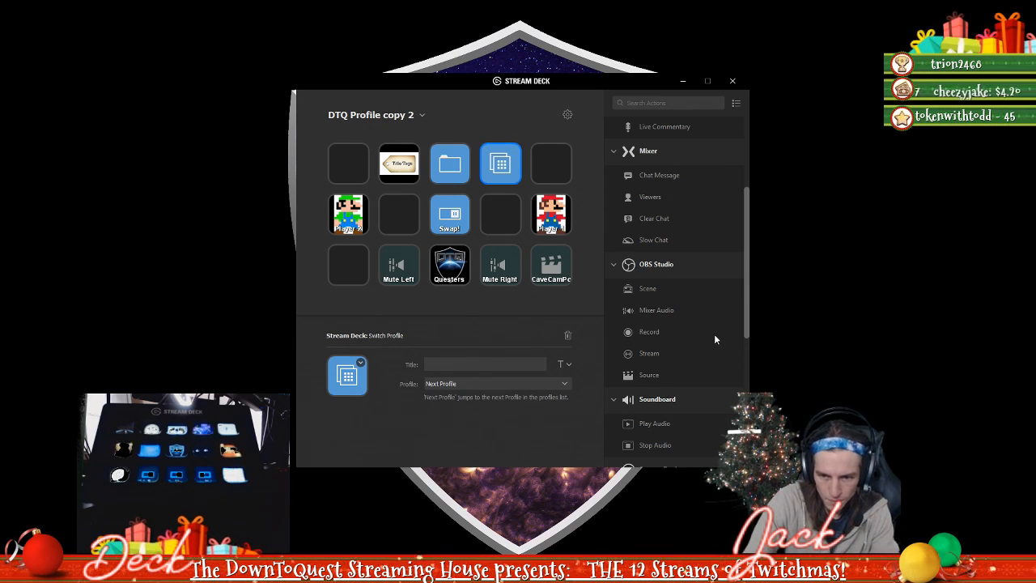
mouse_move(646, 360)
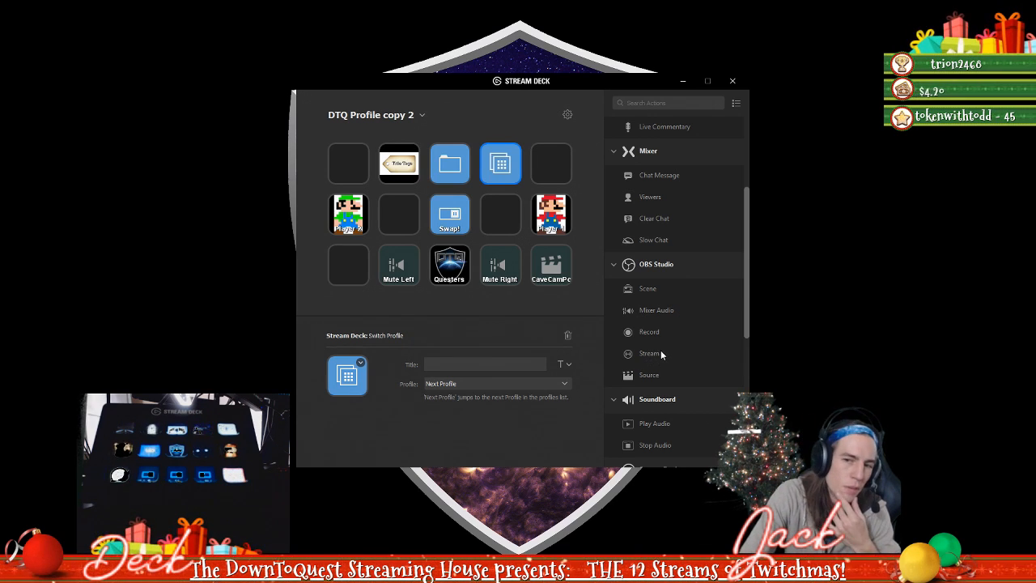
mouse_move(650, 353)
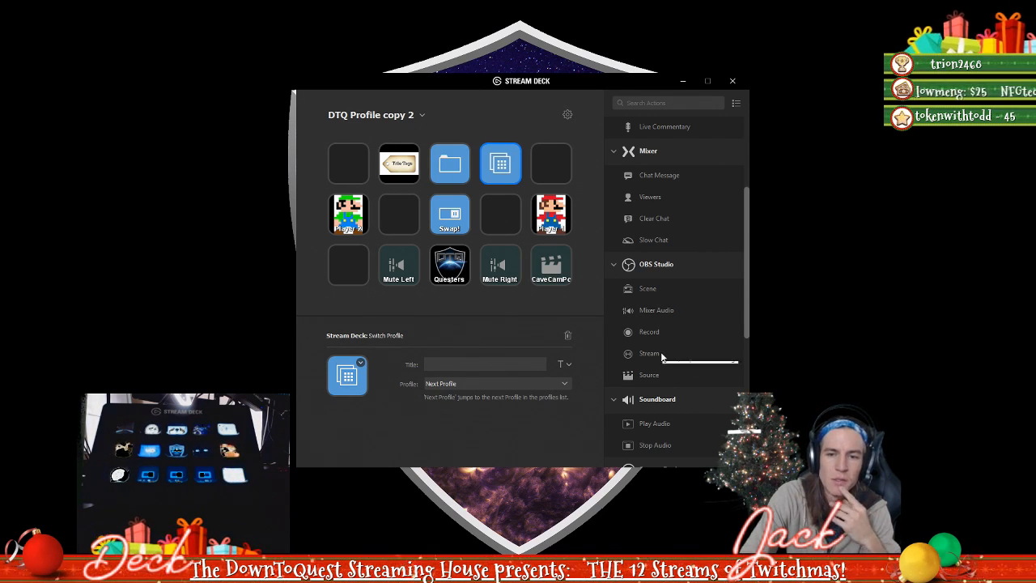
scroll(up, 3)
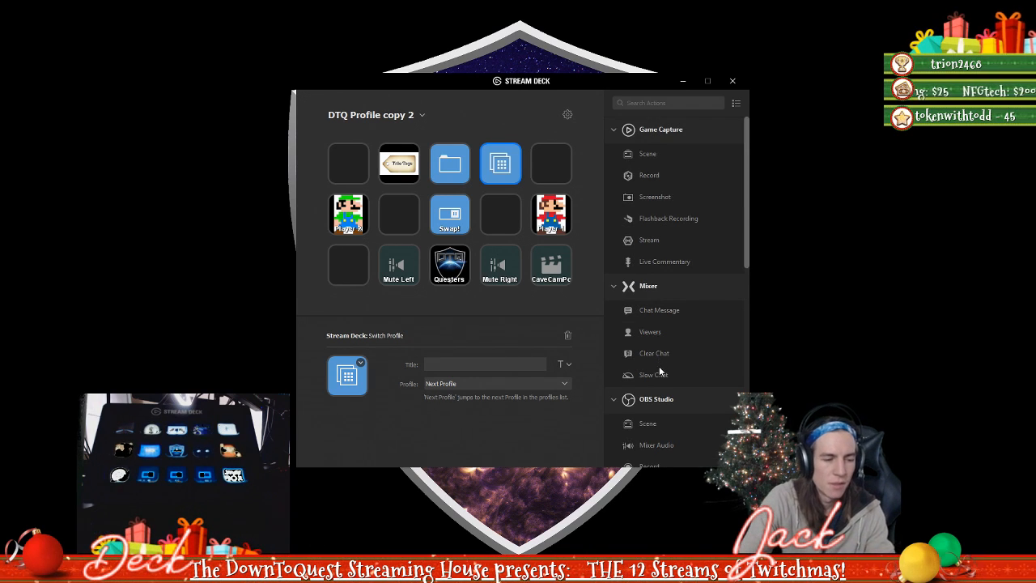
mouse_move(654, 353)
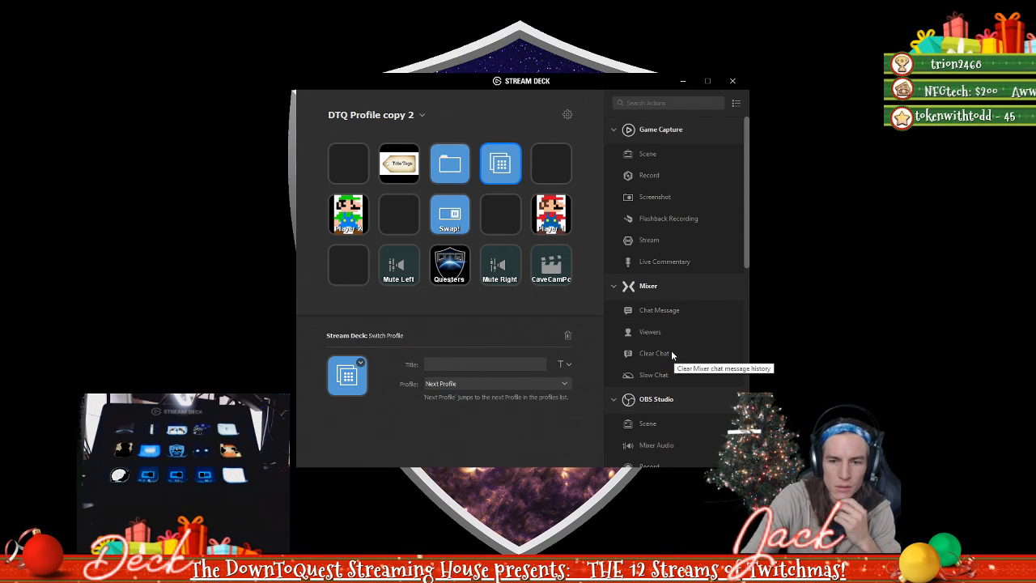
mouse_move(618, 131)
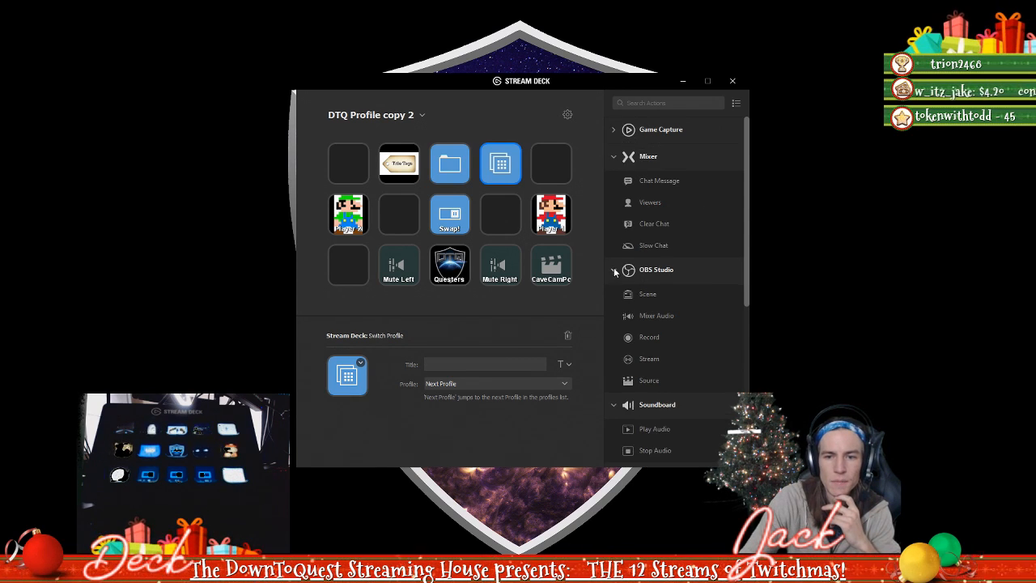
mouse_move(565, 262)
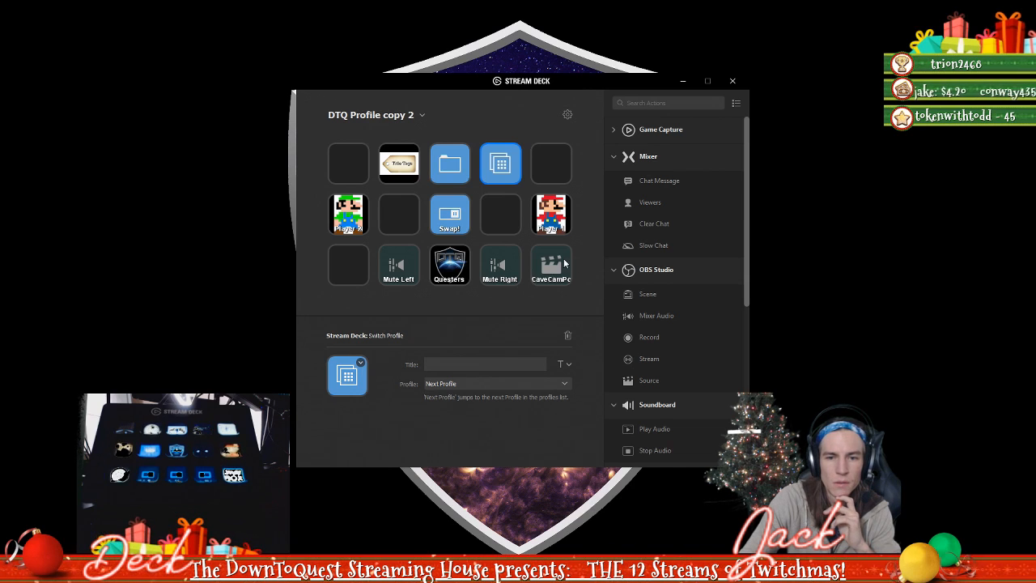
click(551, 265)
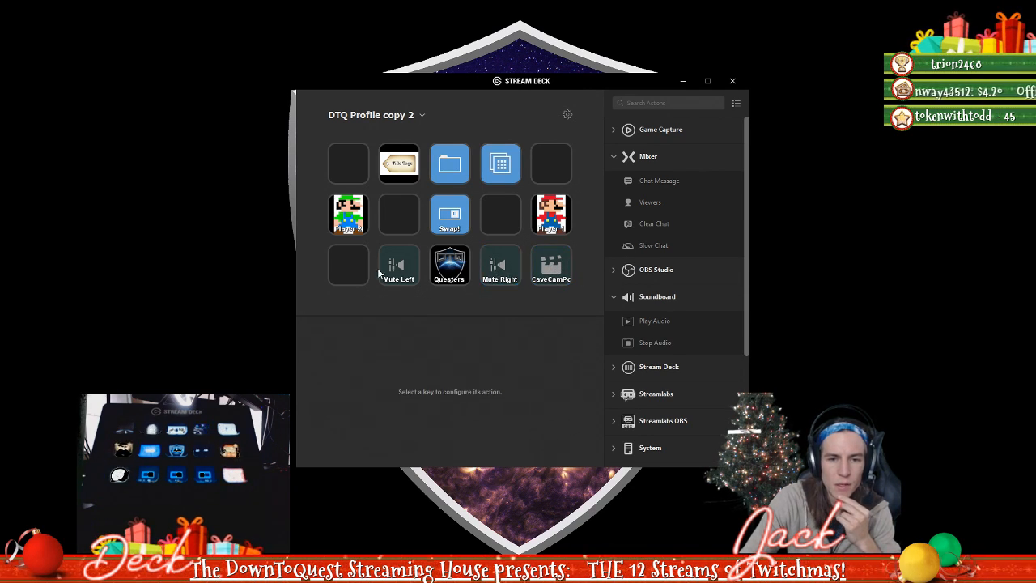
click(450, 265)
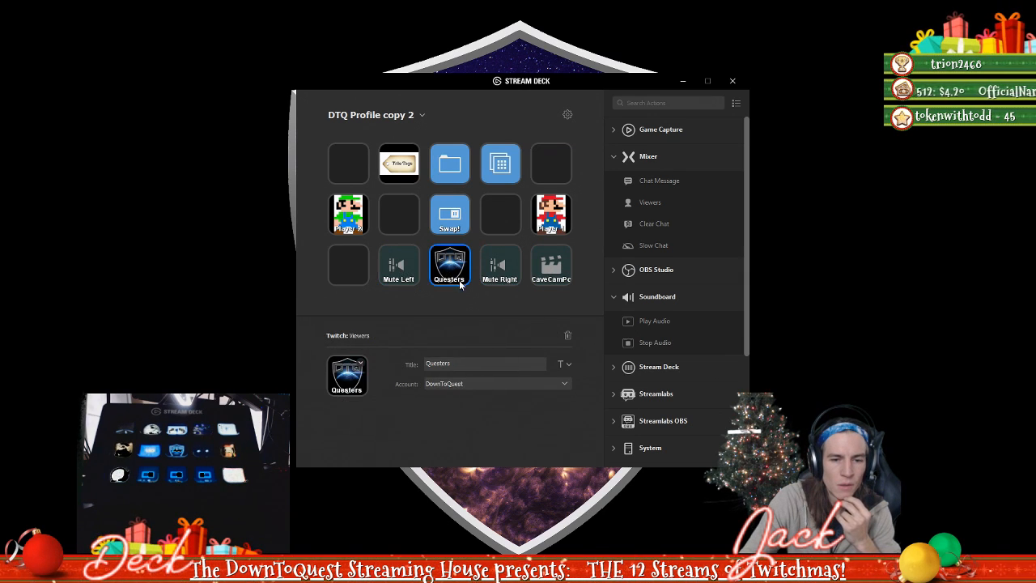
drag(450, 265, 399, 213)
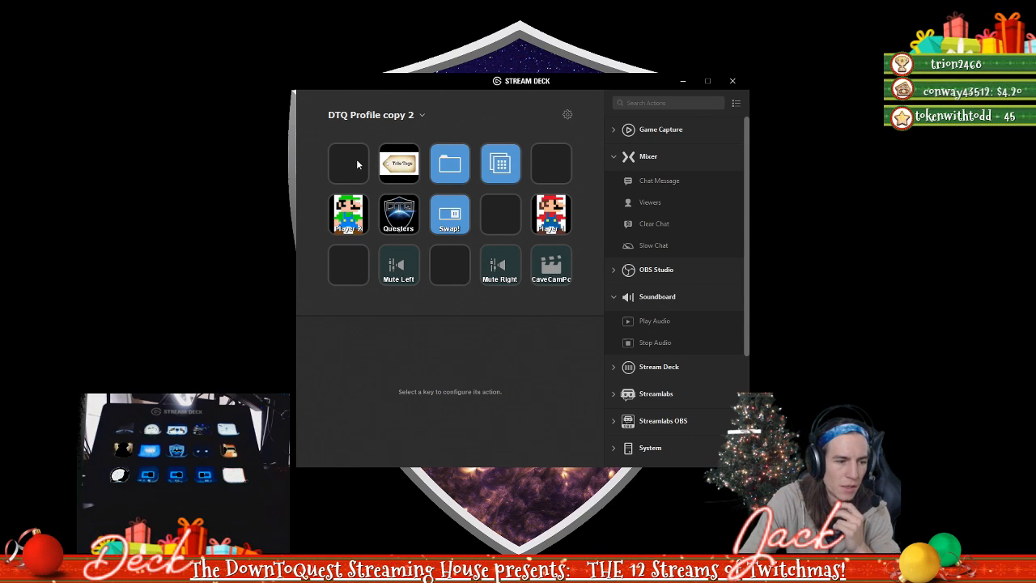
click(349, 162)
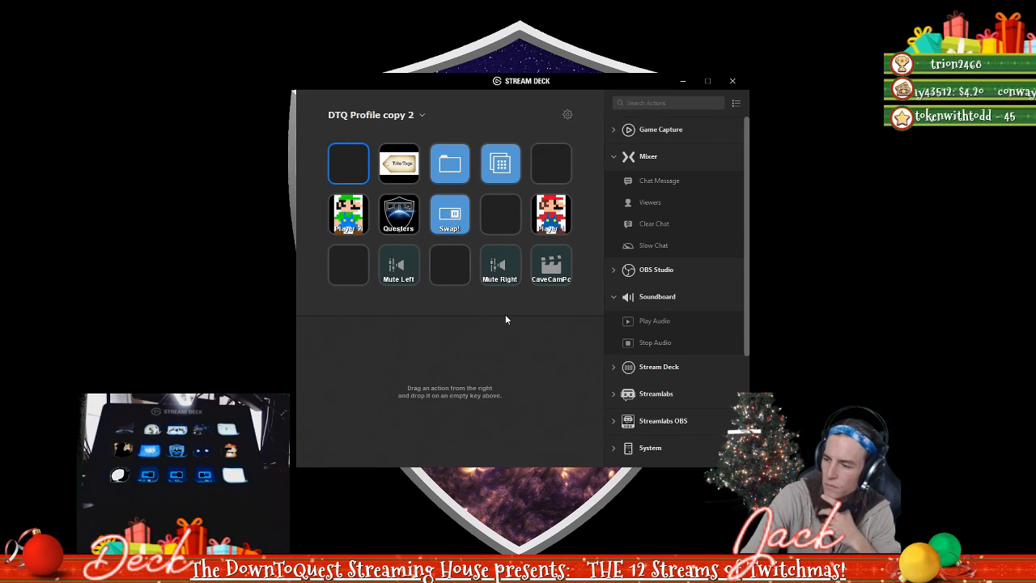
mouse_move(536, 348)
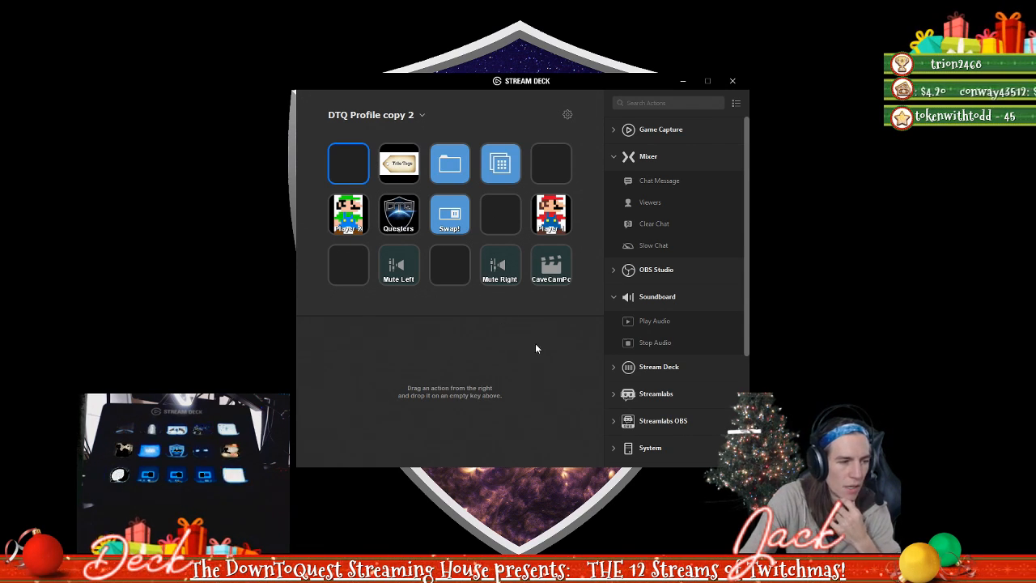
mouse_move(444, 349)
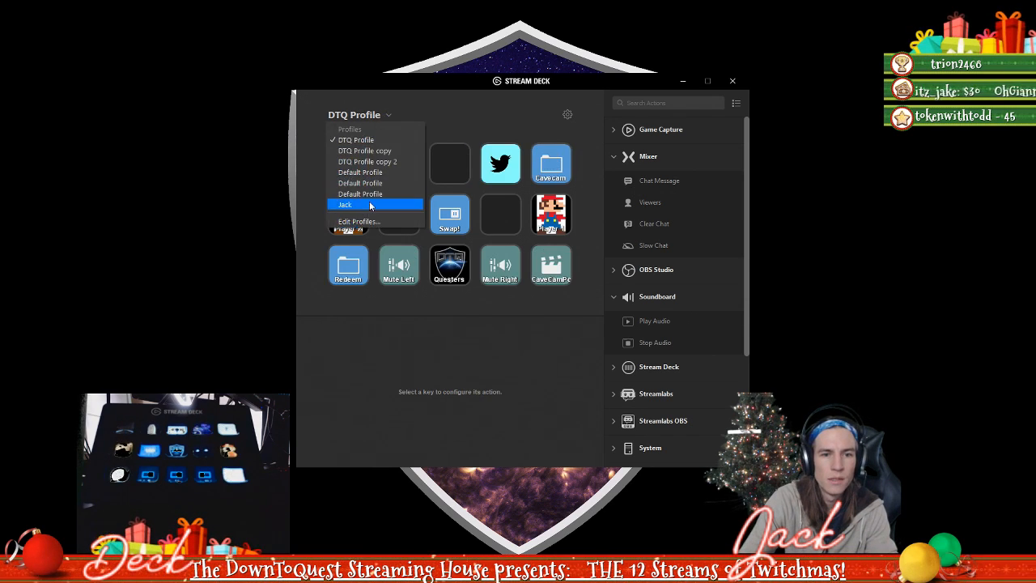
- Through Edit Profiles in Preferences, add a blank 'Profile 1' and leave it displayed as current
click(345, 204)
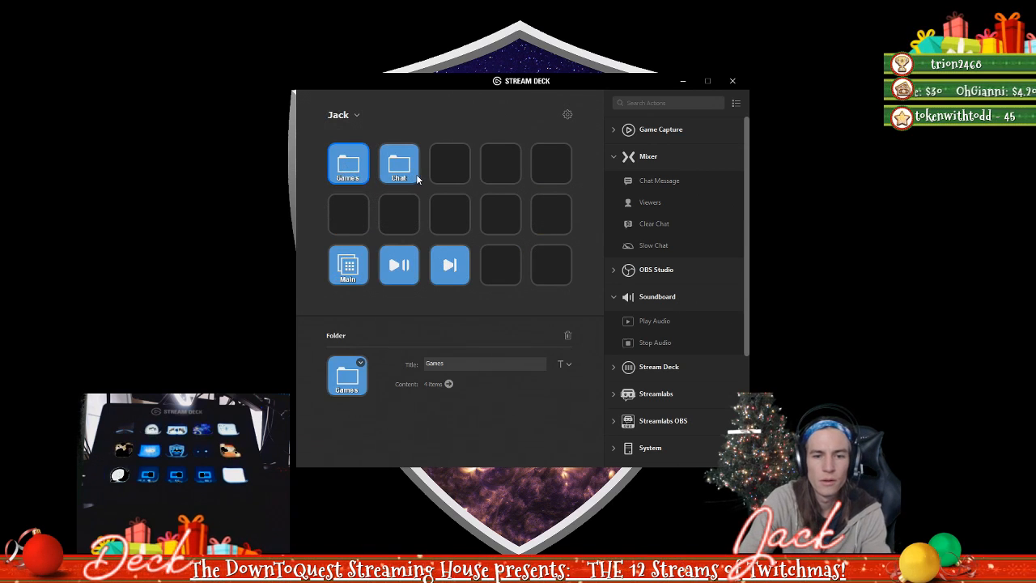
click(343, 113)
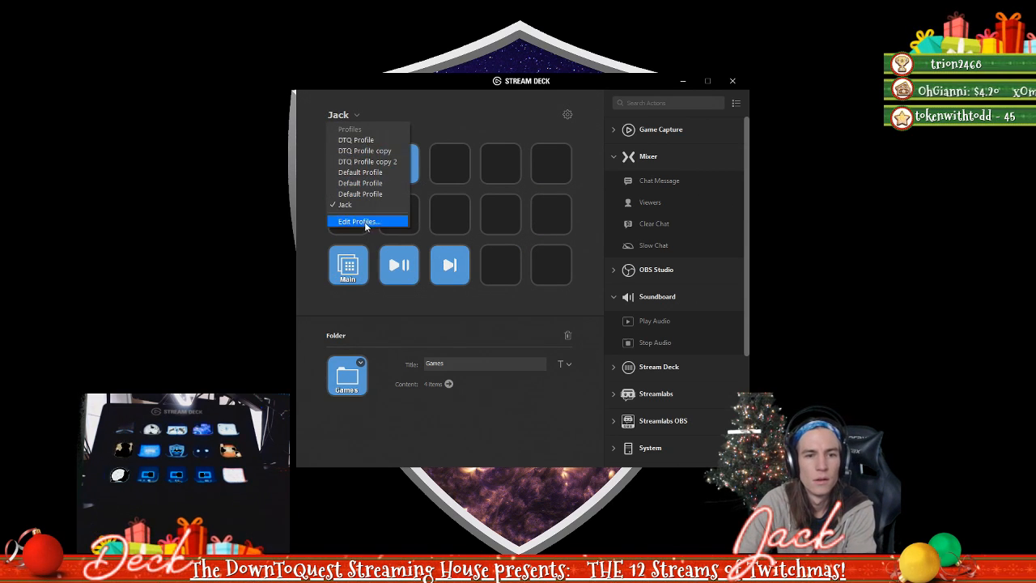
click(356, 220)
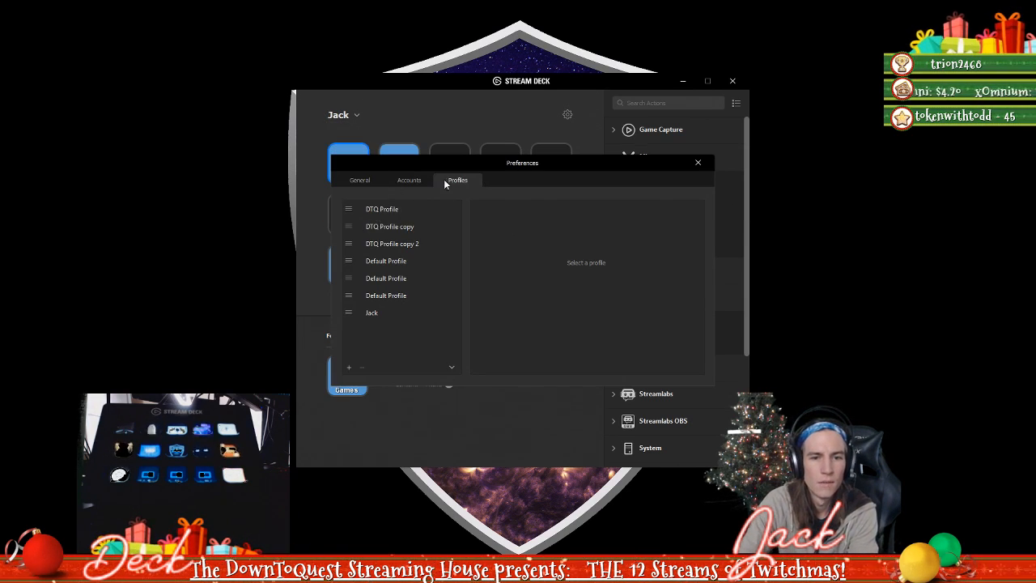
click(348, 366)
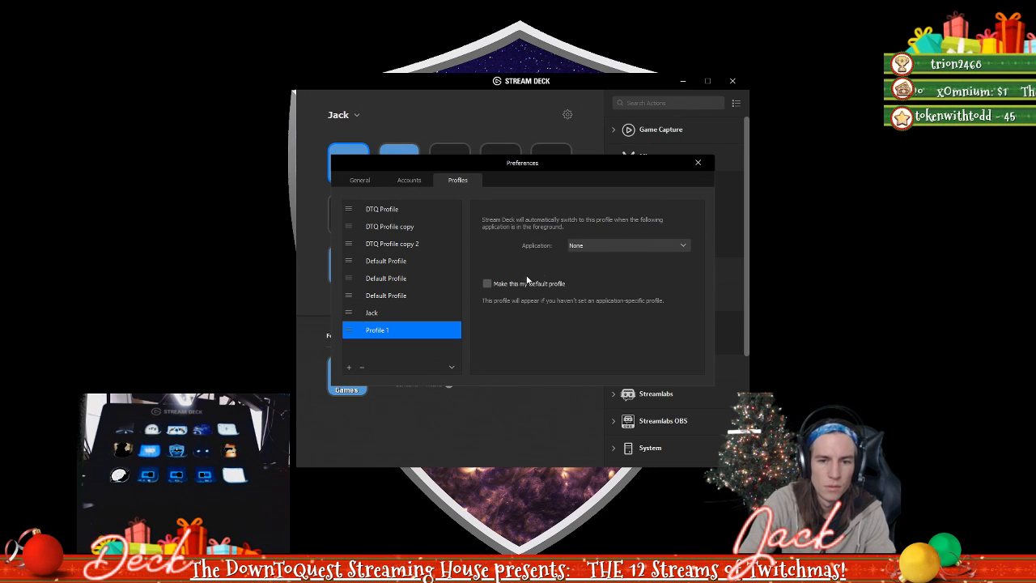
click(696, 162)
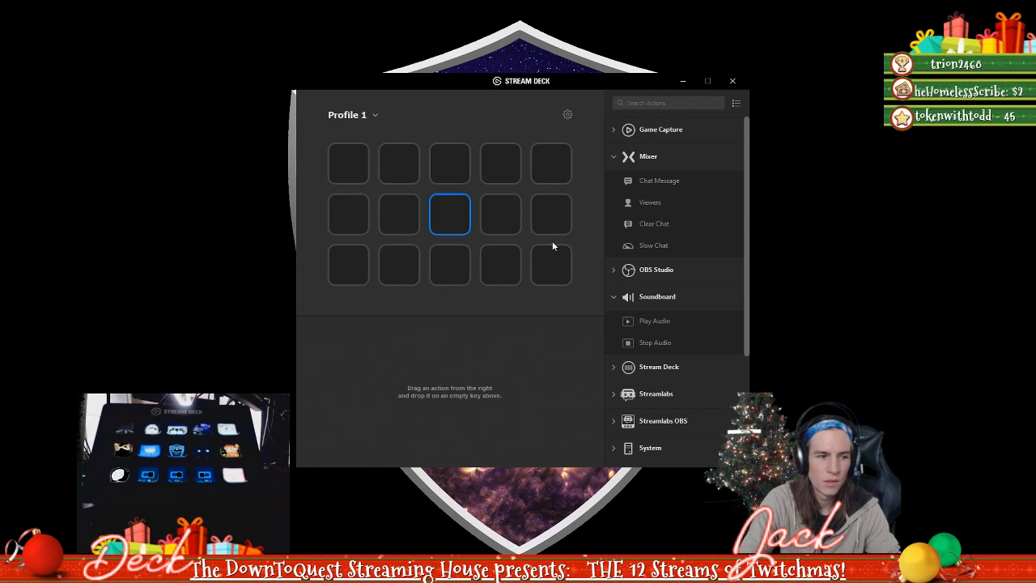
- Place a Twitch Viewers key on the centre slot and link it to the DownToQuest account
click(498, 213)
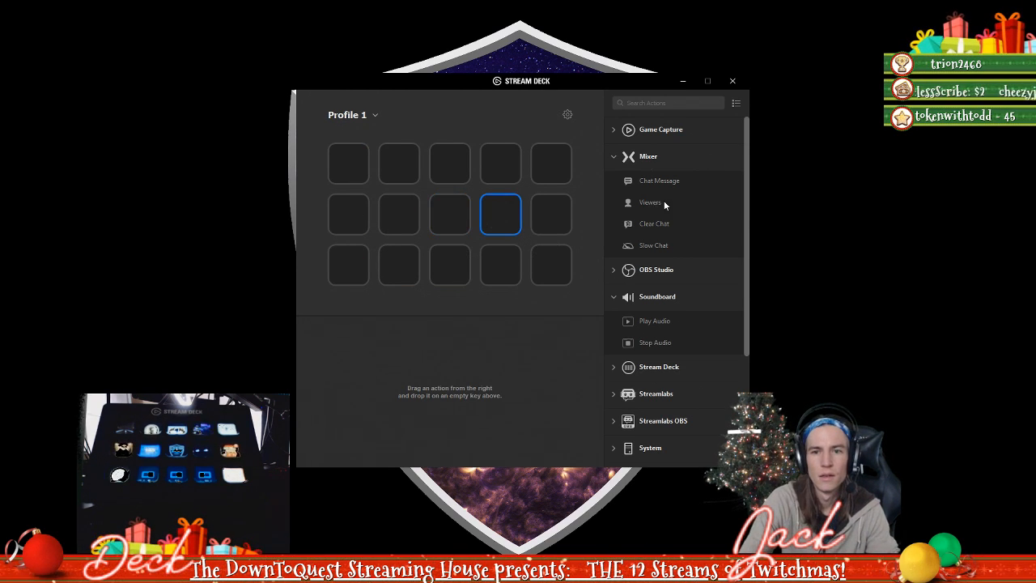
scroll(down, 3)
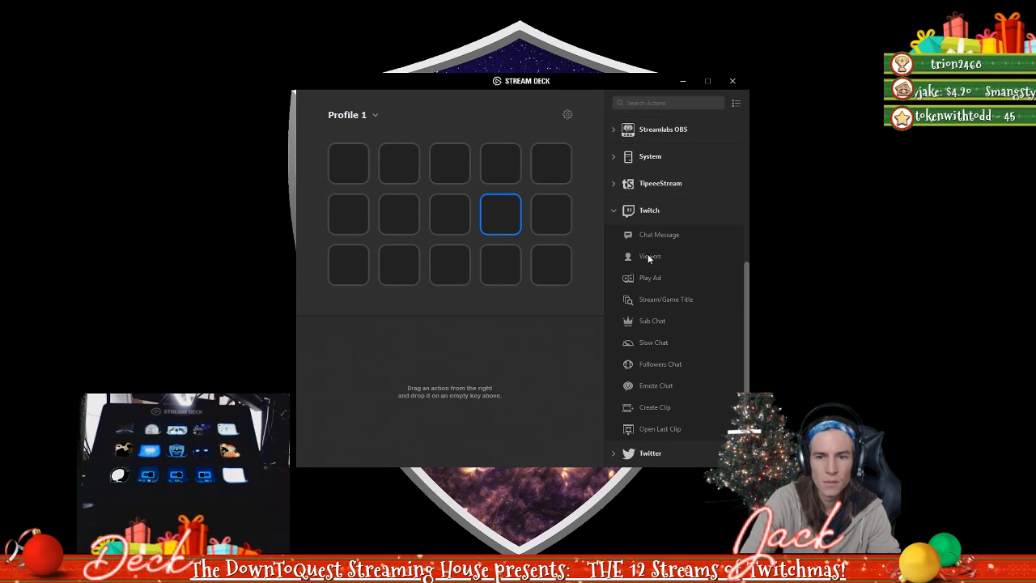
drag(651, 256, 450, 214)
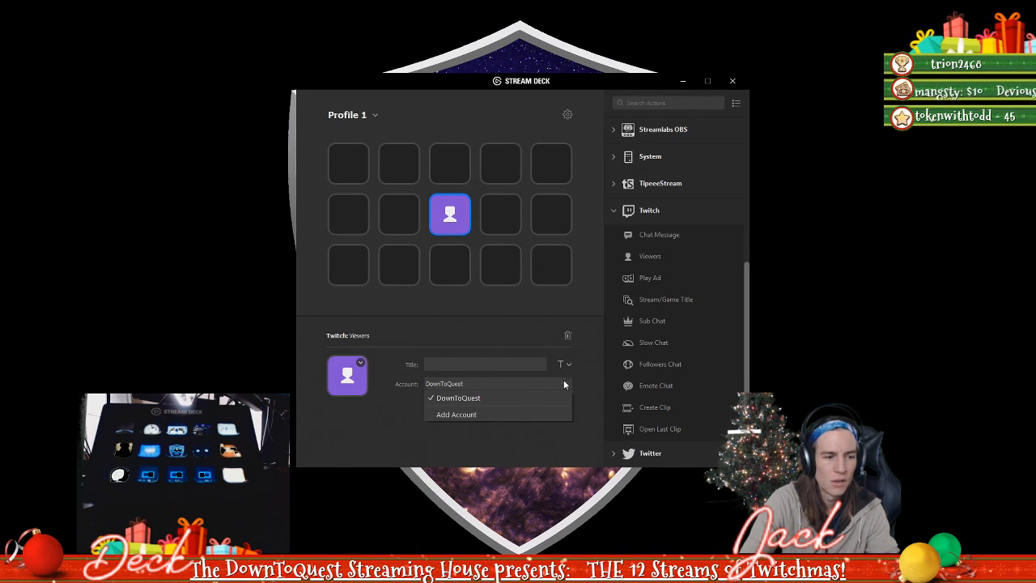
click(458, 399)
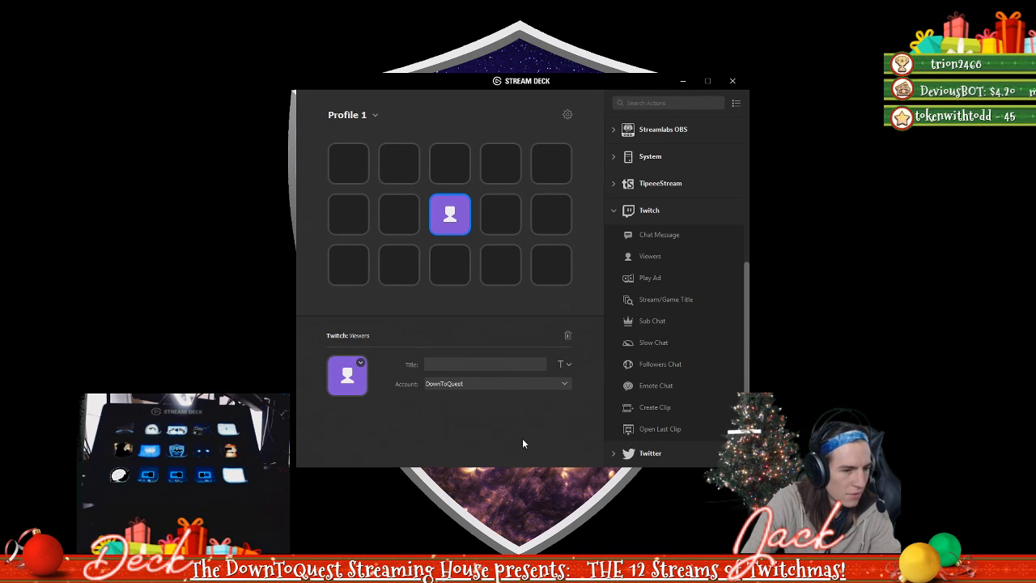
- Place a Twitch Stream/Game Title key in the top row of Profile 1
scroll(down, 3)
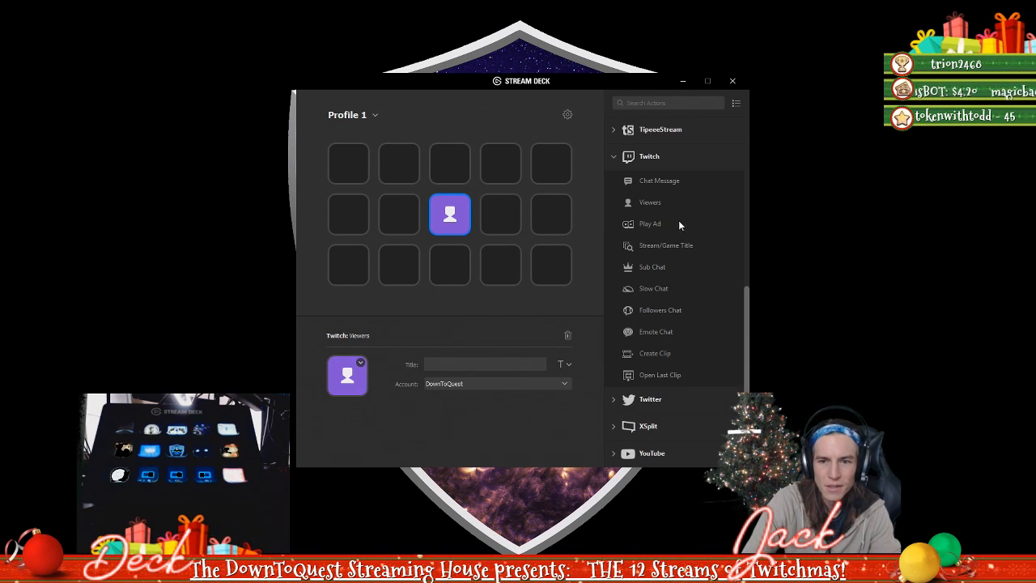
drag(666, 246, 398, 162)
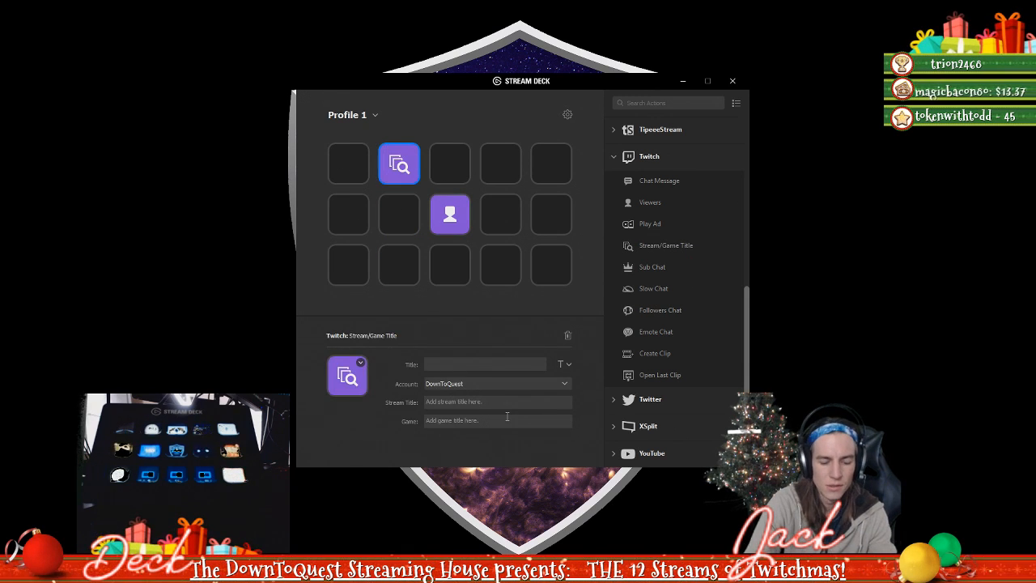
- Set the title key's Stream Title to 'YELLOW G...' and Game to Rocket League, then recheck the keys' settings
text(YELLOW GC PLAYZ)
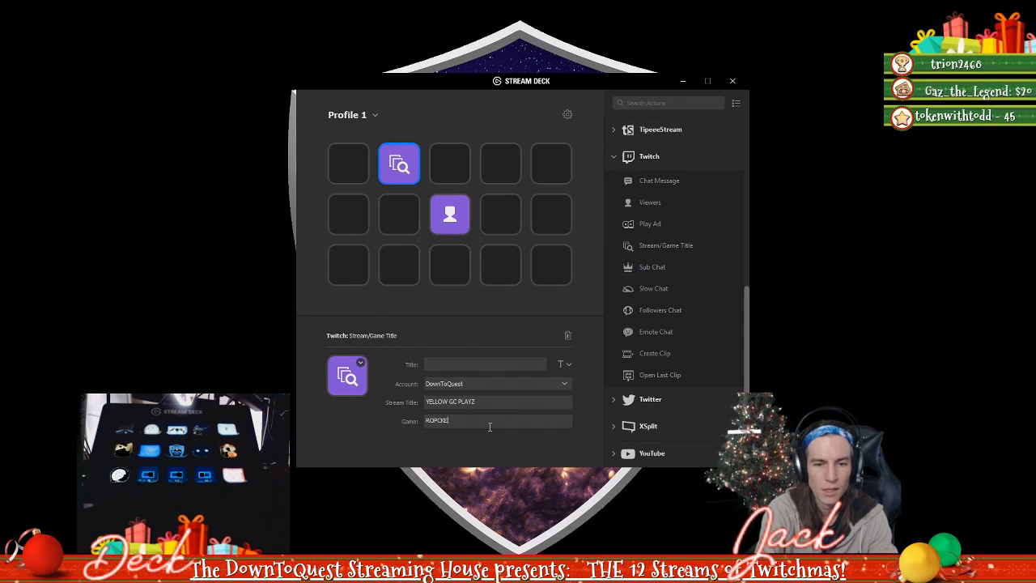
text(ROCKET LEAG)
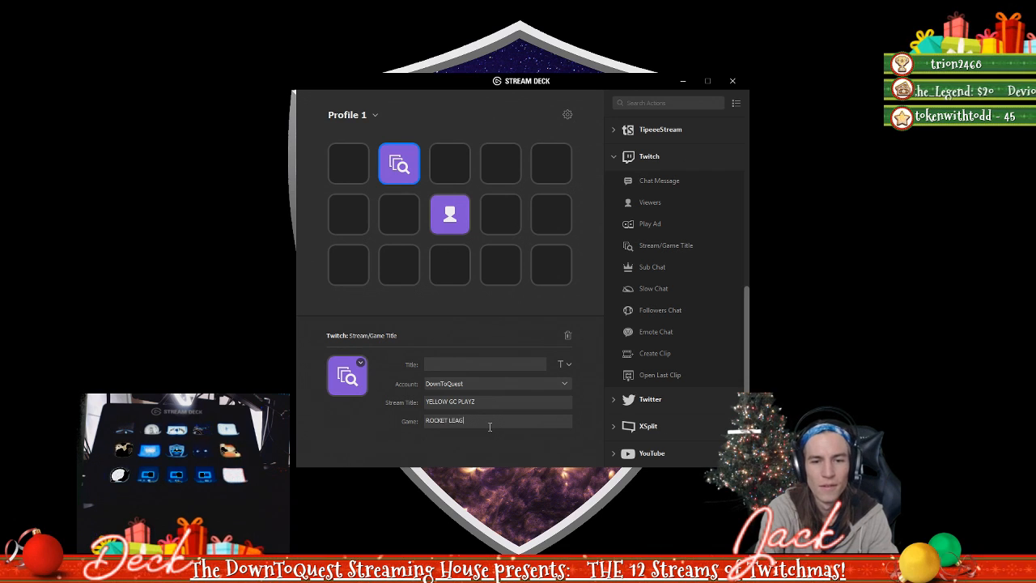
click(450, 162)
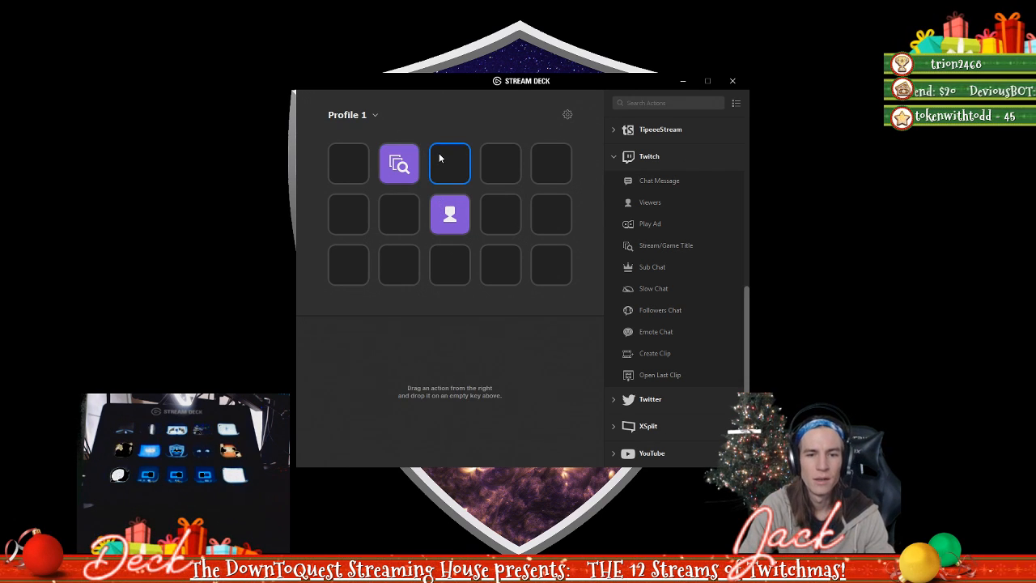
click(399, 162)
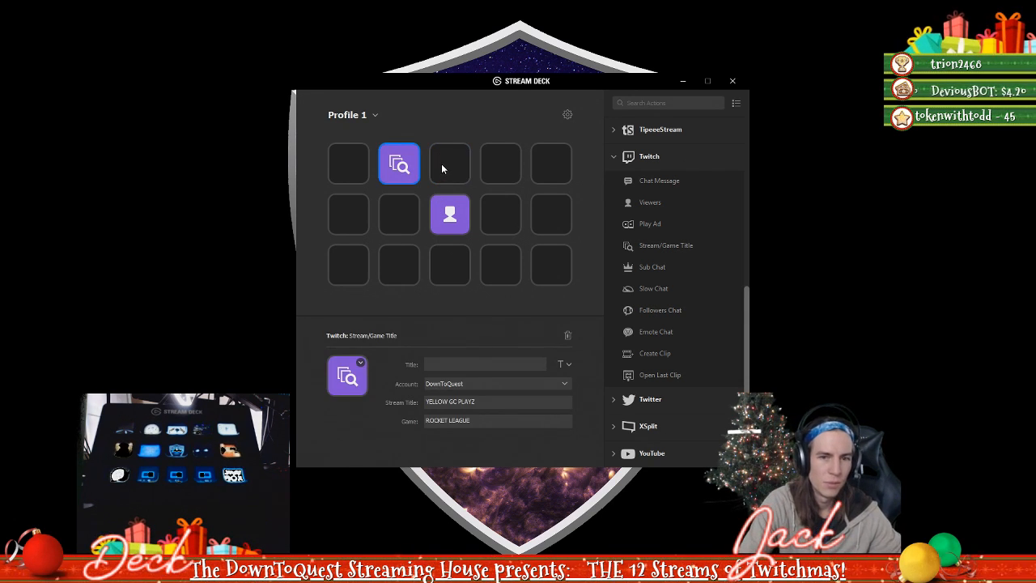
click(450, 214)
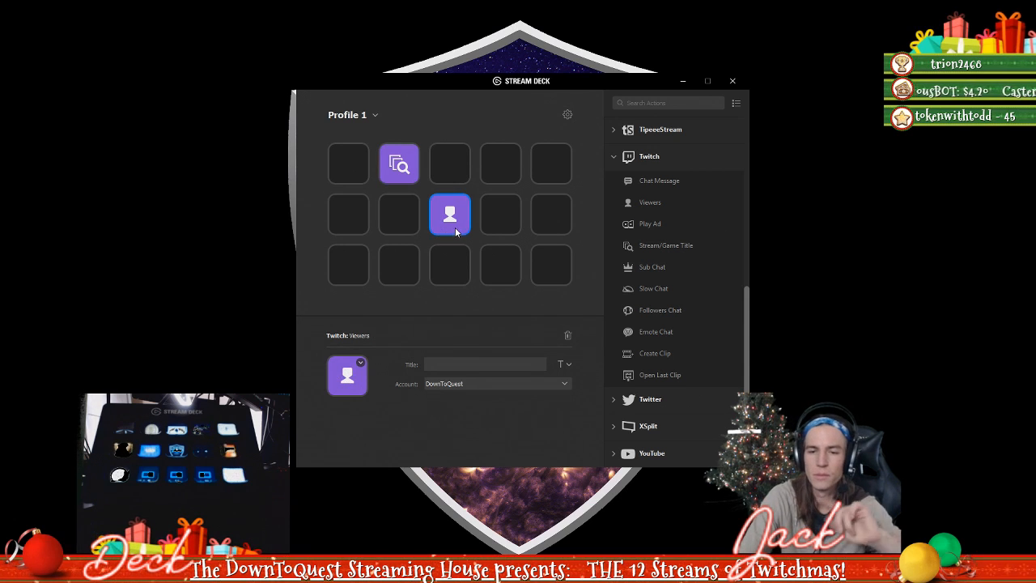
mouse_move(693, 306)
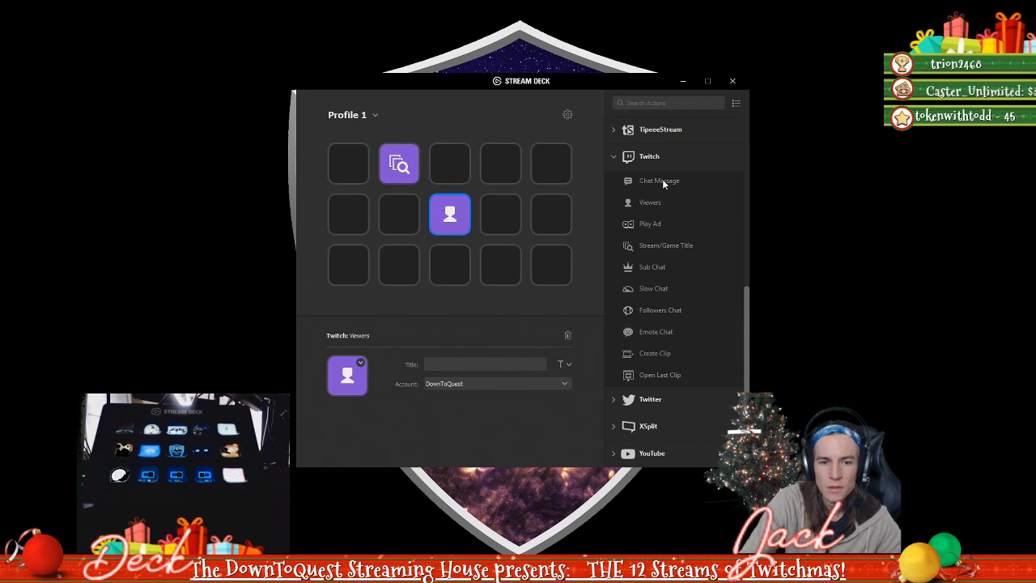
scroll(up, 3)
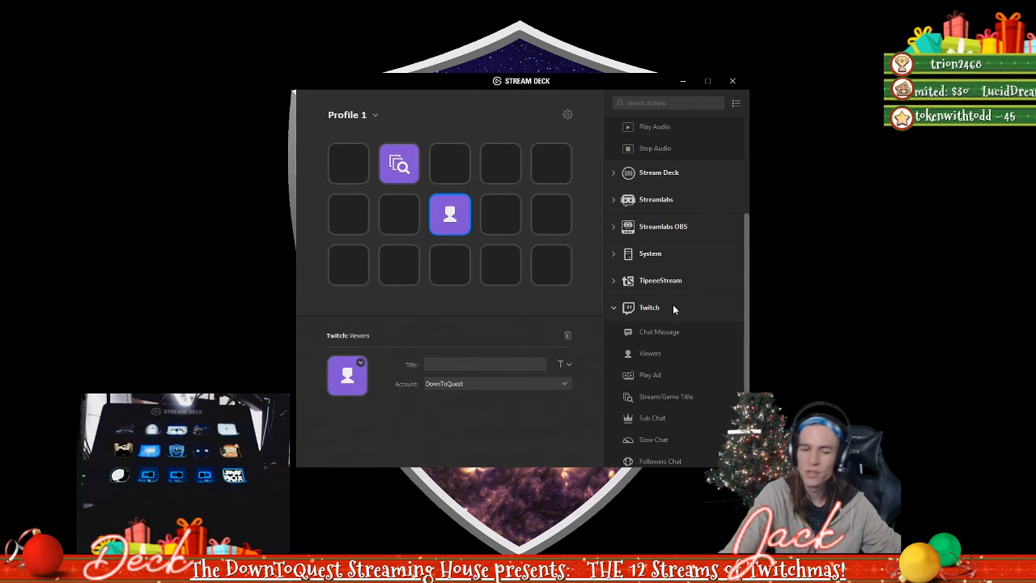
mouse_move(618, 324)
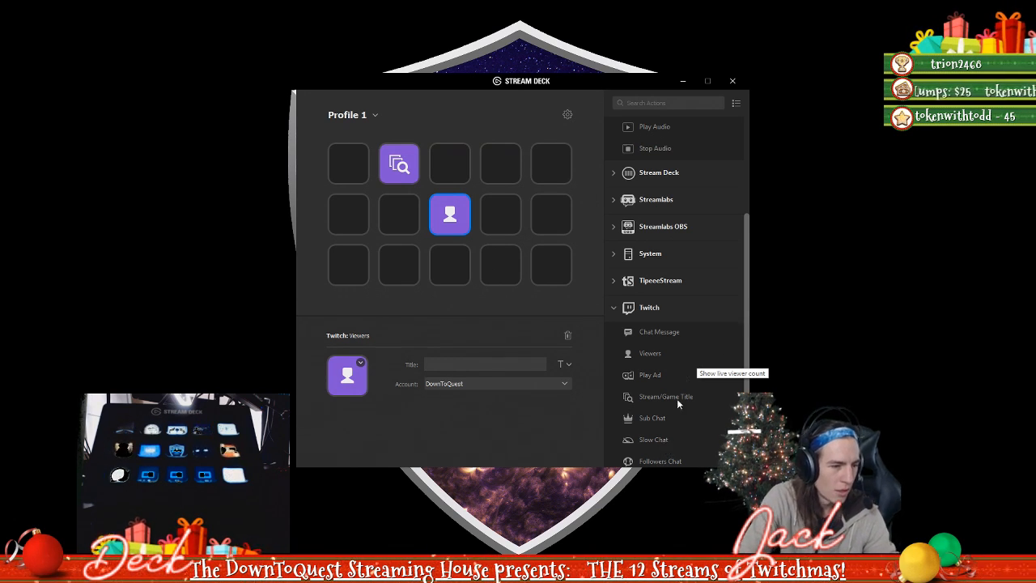
mouse_move(658, 219)
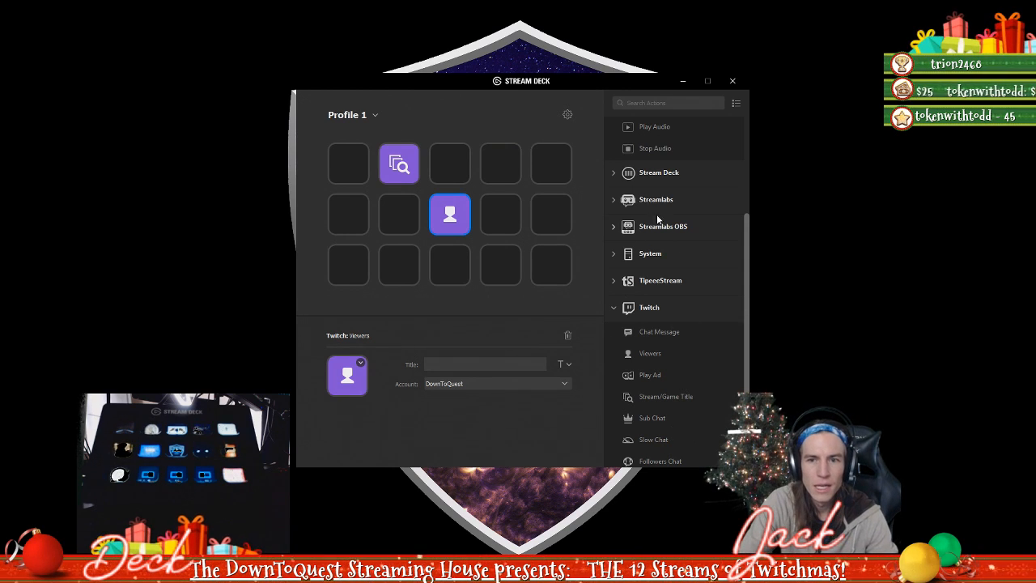
scroll(up, 3)
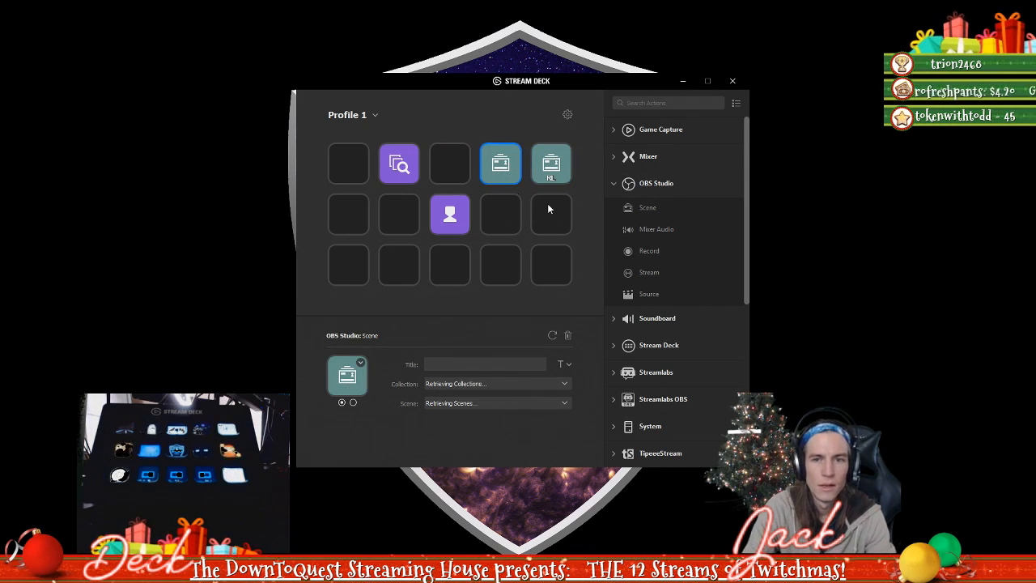
mouse_move(759, 196)
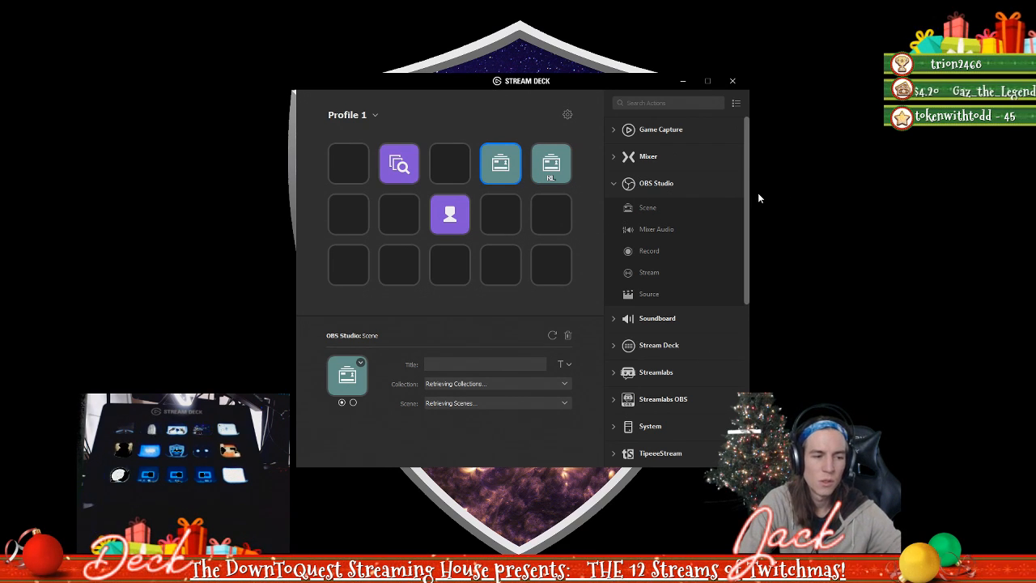
mouse_move(774, 107)
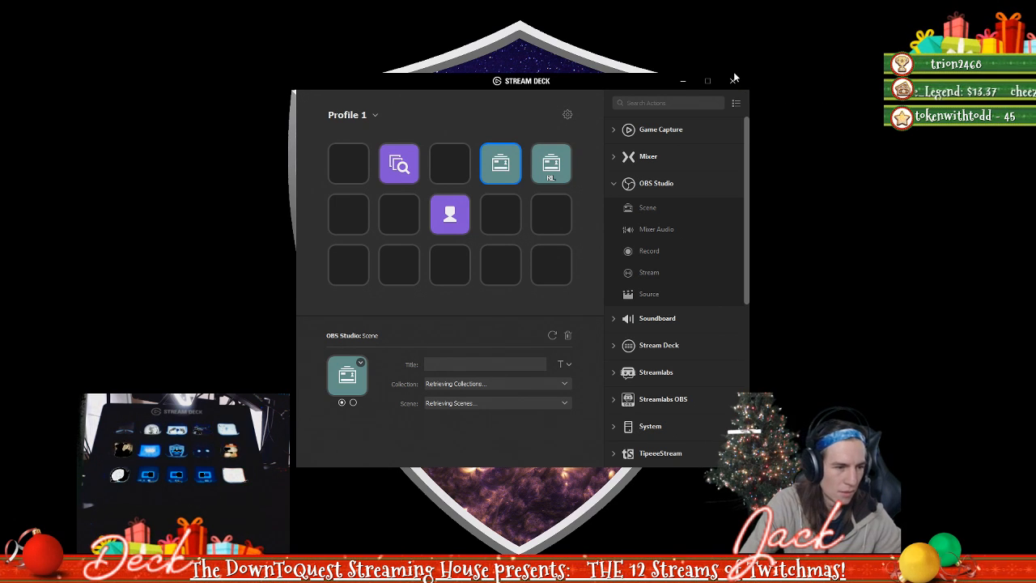
- Deselect the OBS Scene keys and close the Stream Deck window, keeping Profile 1
click(398, 265)
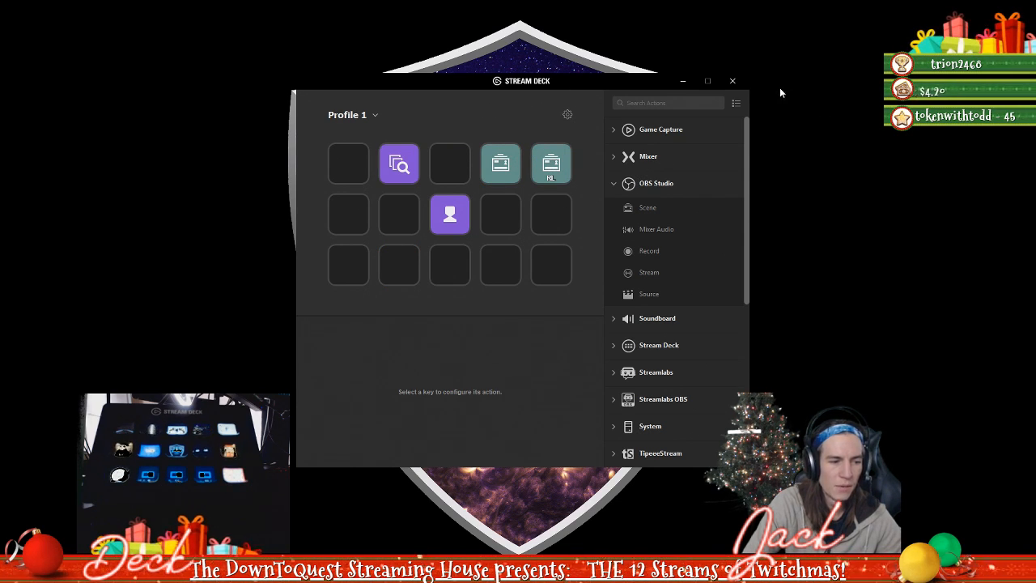
click(731, 81)
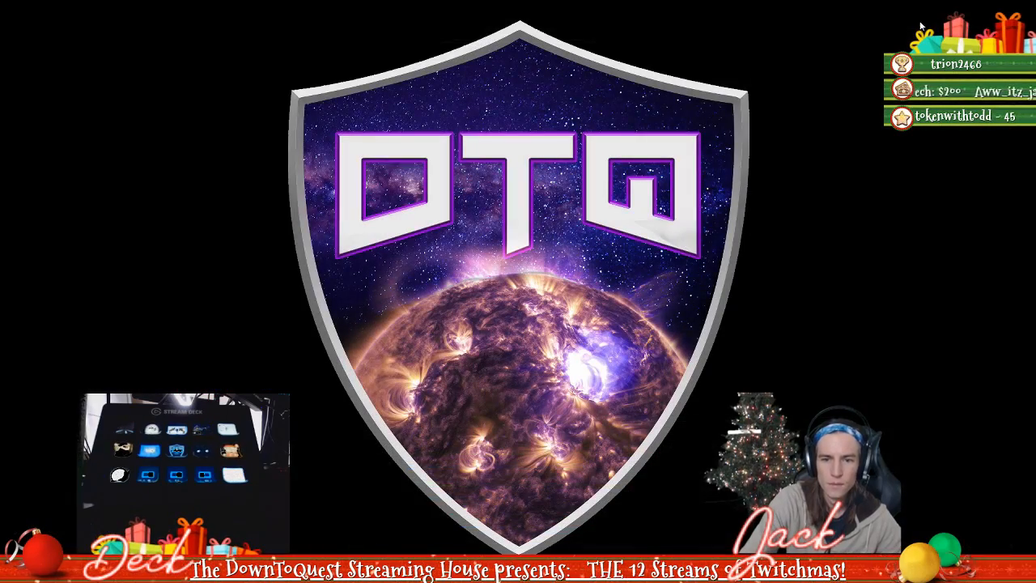
mouse_move(193, 7)
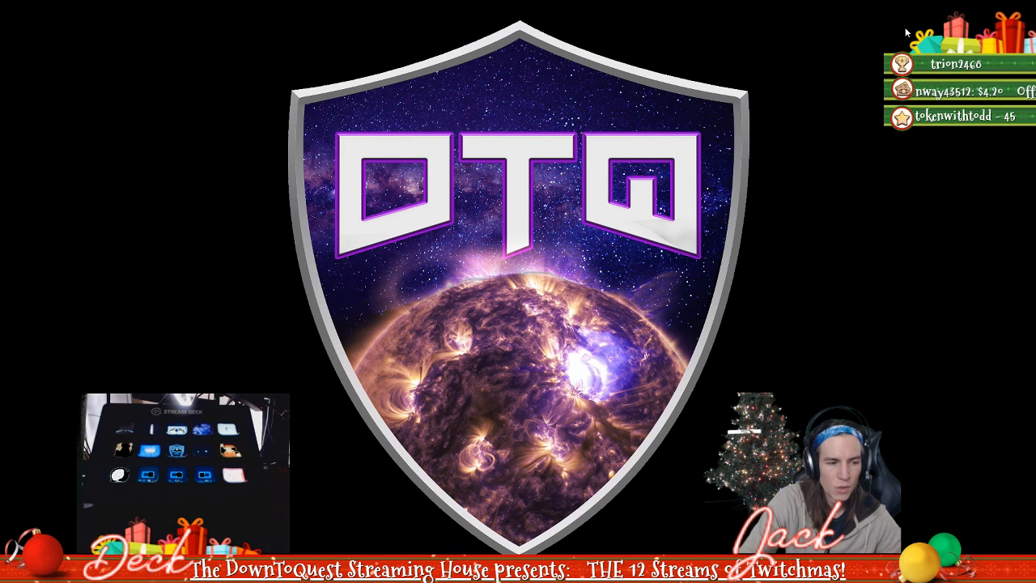
mouse_move(300, 489)
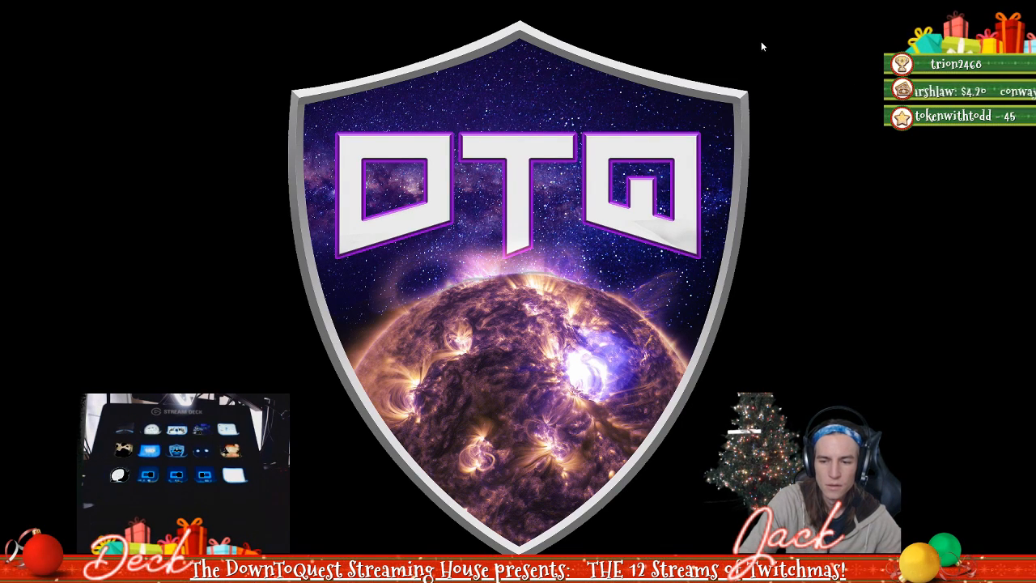
mouse_move(36, 515)
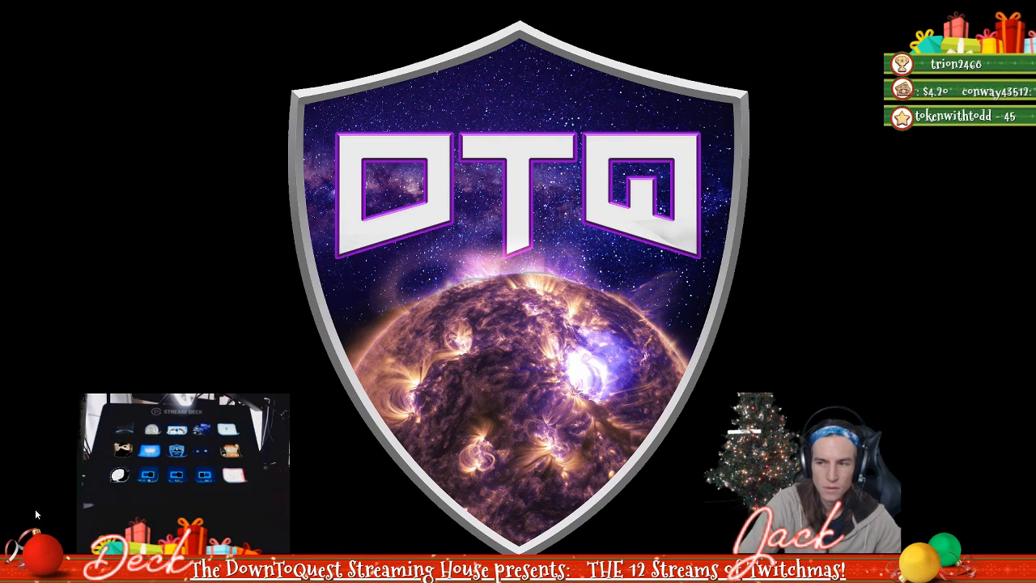